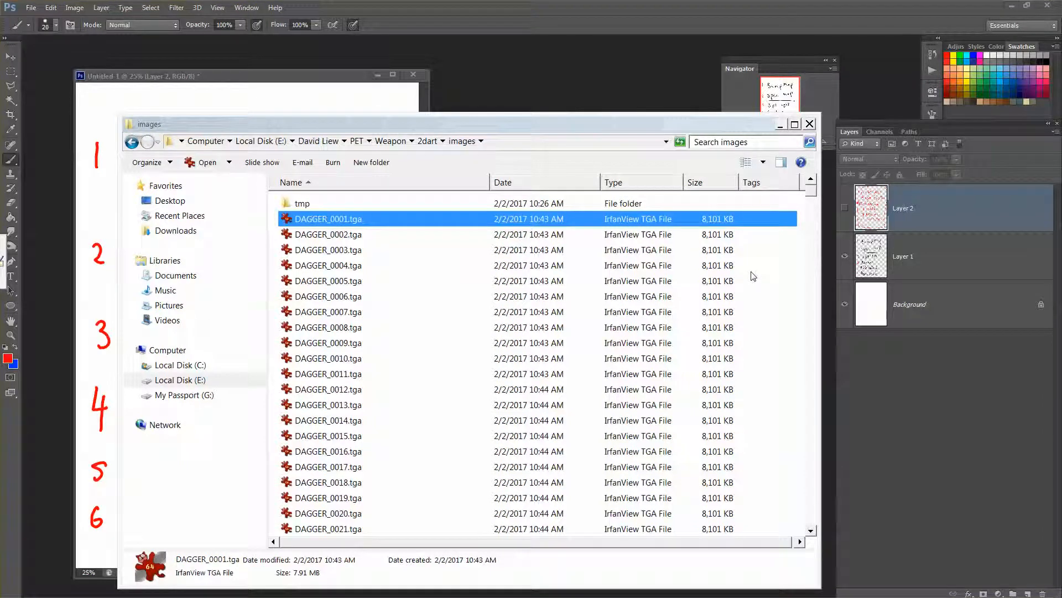
mouse_move(572, 249)
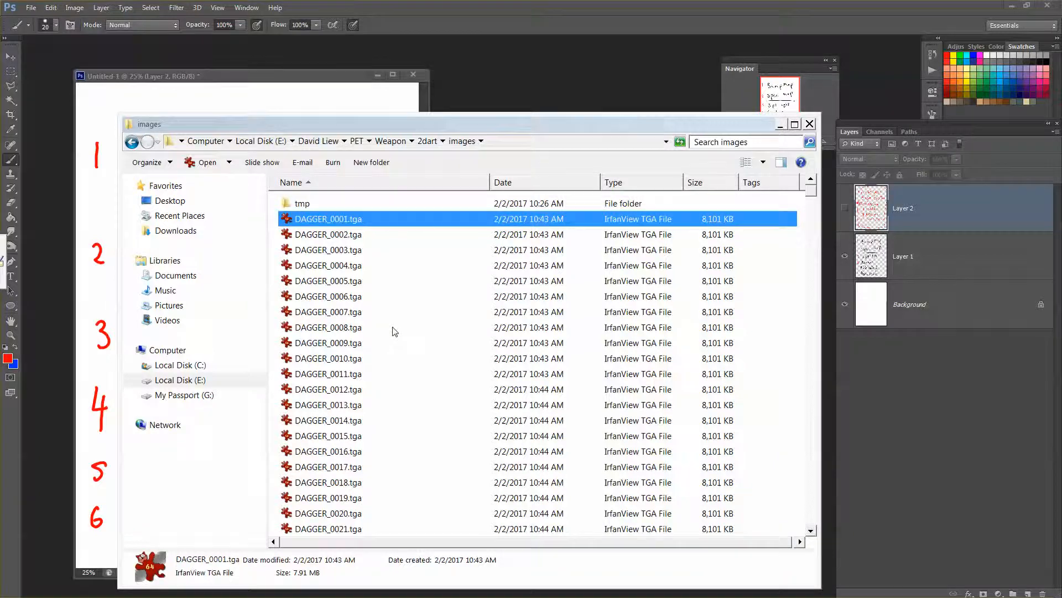
- Select a dagger render in the images folder and bring DAGGER_0001.tga up in Photoshop beside the to-do list
left_click(329, 327)
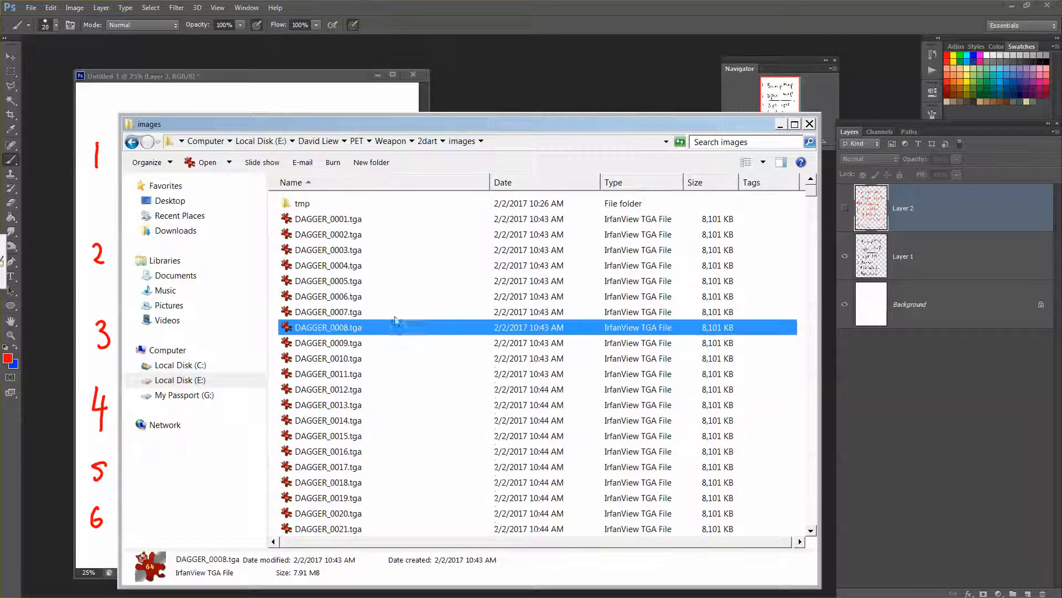
left_click(330, 218)
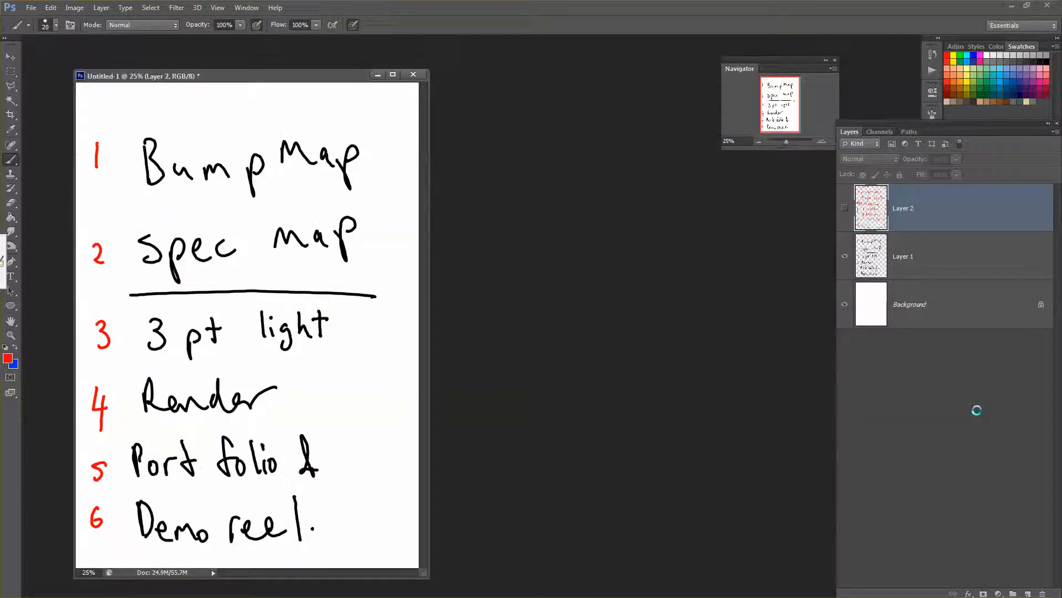
left_click(268, 88)
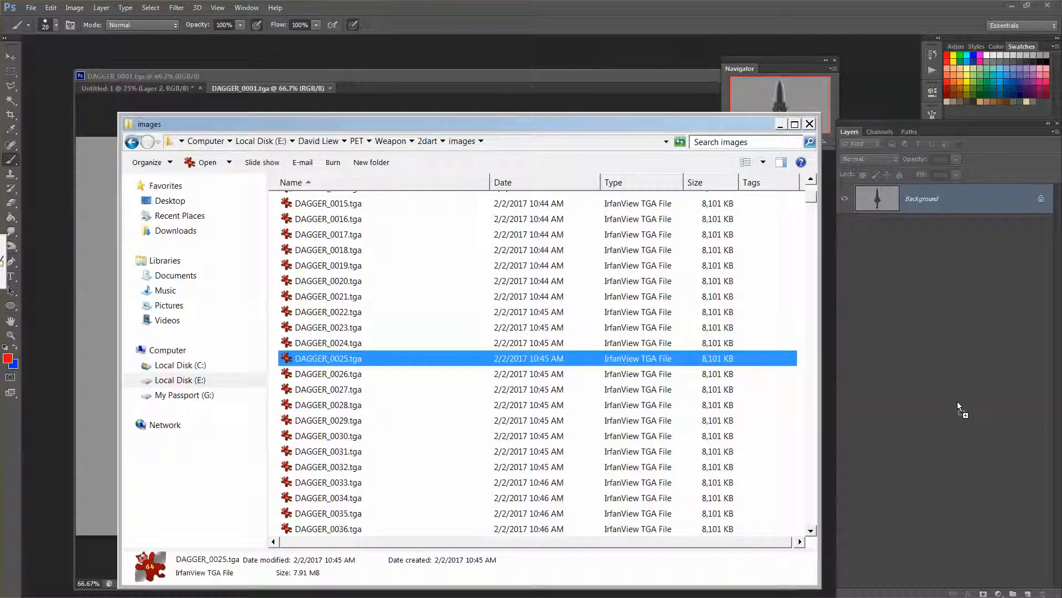
- Open DAGGER_0025 and close it, then open DAGGER_0042 from the images folder
double_click(328, 358)
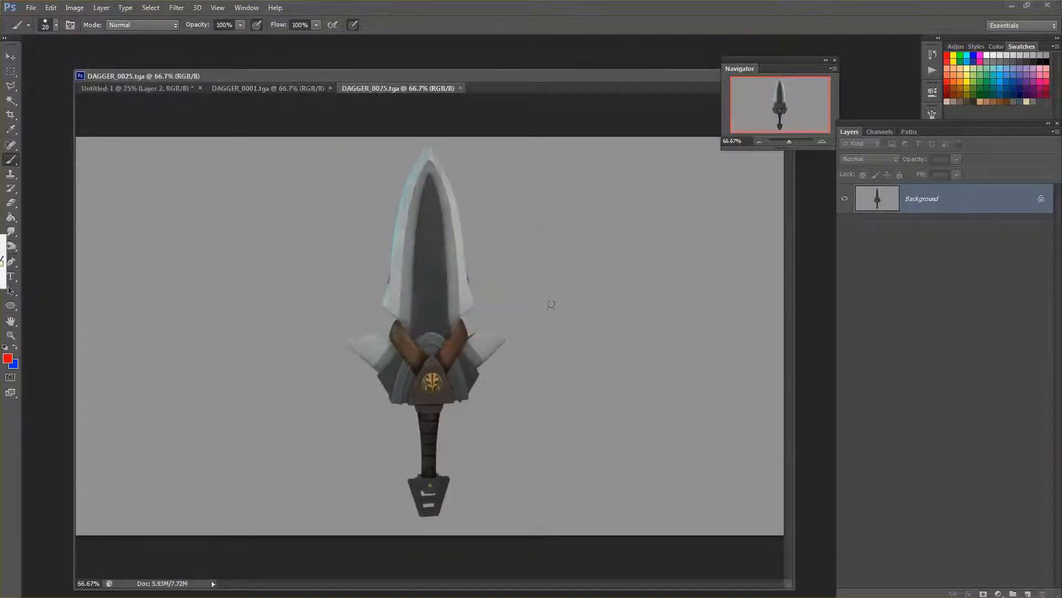
left_click(460, 89)
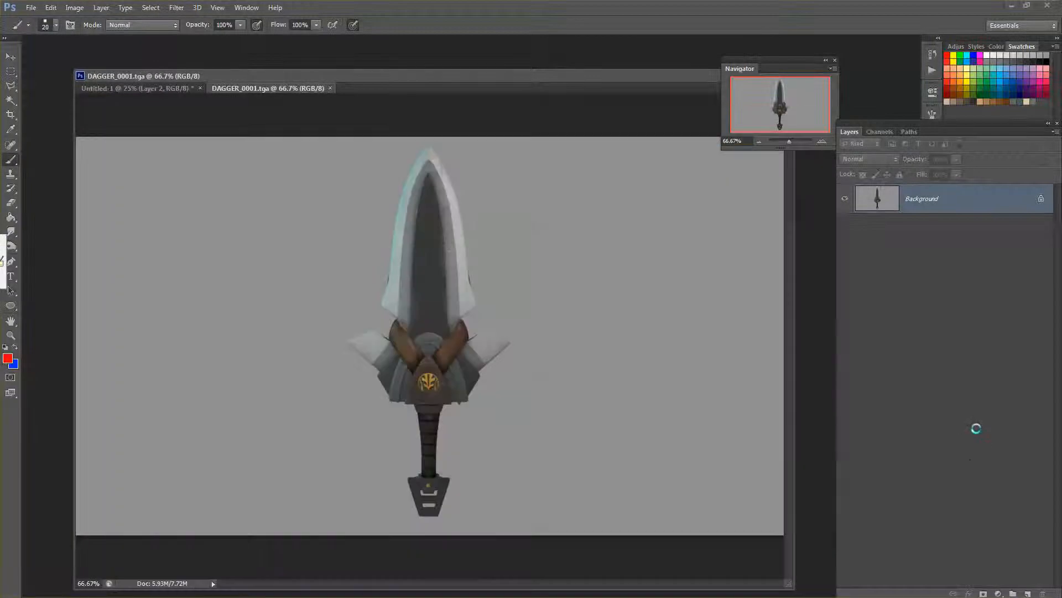
left_click(329, 446)
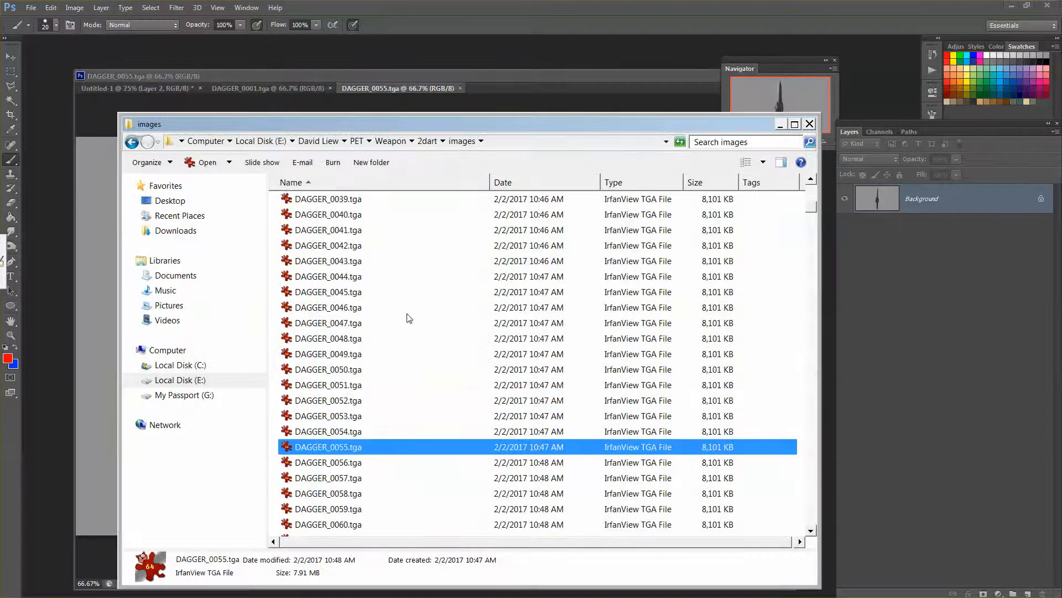
left_click(329, 246)
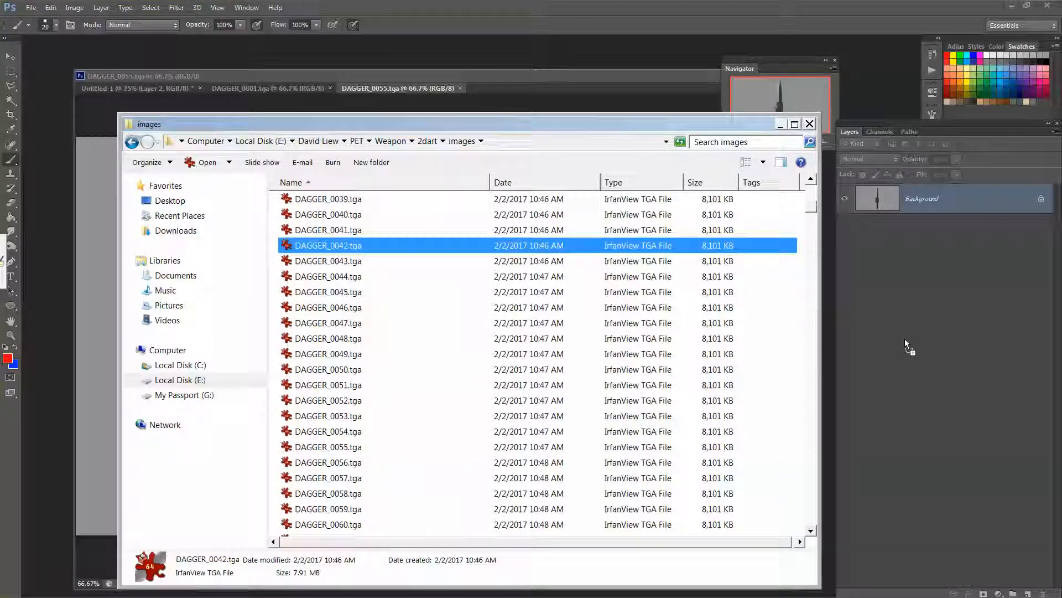
double_click(329, 244)
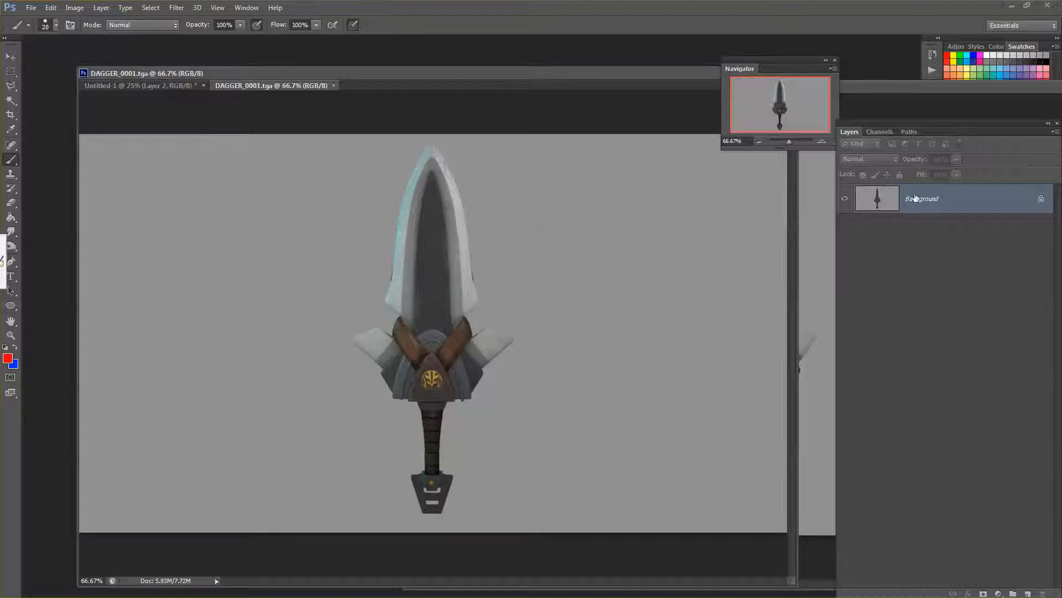
- Duplicate the cut-out dagger onto Layer 1 and fill the Background layer with plain grey
left_click(880, 132)
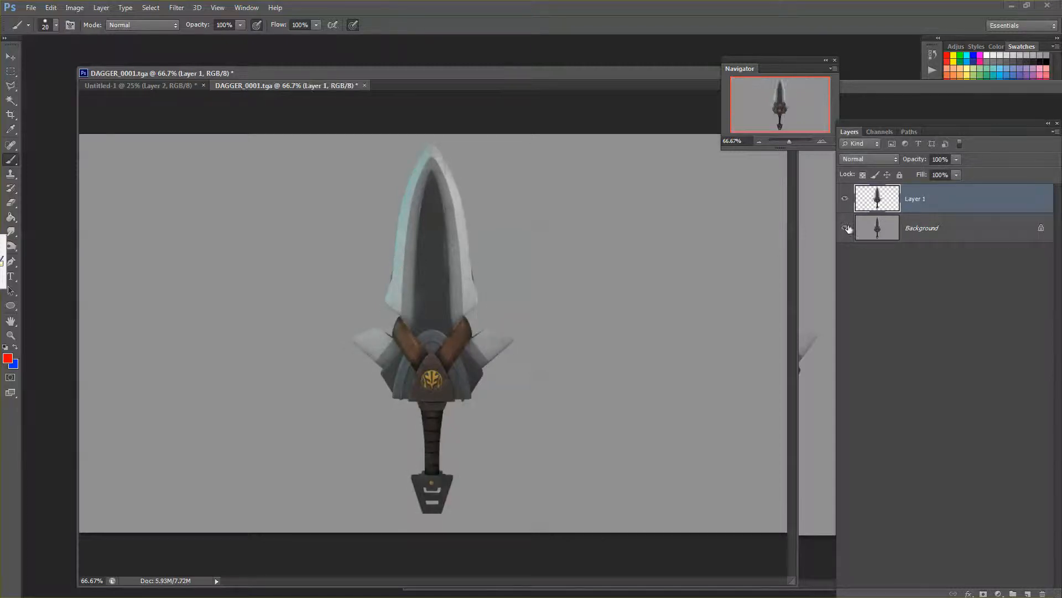
left_click(844, 228)
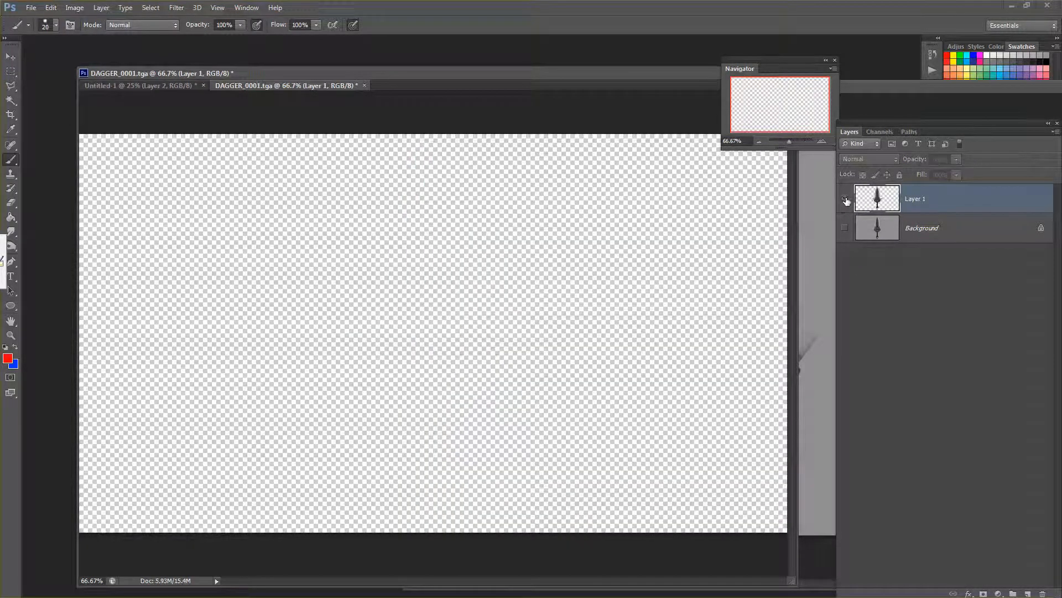
left_click(844, 198)
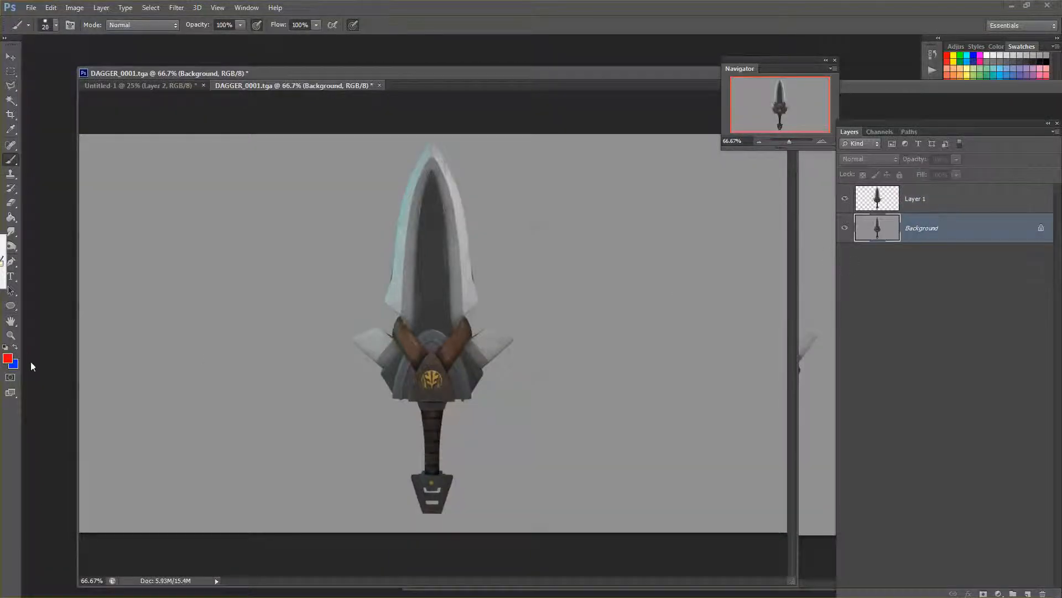
left_click(8, 358)
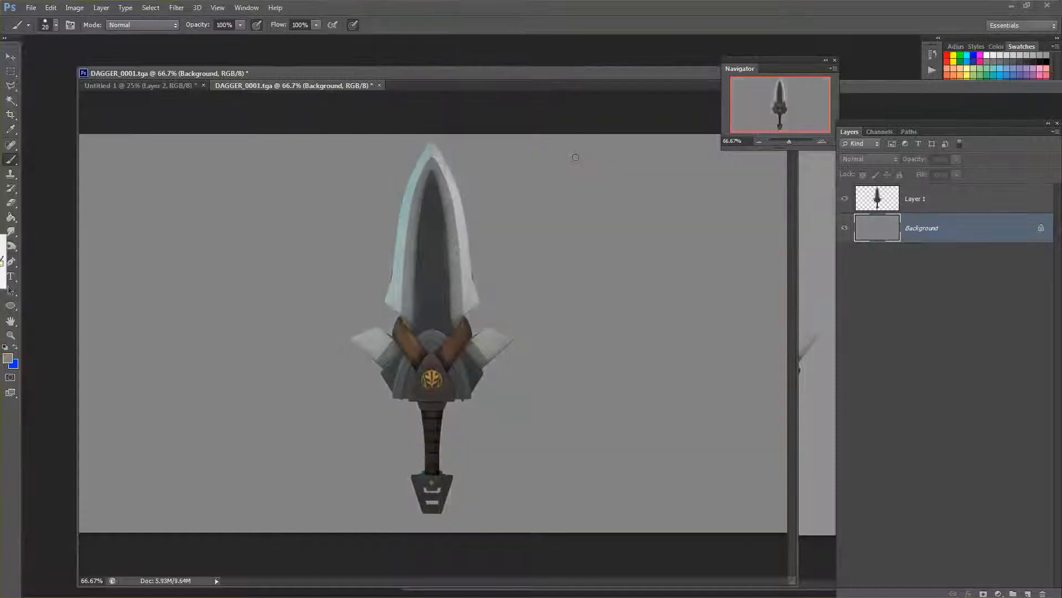
- Toggle the grey background and dagger layer visibility to check the result
left_click(845, 228)
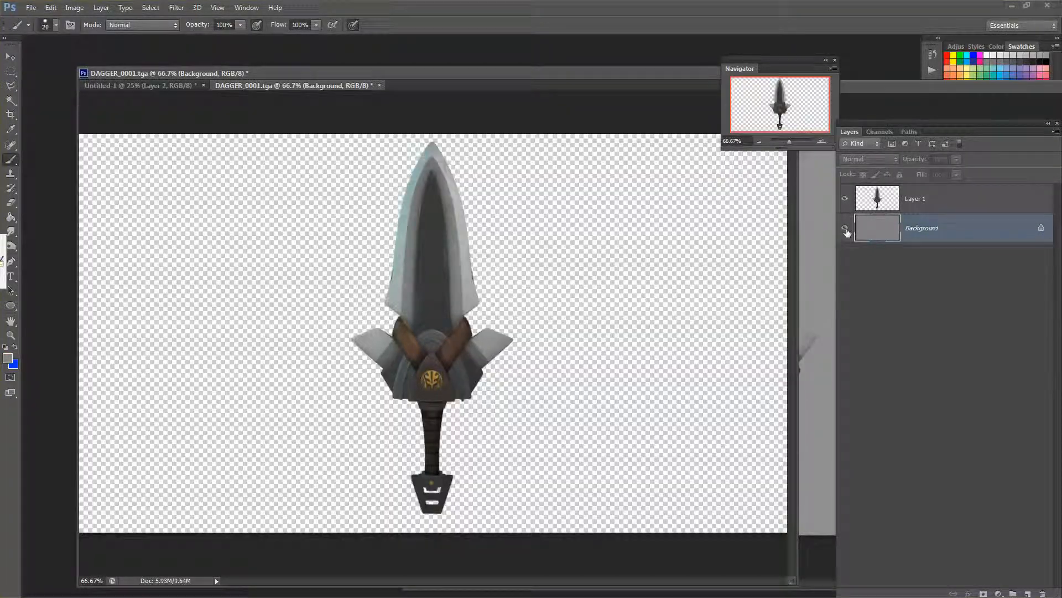
left_click(844, 228)
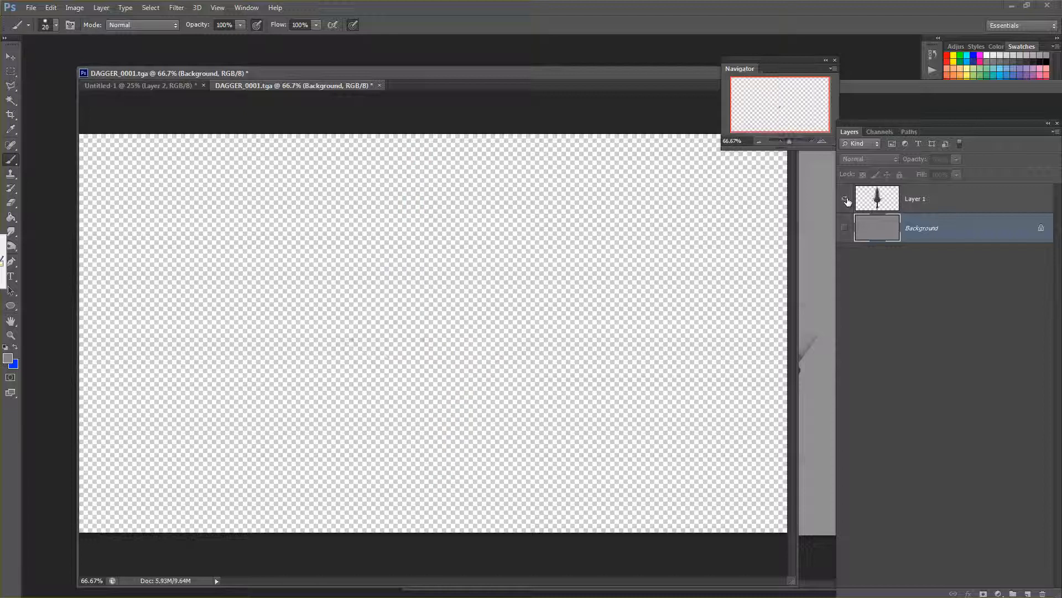
left_click(845, 198)
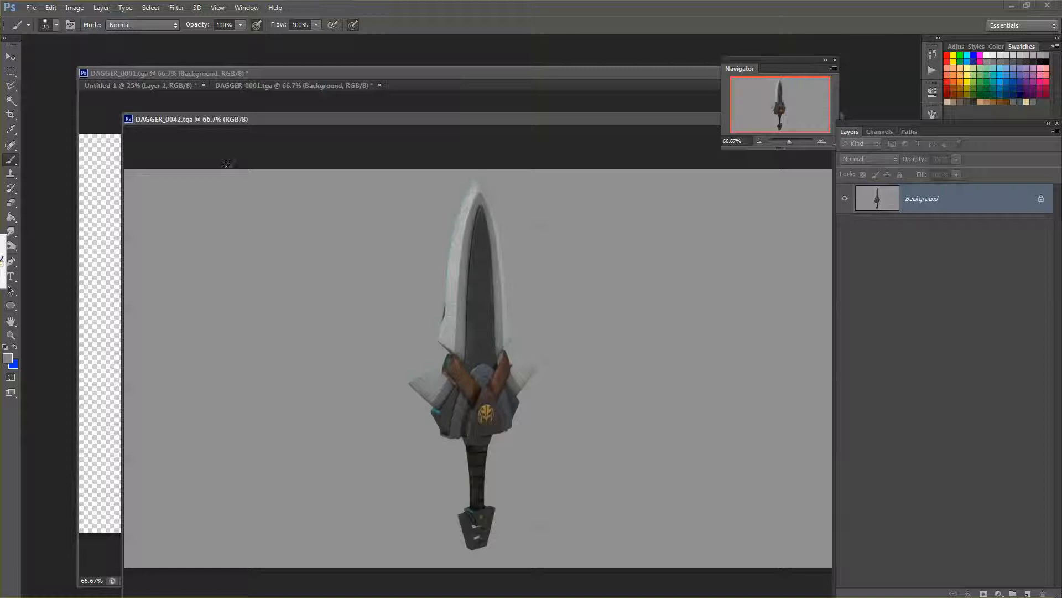
mouse_move(883, 143)
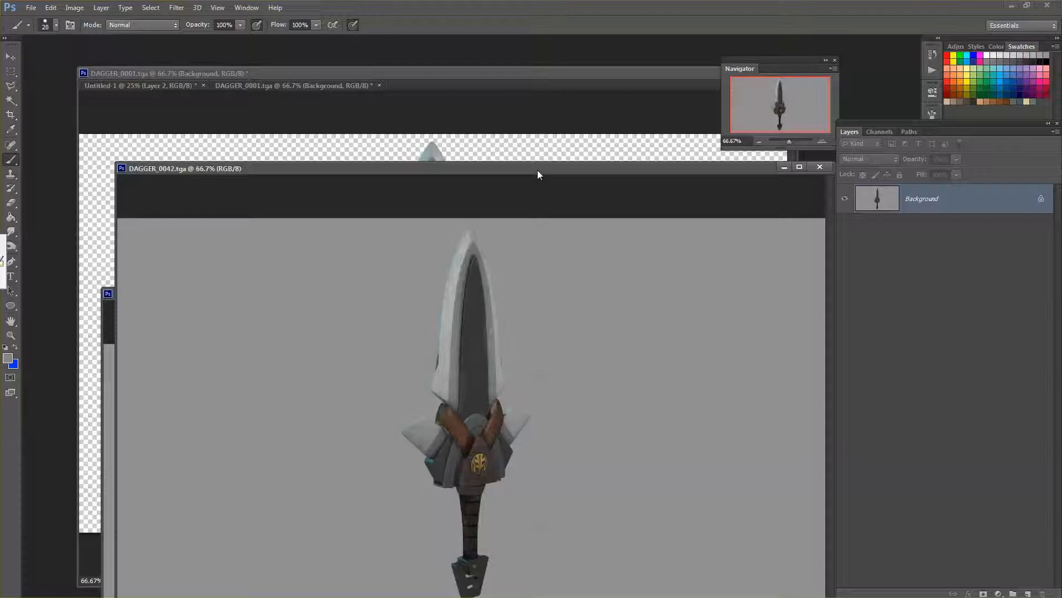
- Load the dagger outline in DAGGER_0042 as a selection from its Alpha 1 channel
left_click(880, 132)
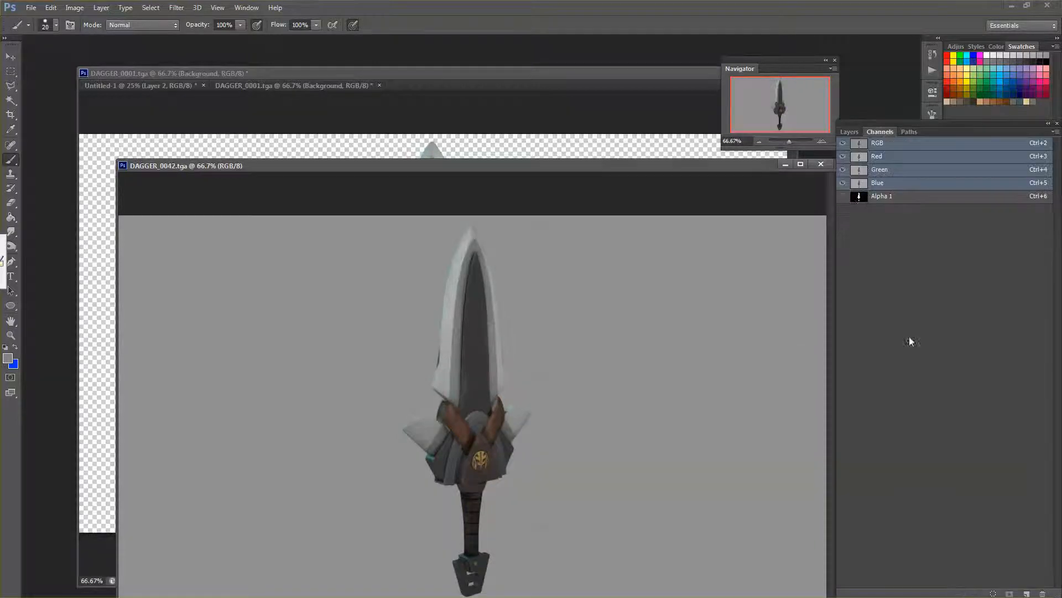
left_click(859, 196)
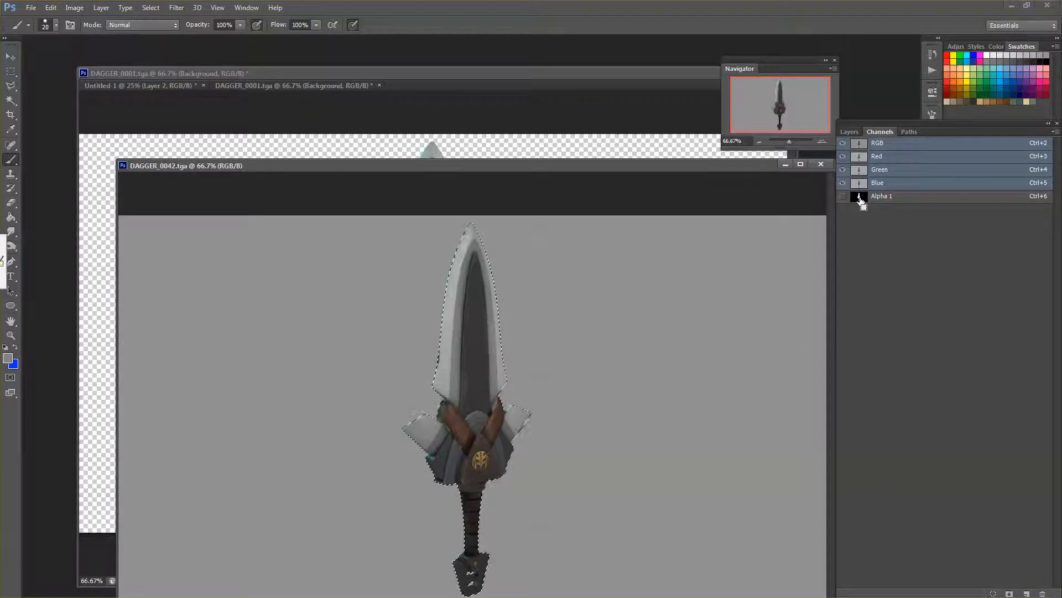
left_click(848, 132)
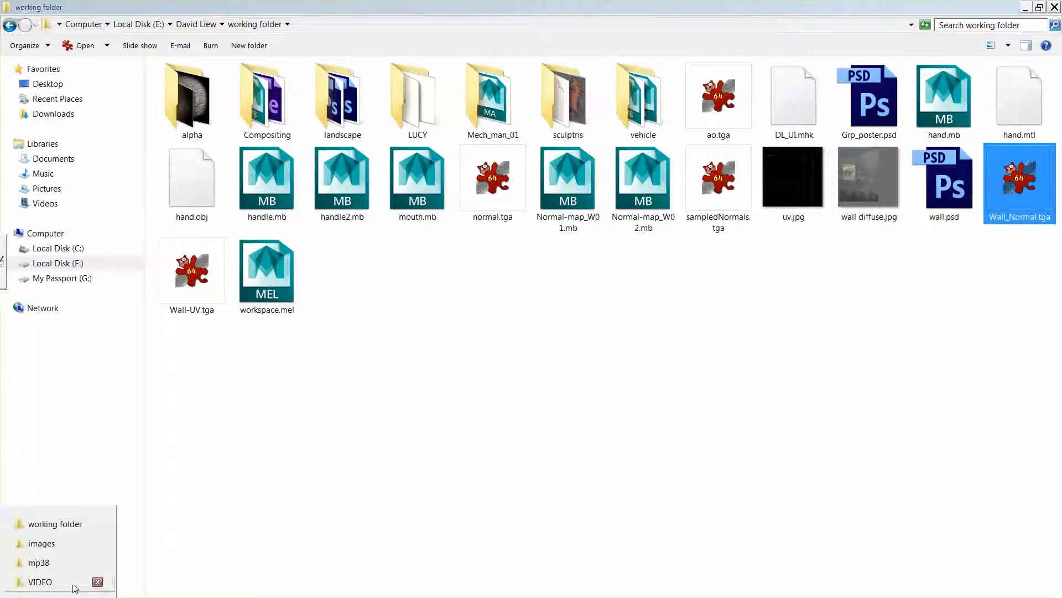
- Open a constant-animation frame and DAGGER_GrayScale_0001 plus the wireframe TGA from the images folder into Photoshop
left_click(42, 543)
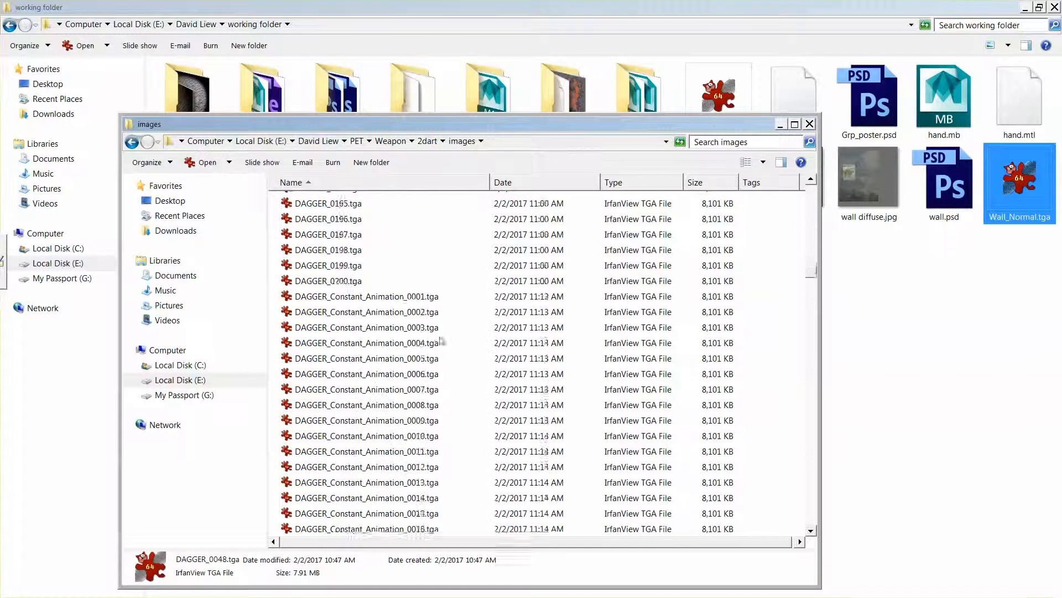
scroll("down", 3)
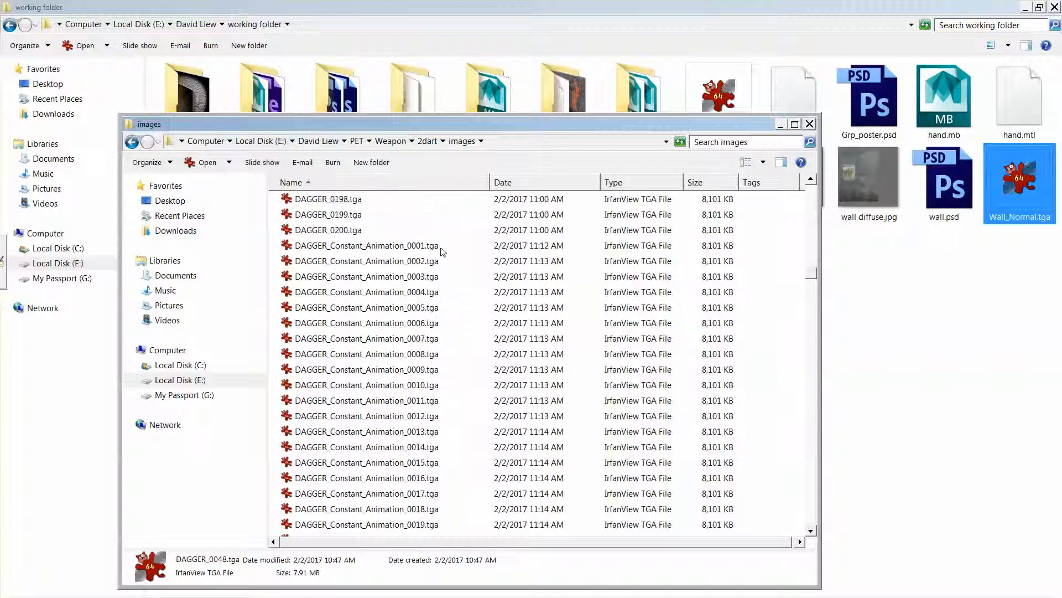
double_click(368, 246)
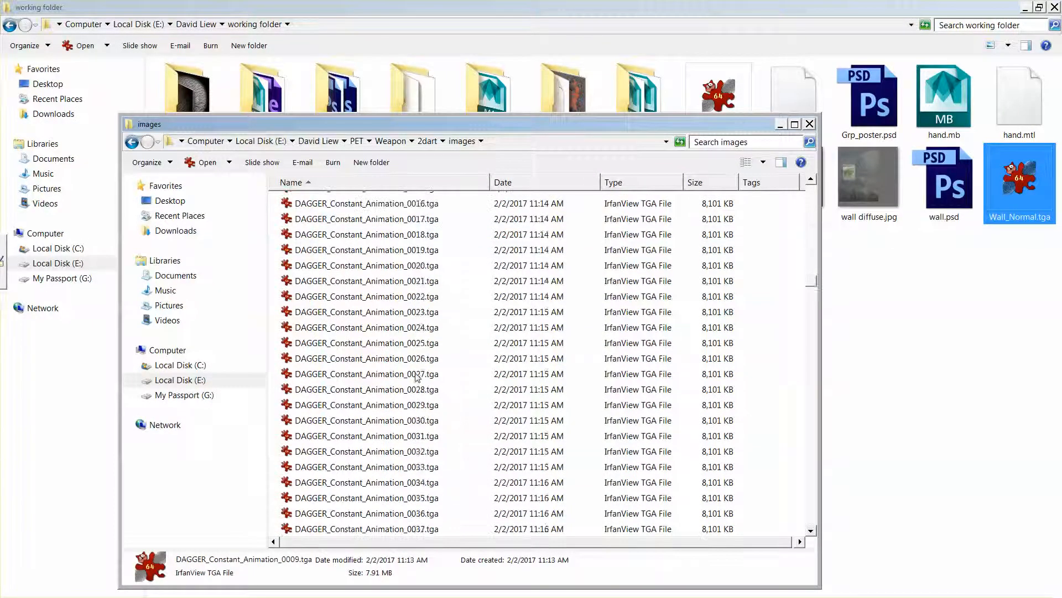
scroll("down", 3)
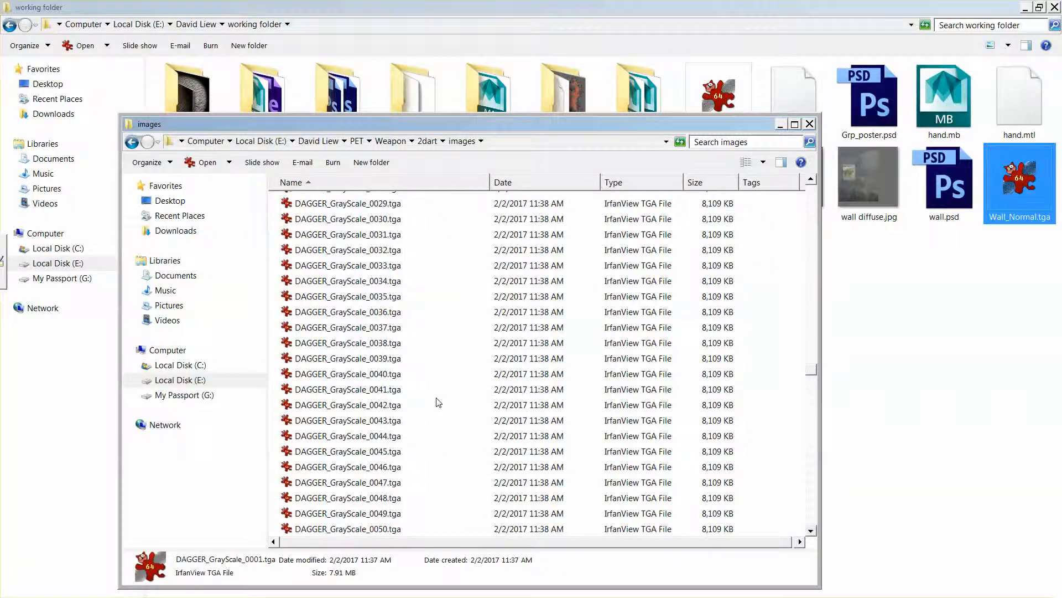
left_click(347, 355)
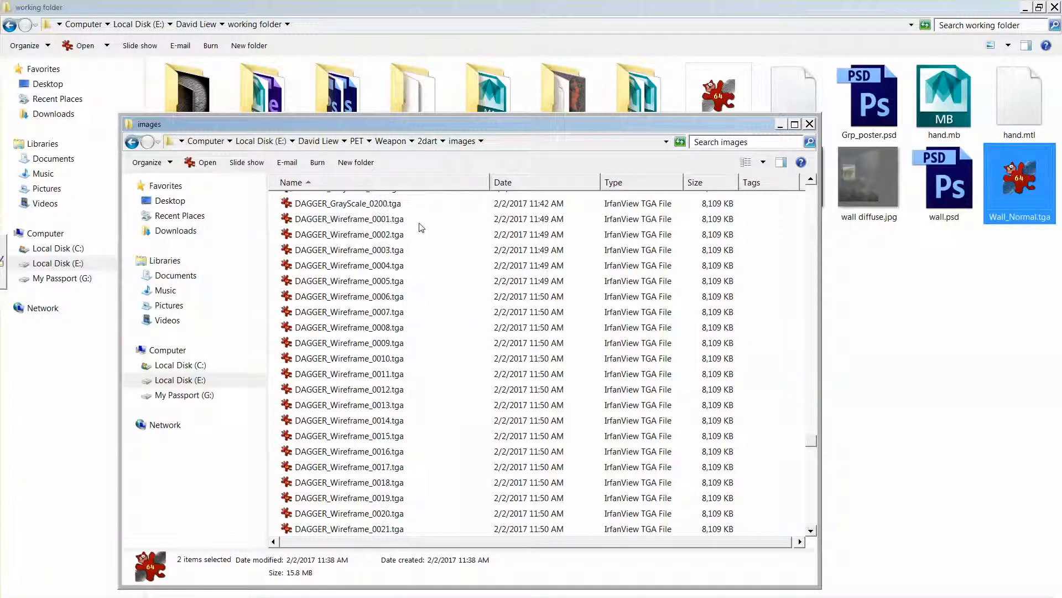
scroll("down", 3)
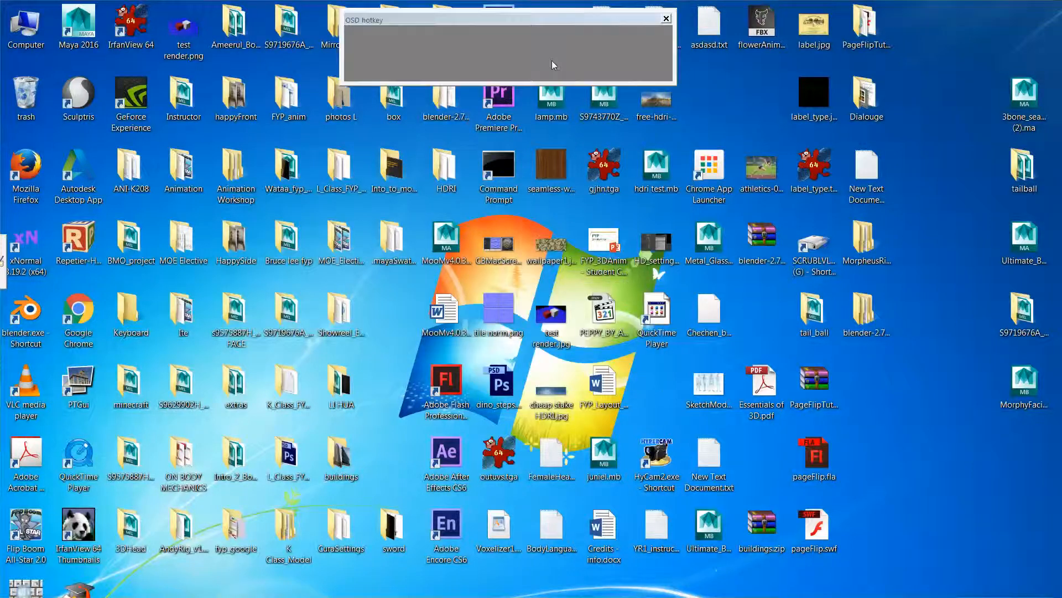
key("Tab")
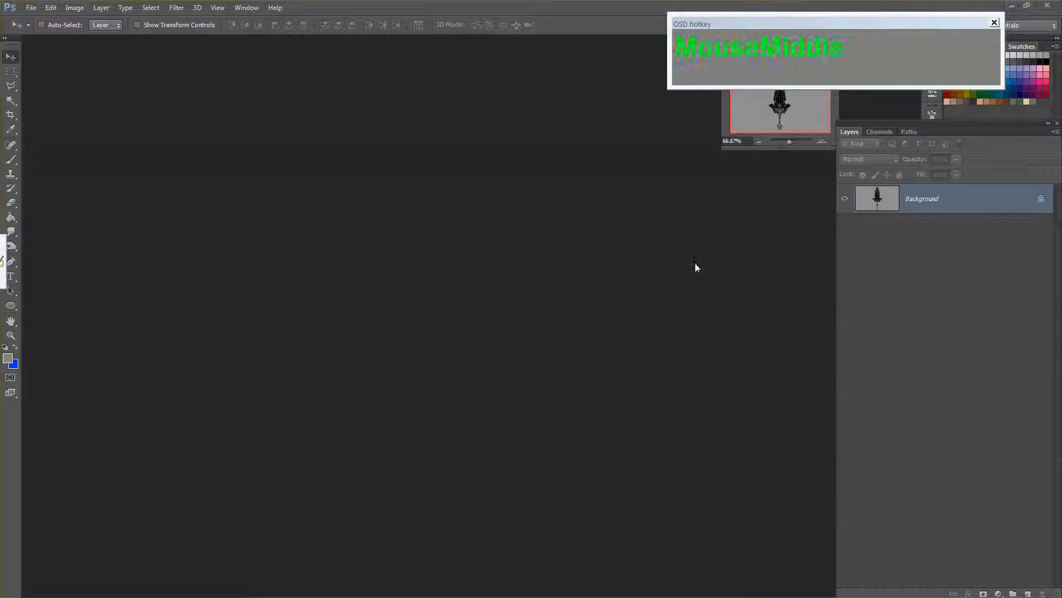
- Cut the wireframe dagger out via its alpha channel and paste it into DAGGER_0001 as a layer
key("Tab")
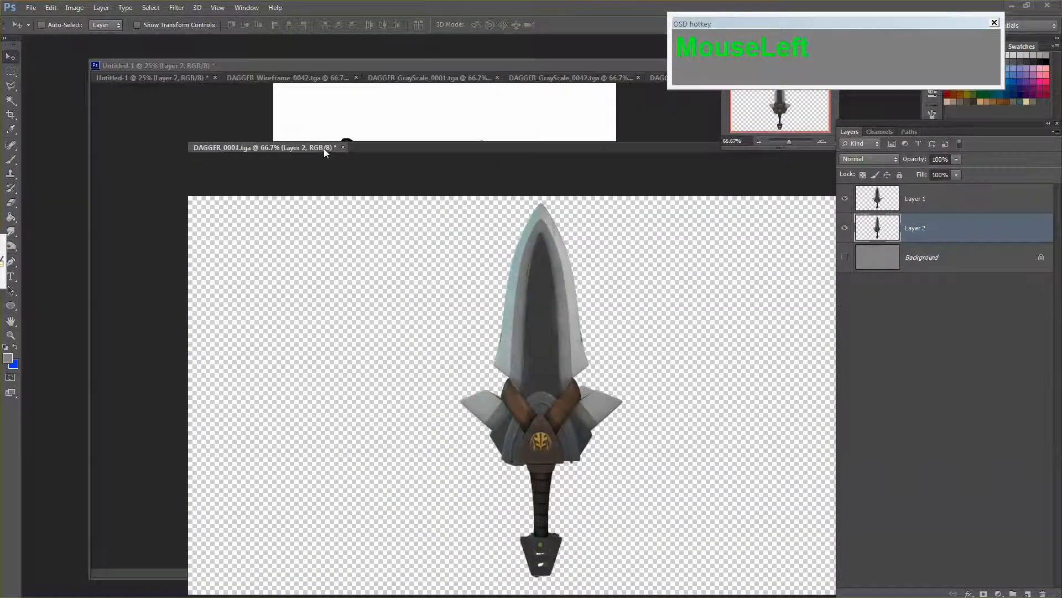
left_click_drag(264, 147, 108, 125)
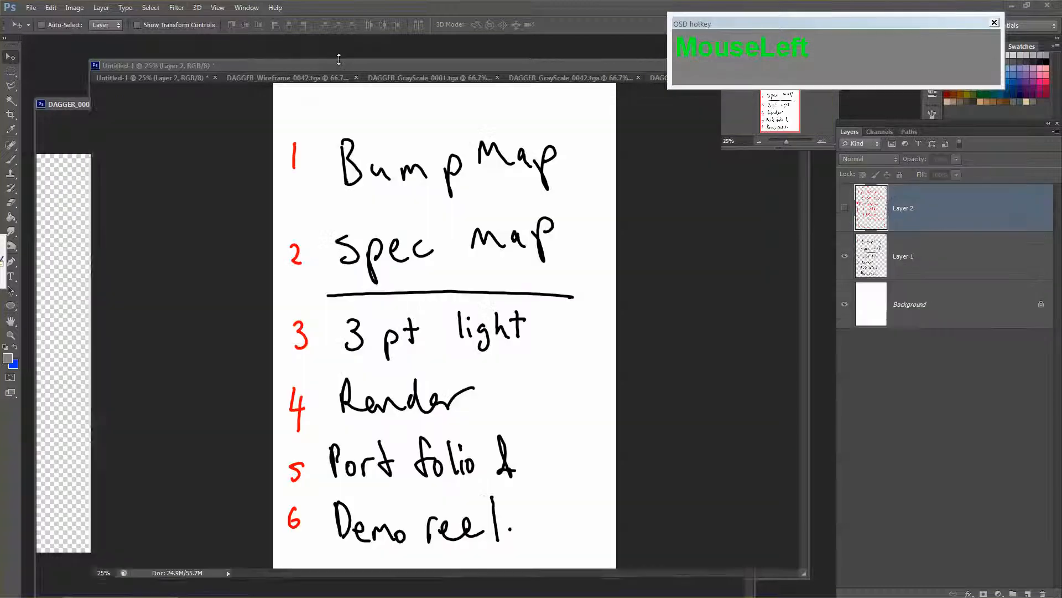
left_click(291, 77)
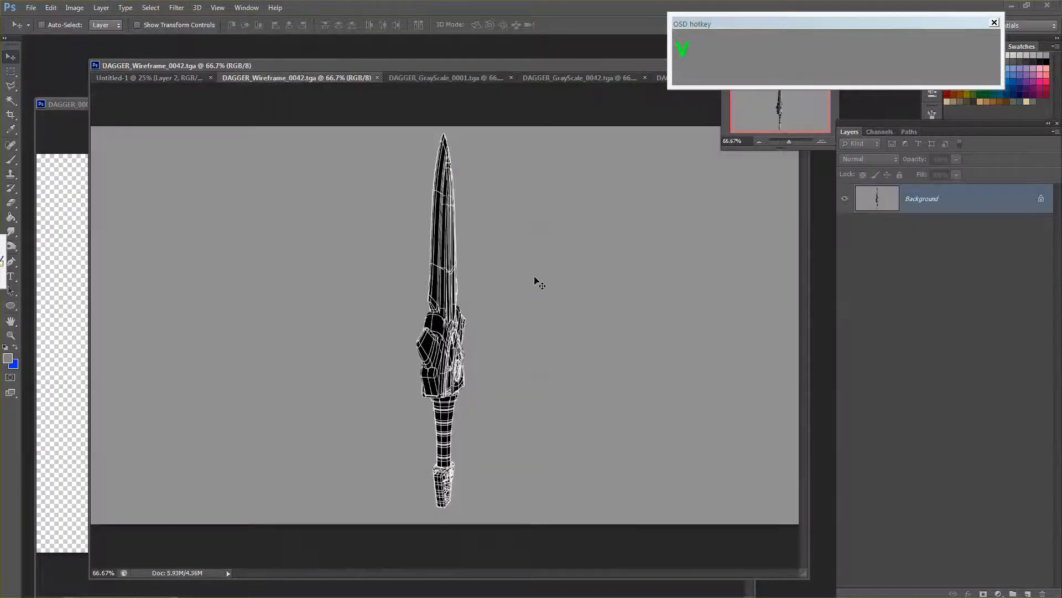
left_click(879, 131)
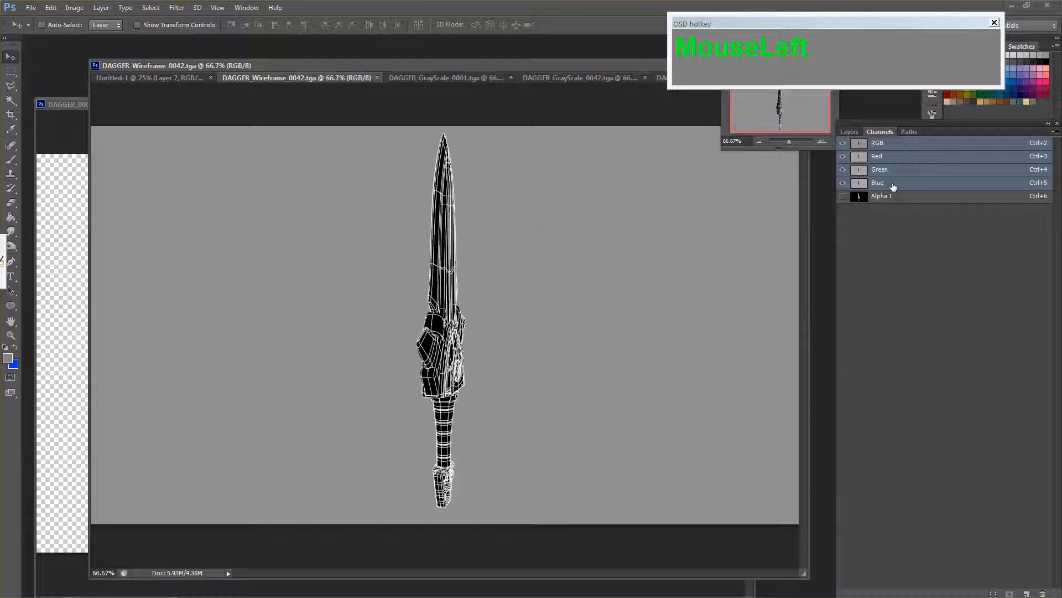
left_click(859, 143)
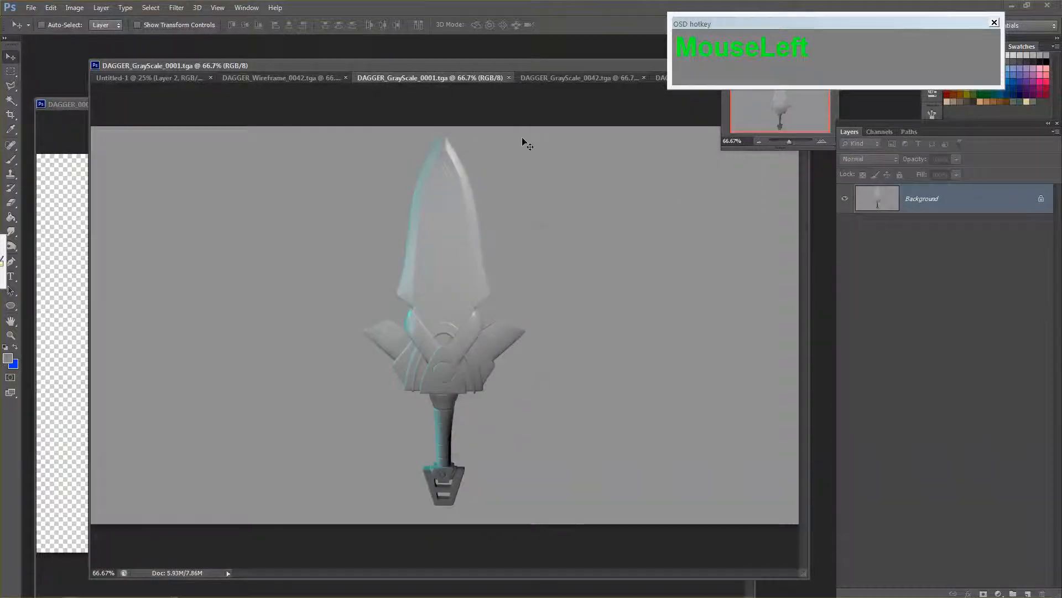
left_click(859, 196)
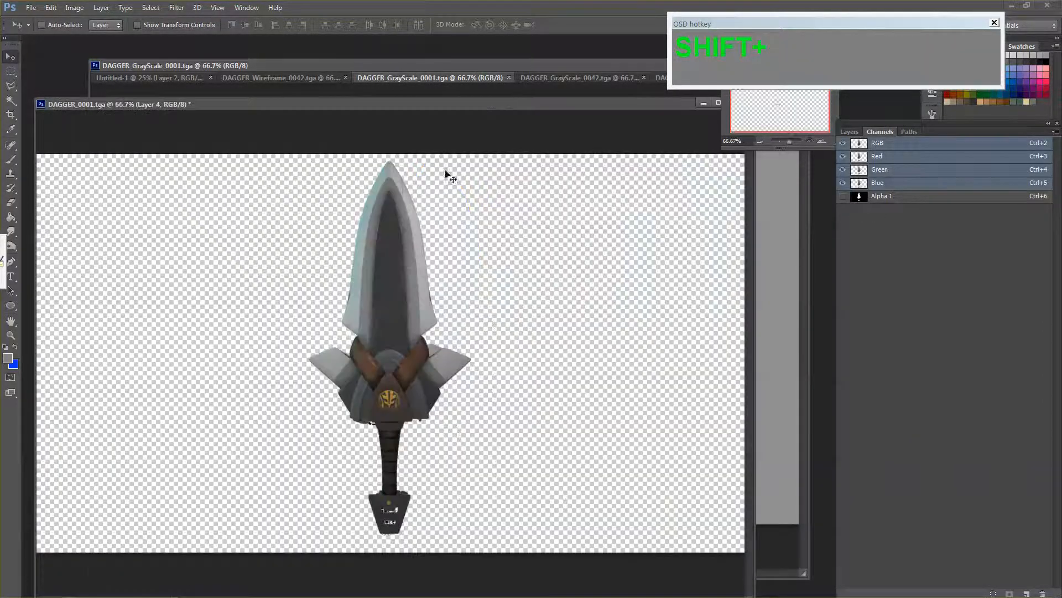
- Select the grey frame 0042 dagger outline from its alpha channel for copying
left_click(579, 78)
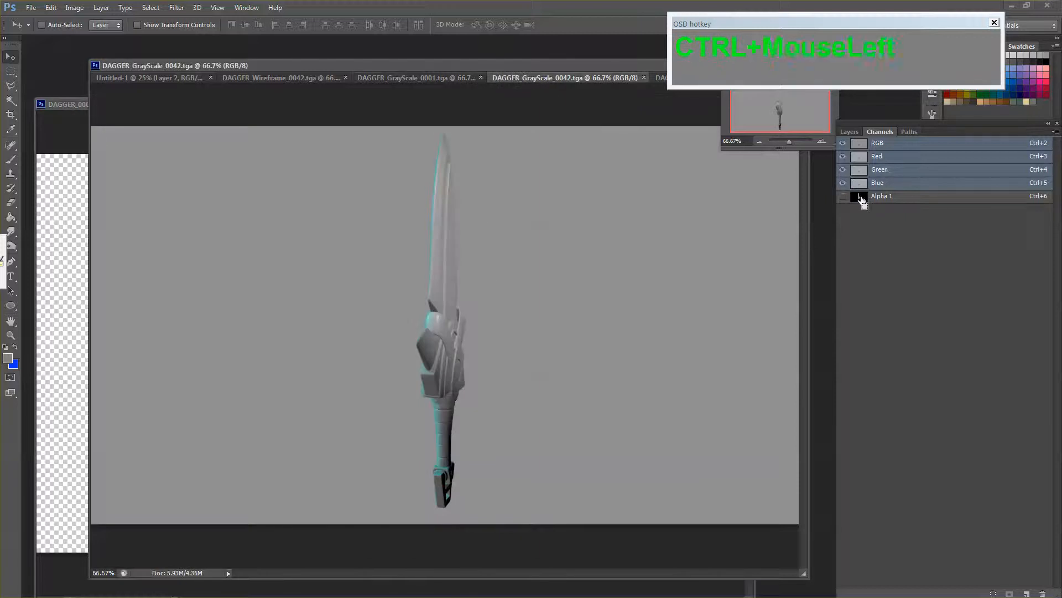
left_click(858, 196)
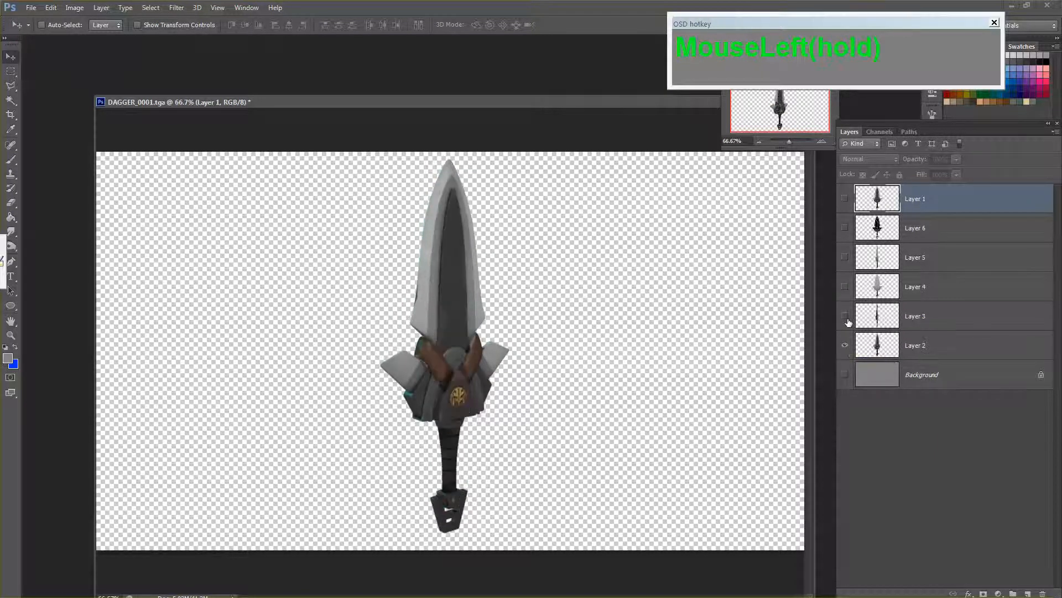
- Preview DAGGER_Wireframe_0046.tga in IrfanView and step back a frame
key("tab")
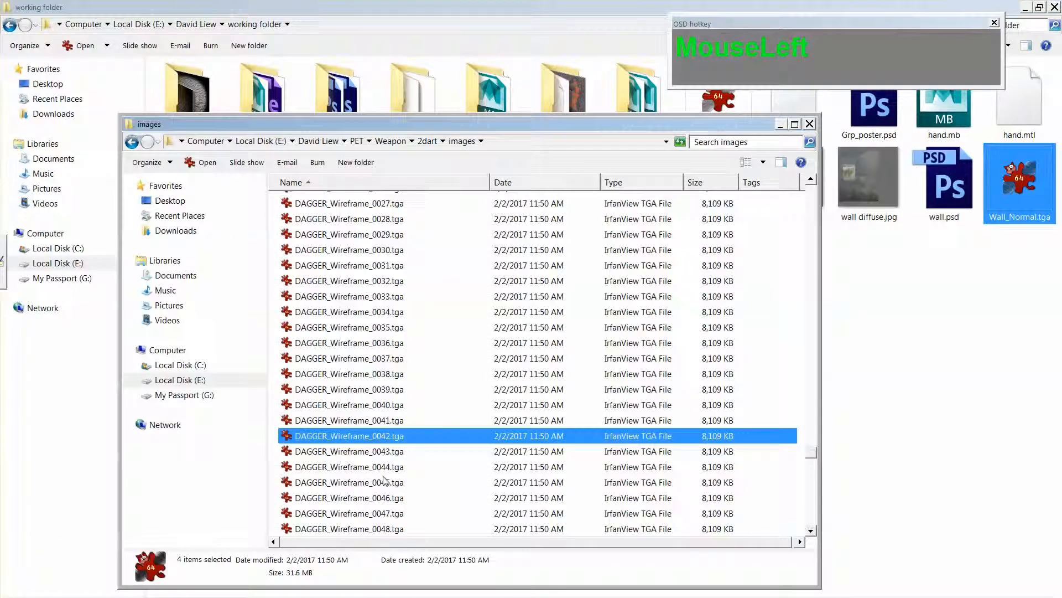
scroll("down", 3)
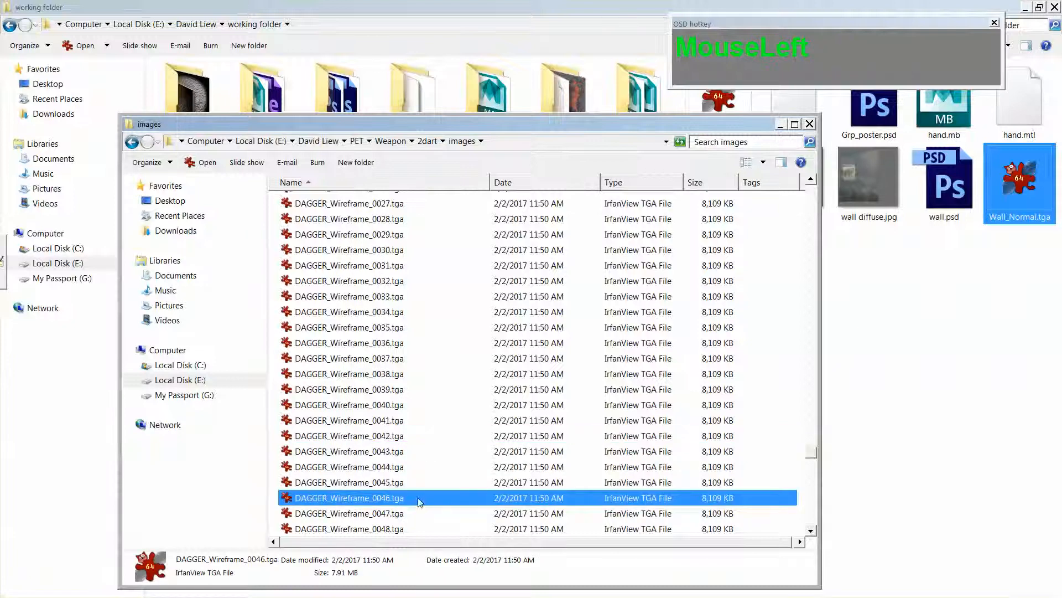
double_click(349, 497)
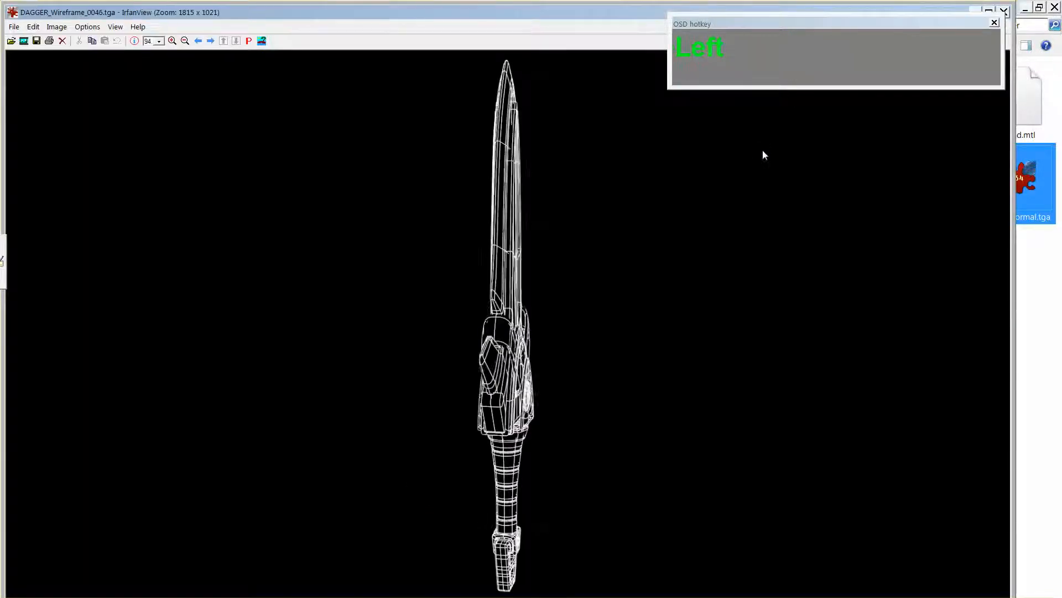
key("left")
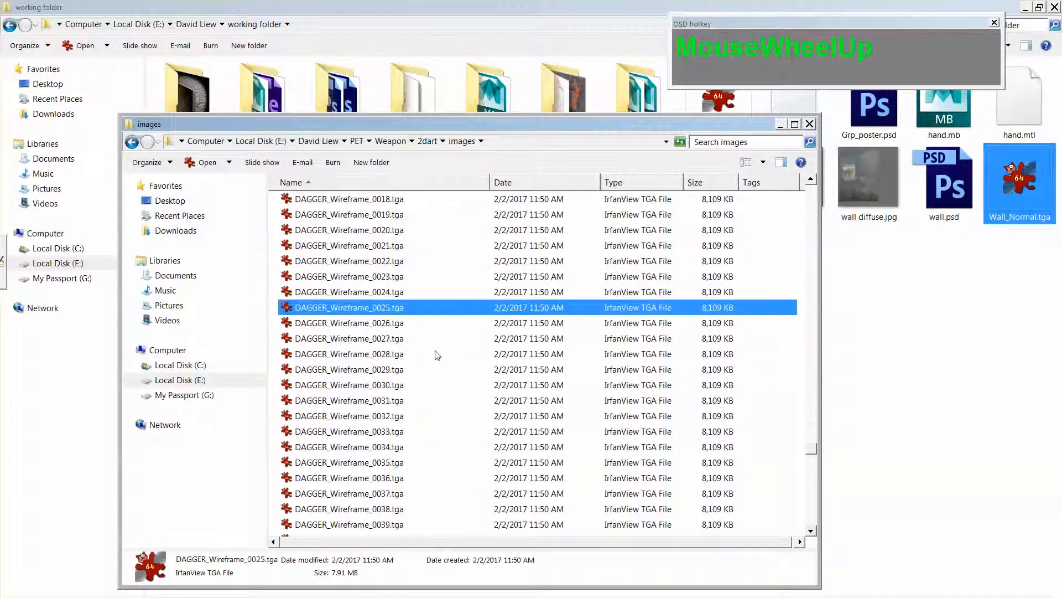
- Scroll up to the frame 0025 dagger TGAs, select them and switch windows
scroll("down", 3)
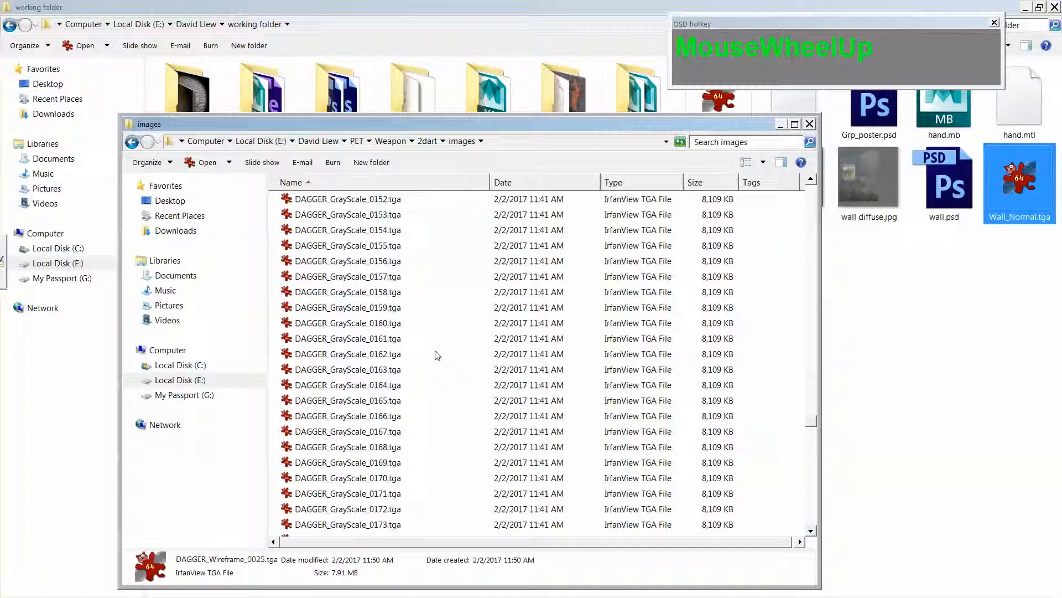
scroll("up", 3)
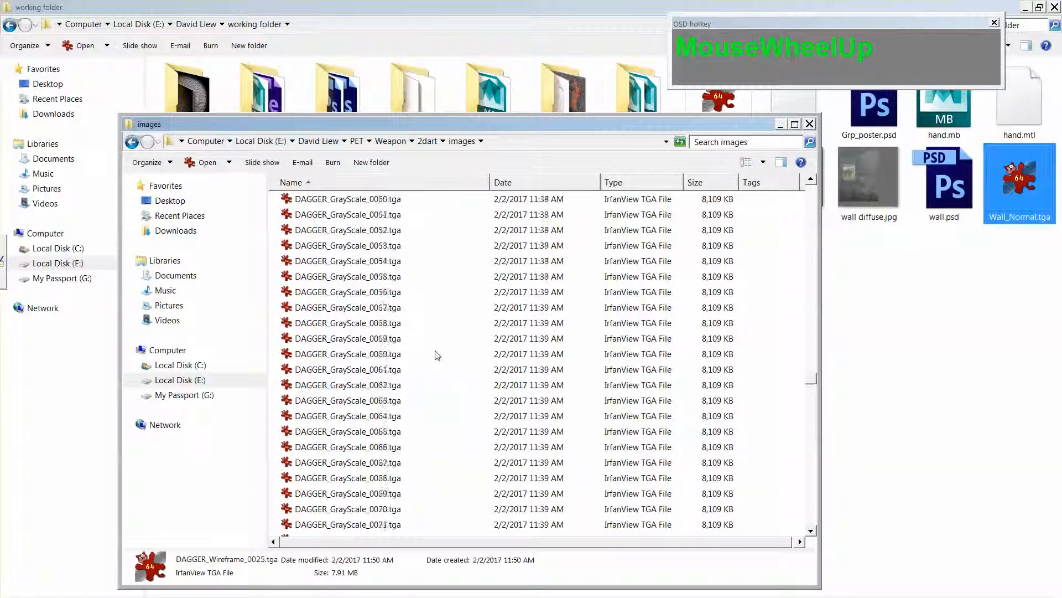
scroll("up", 3)
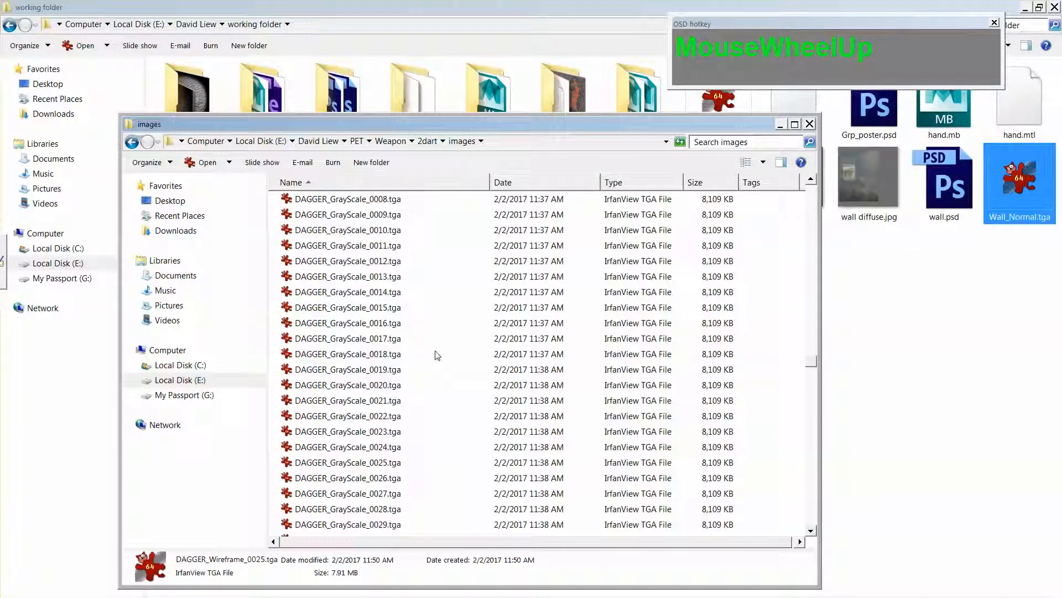
scroll("up", 3)
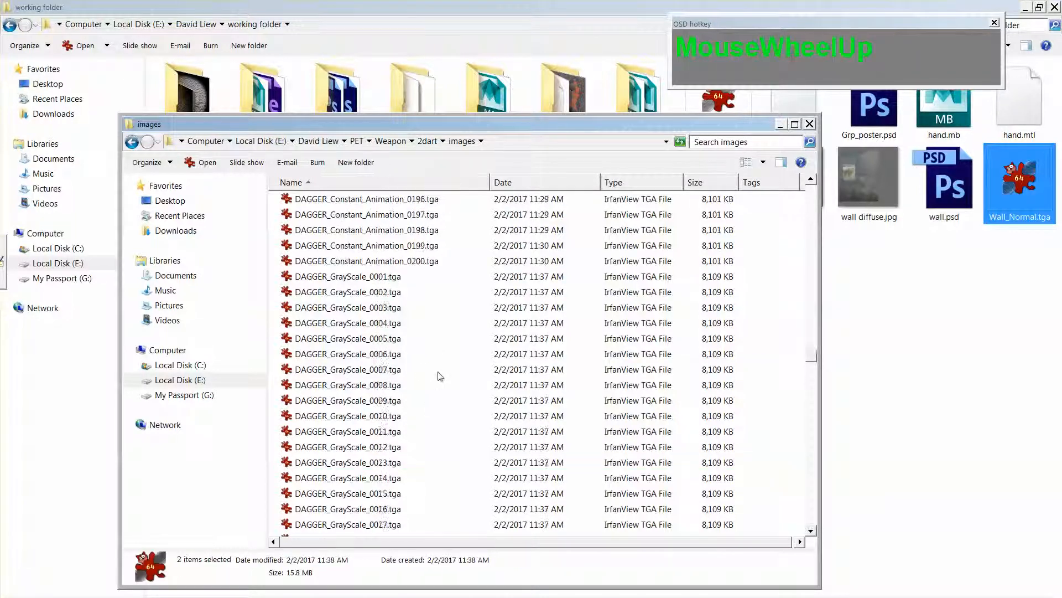
scroll("up", 3)
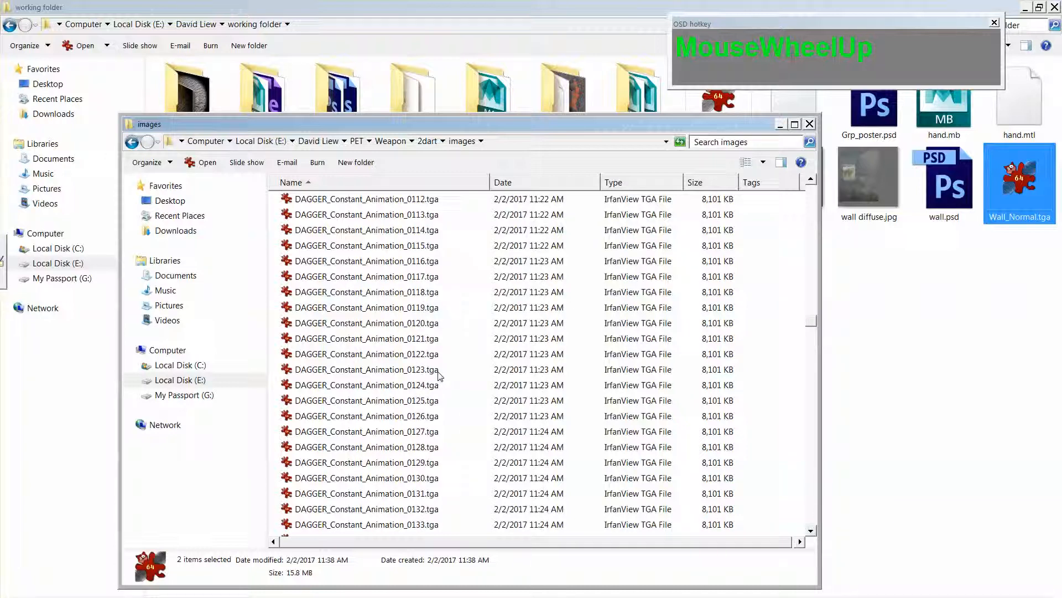
scroll("up", 3)
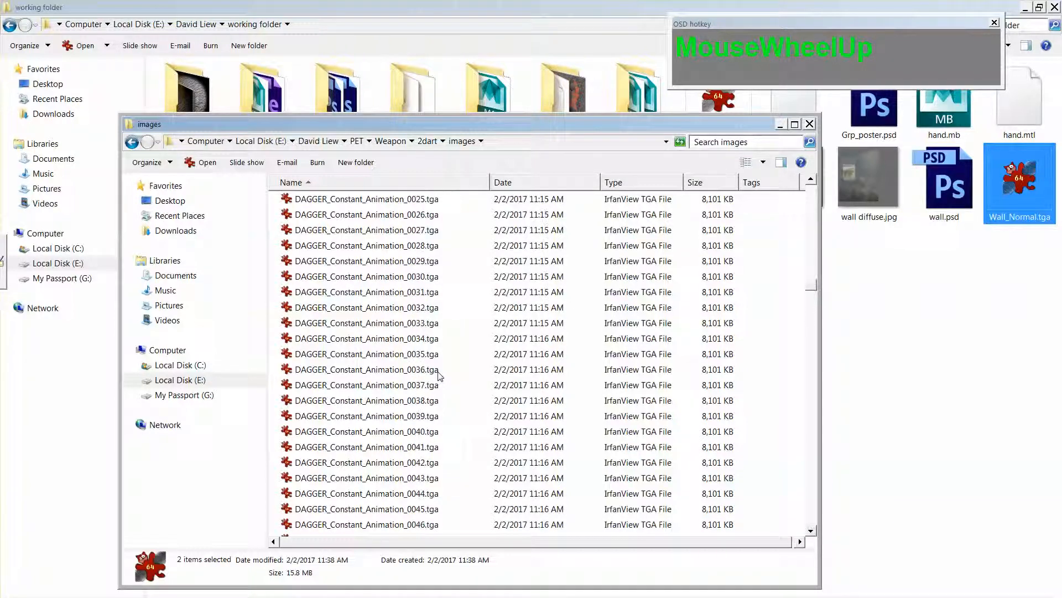
key("Tab")
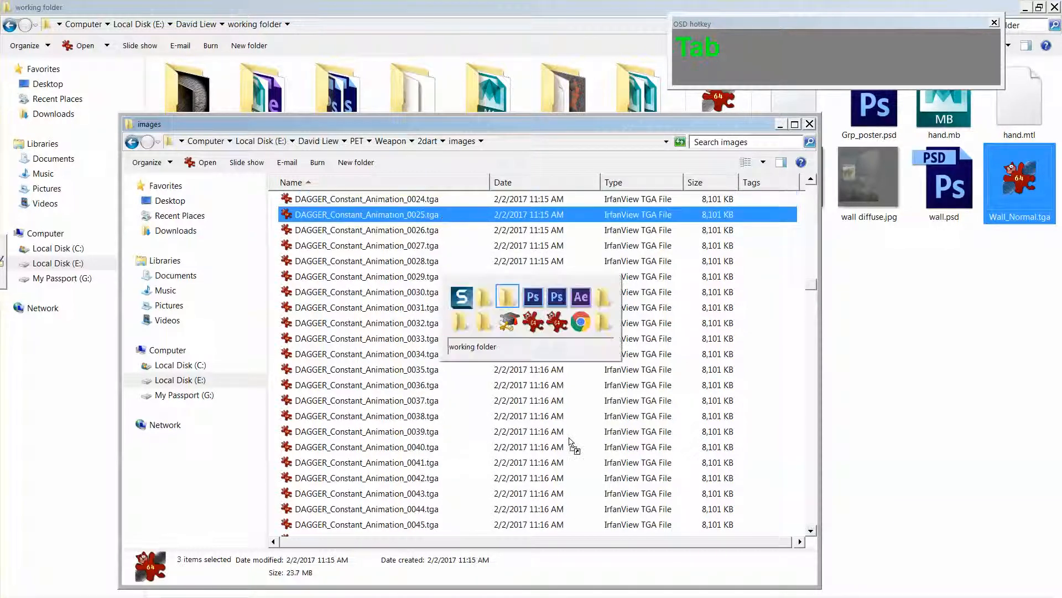
- Return to Photoshop and copy the first frame 0025 dagger cut-out from its alpha selection
key("alt+tab")
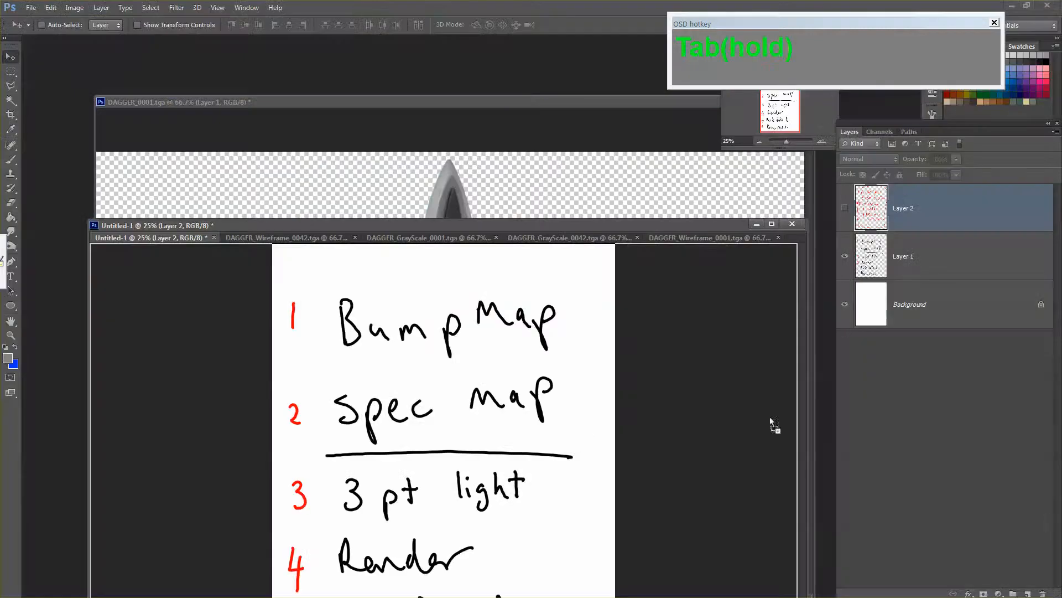
key("Tab")
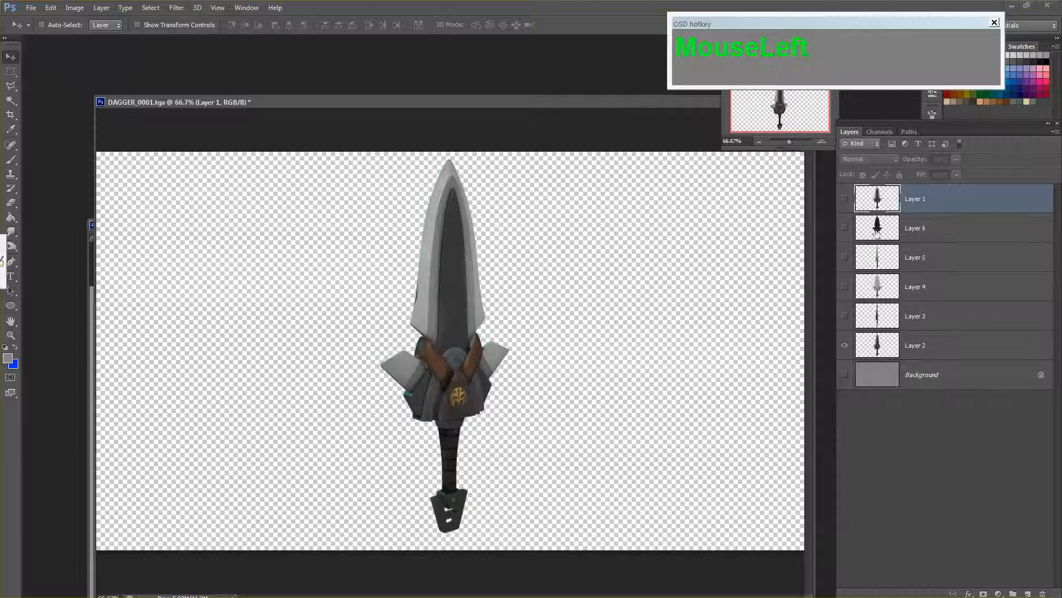
left_click(937, 316)
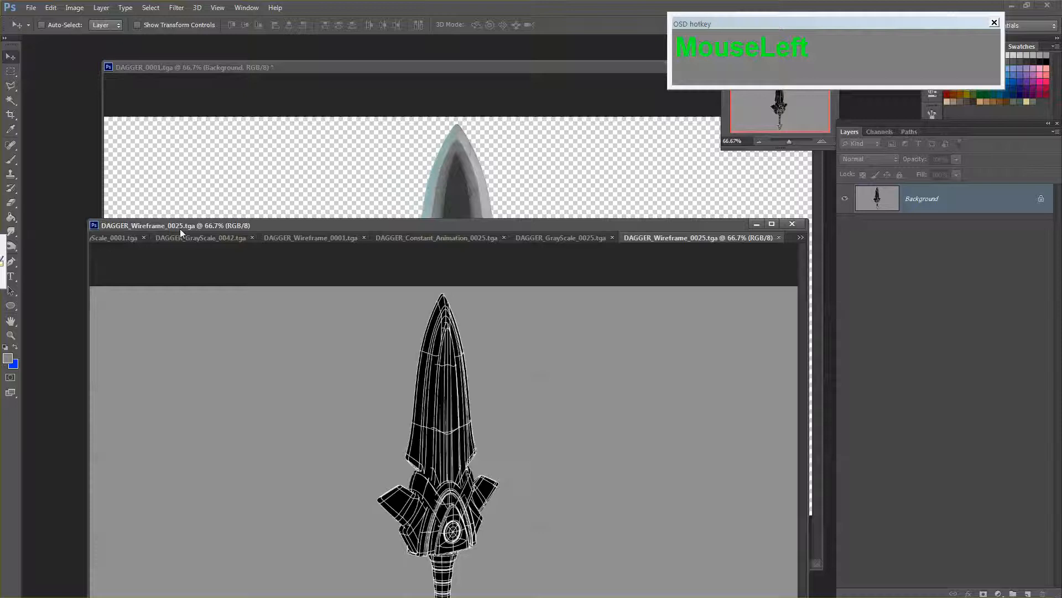
left_click(880, 131)
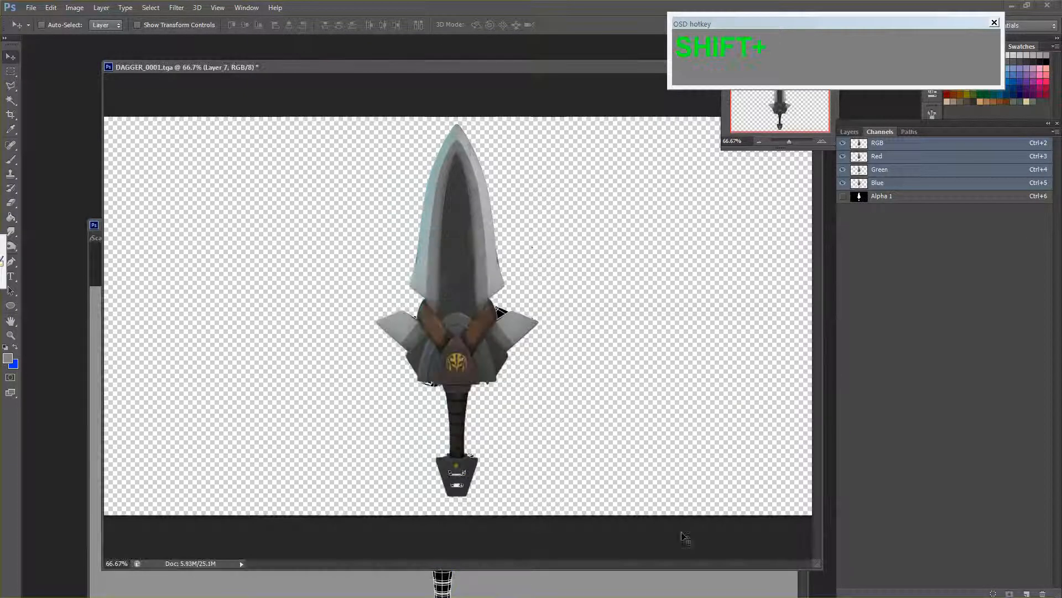
- Paste the frame 0025 renders into DAGGER_0001 as new Layers 7 and 8
key("Tab")
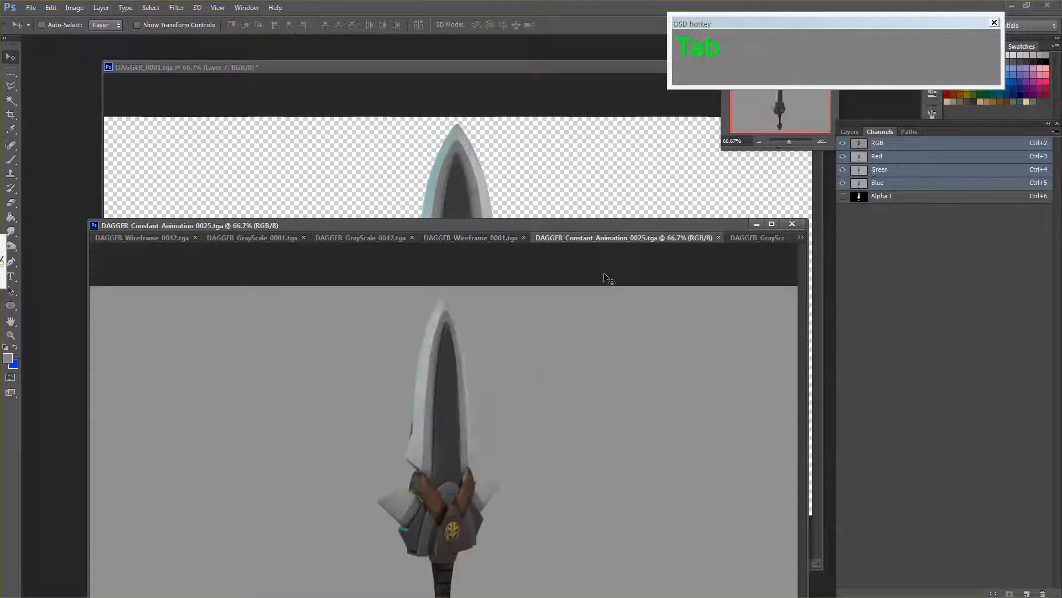
key("ctrl+v")
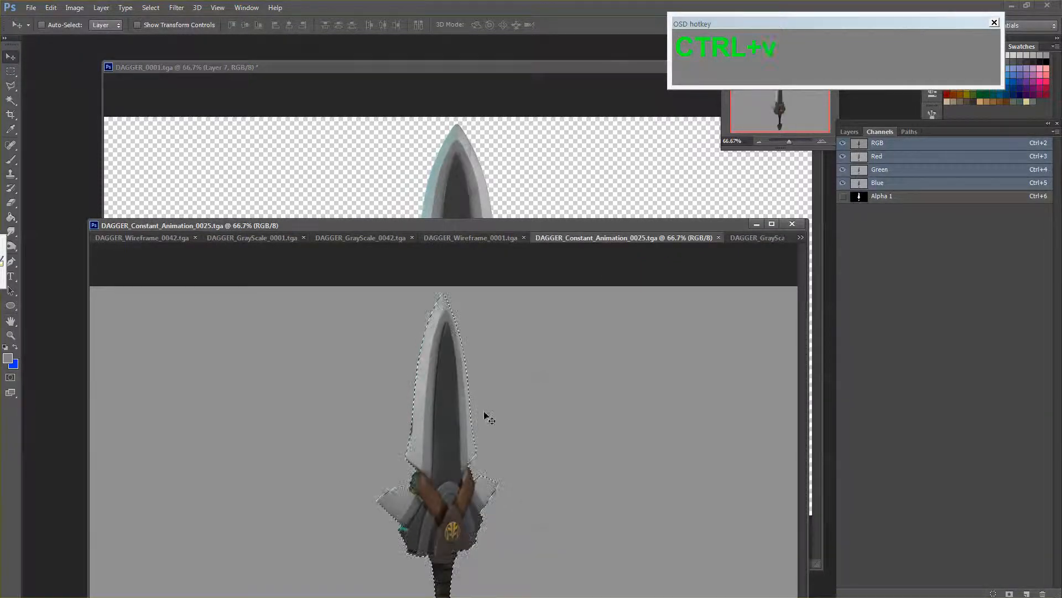
key("ctrl+v")
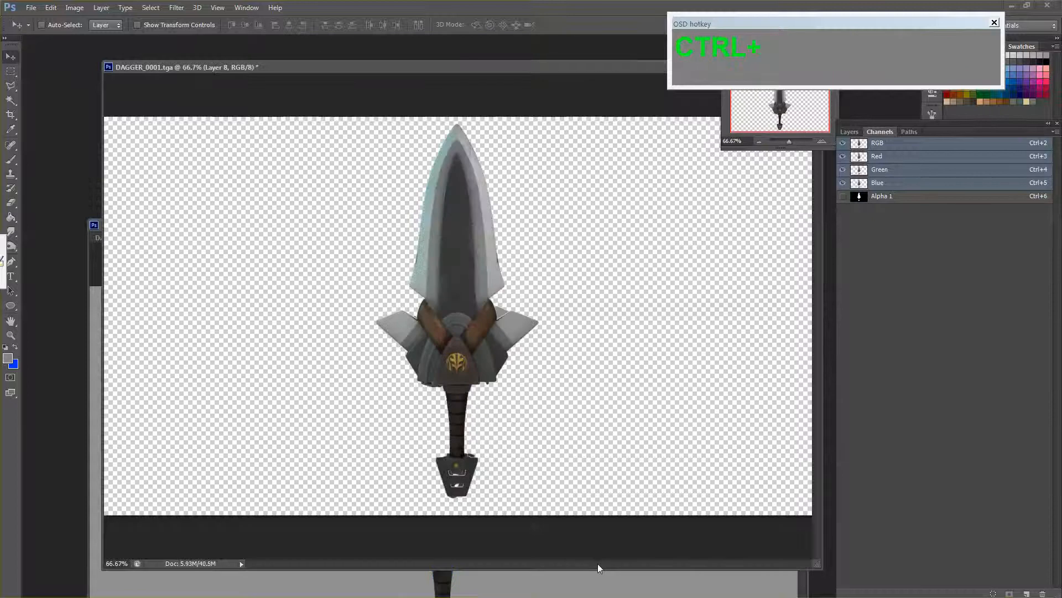
key("Tab")
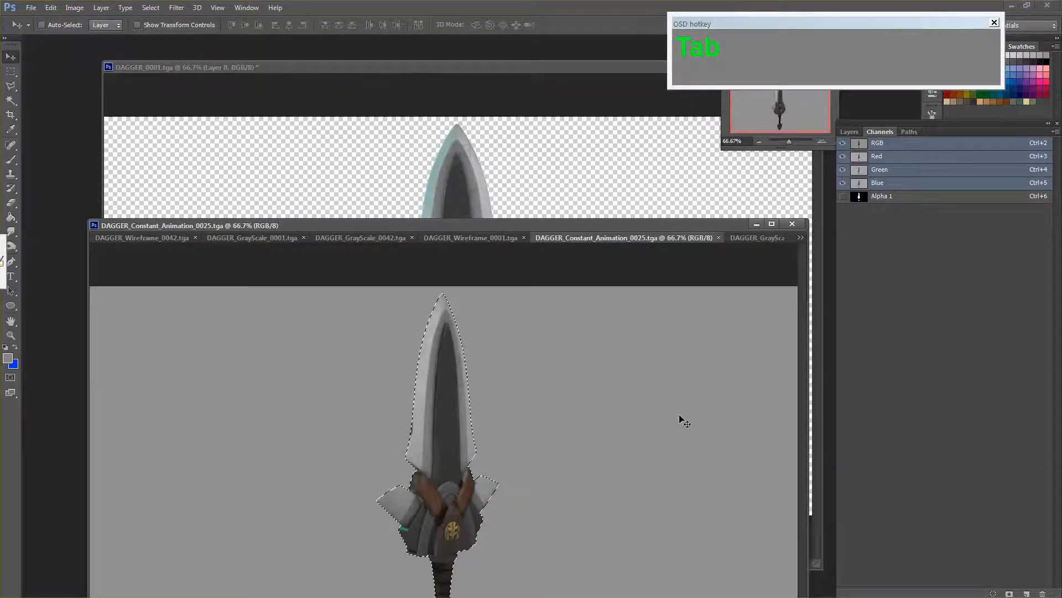
key("ctrl+v")
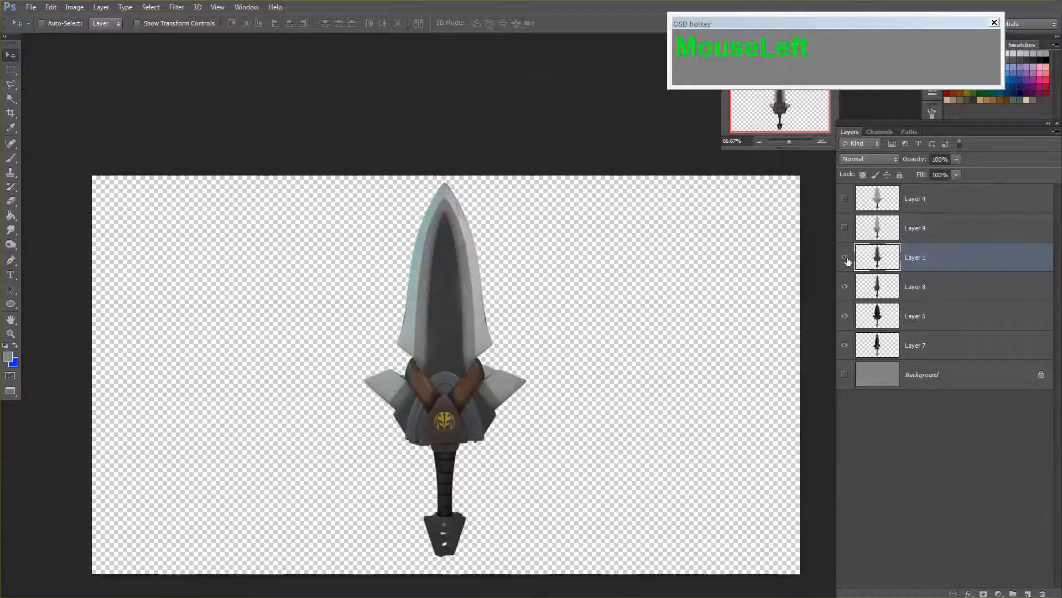
- Compare layer visibility and colour-tag the grey render pair (Layer 4 and Layer 9) red
left_click(915, 228)
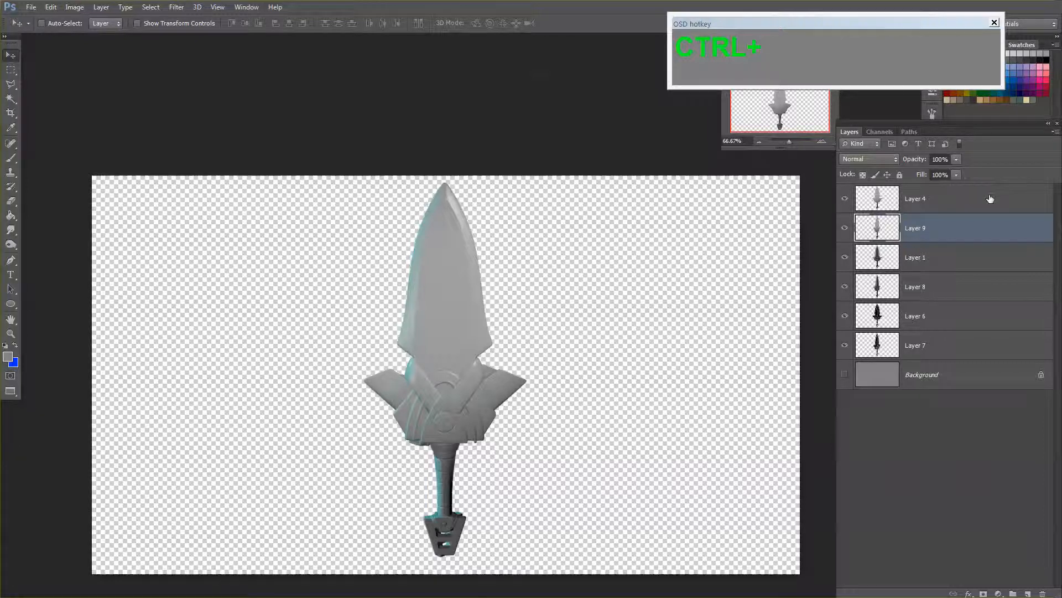
right_click(915, 198)
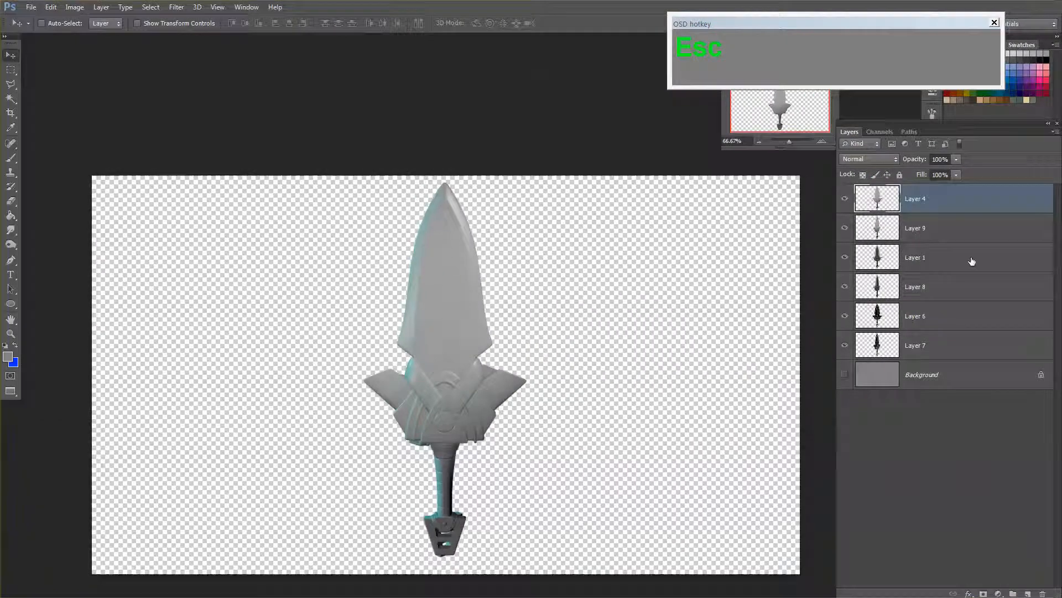
right_click(915, 198)
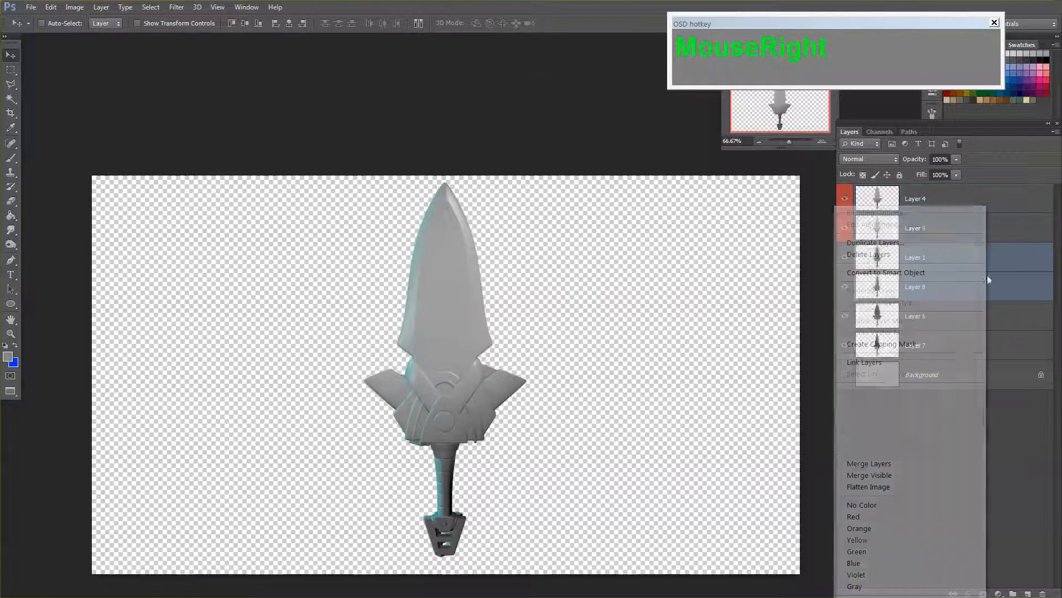
left_click(916, 315)
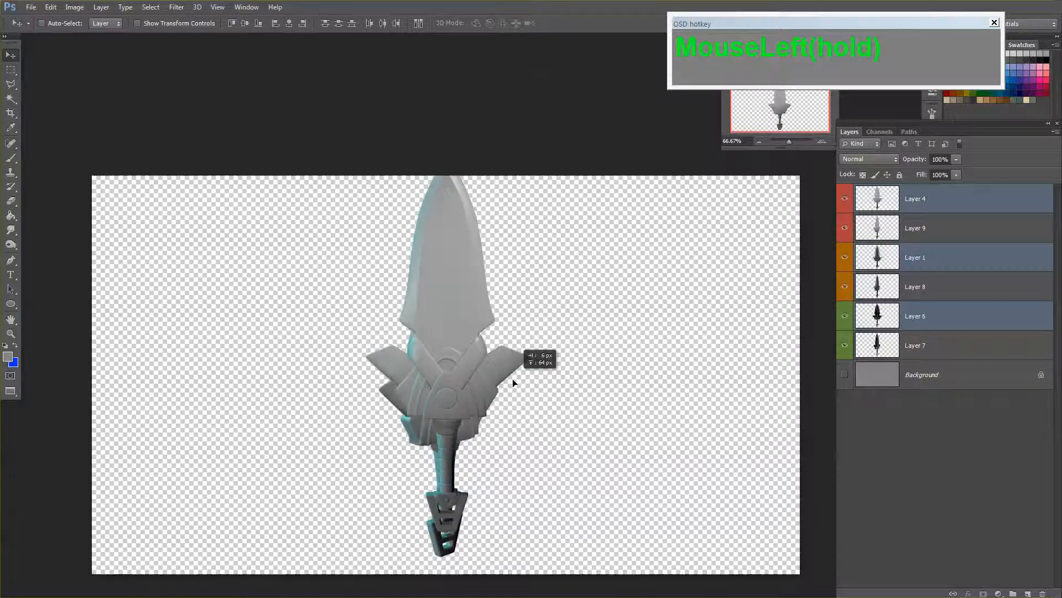
- Drag the second dagger view left beside the first and merge each render pair with Ctrl+E
left_click_drag(513, 383, 513, 413)
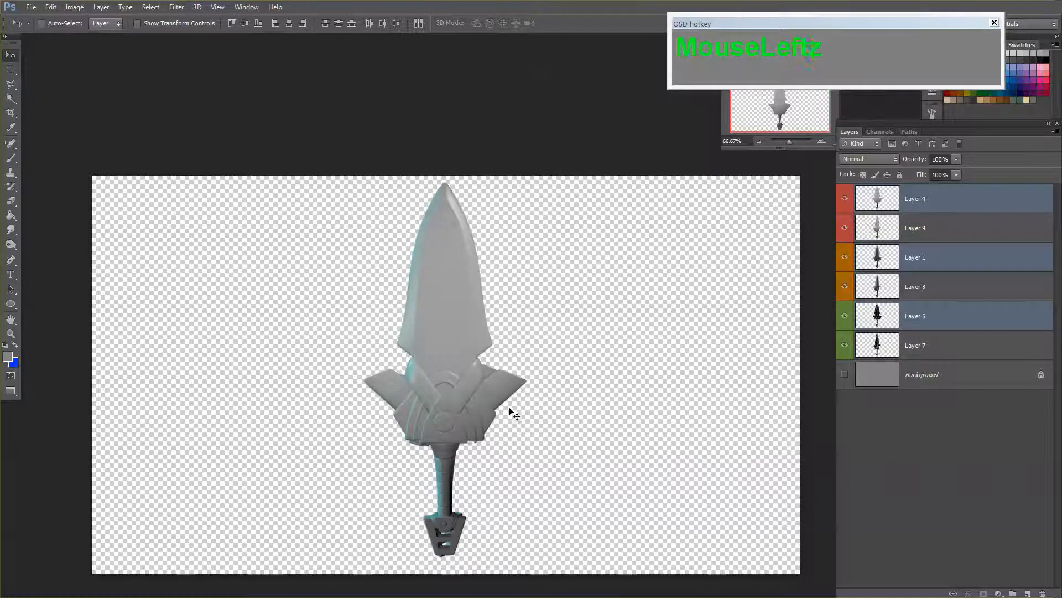
left_click_drag(444, 403, 291, 403)
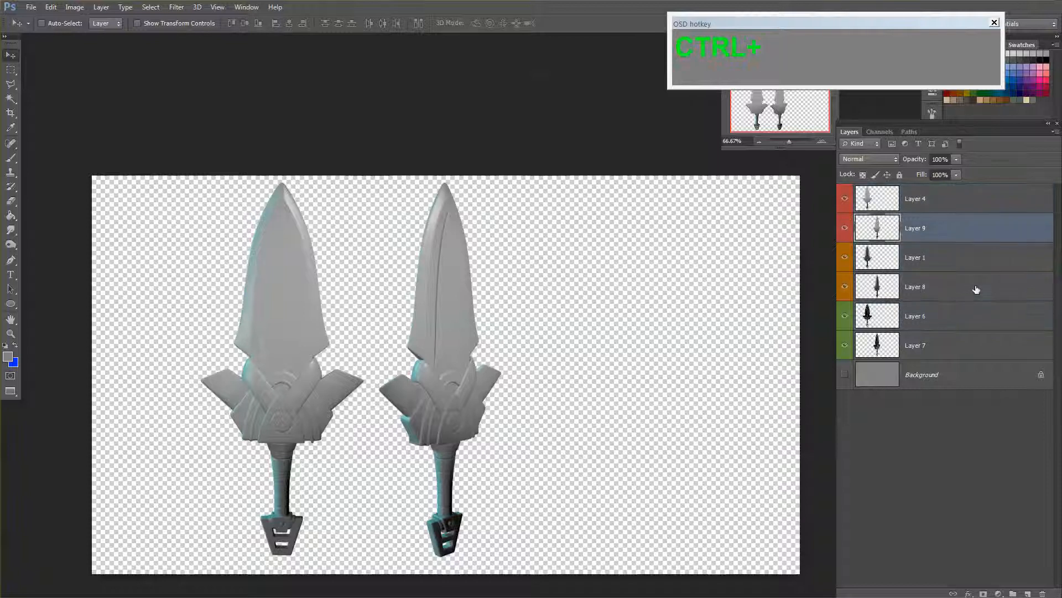
key("ctrl+v")
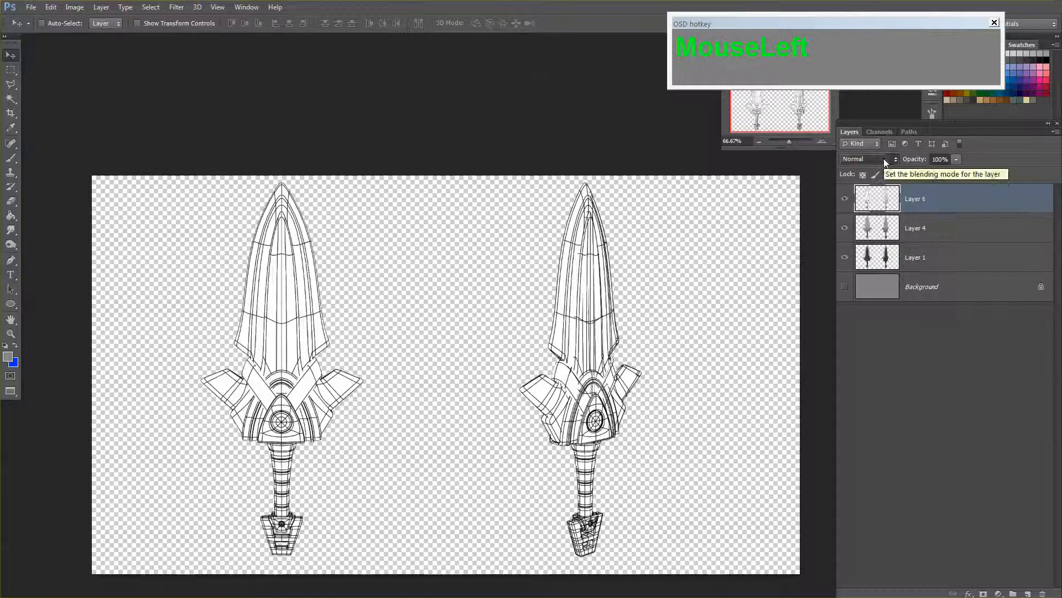
- Set the wireframe layer to Multiply and make the grey Background layer visible again
left_click(869, 158)
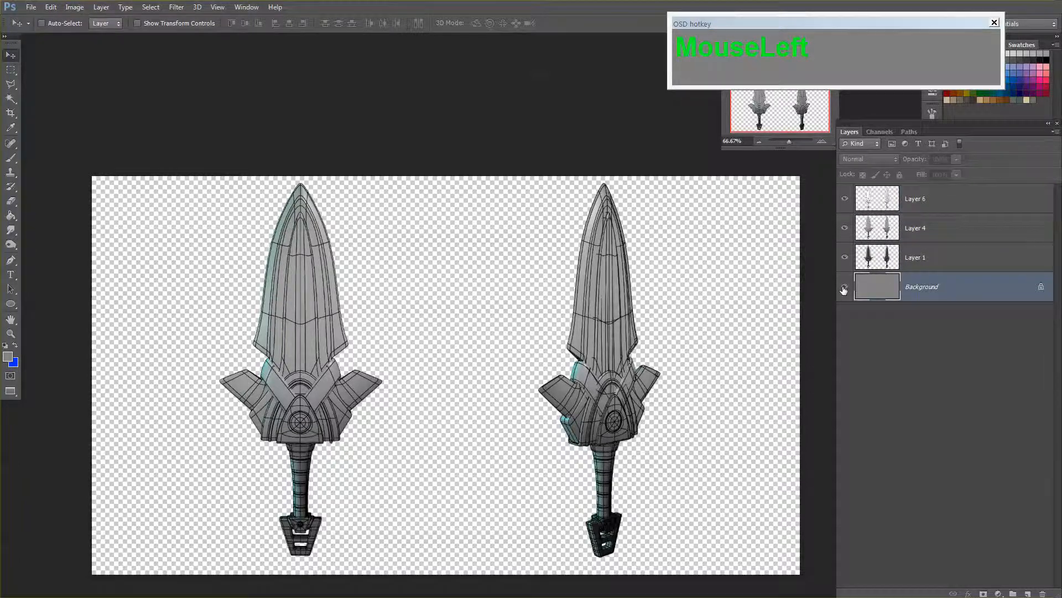
left_click(844, 285)
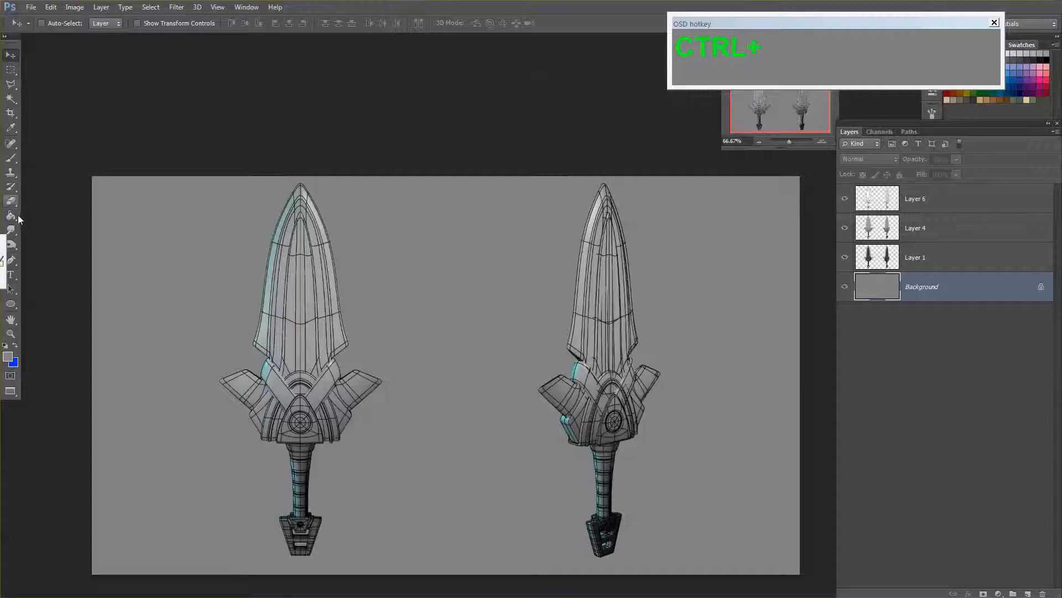
- Switch to the Gradient tool with a black-to-white radial gradient for the vignette
key("shift+g")
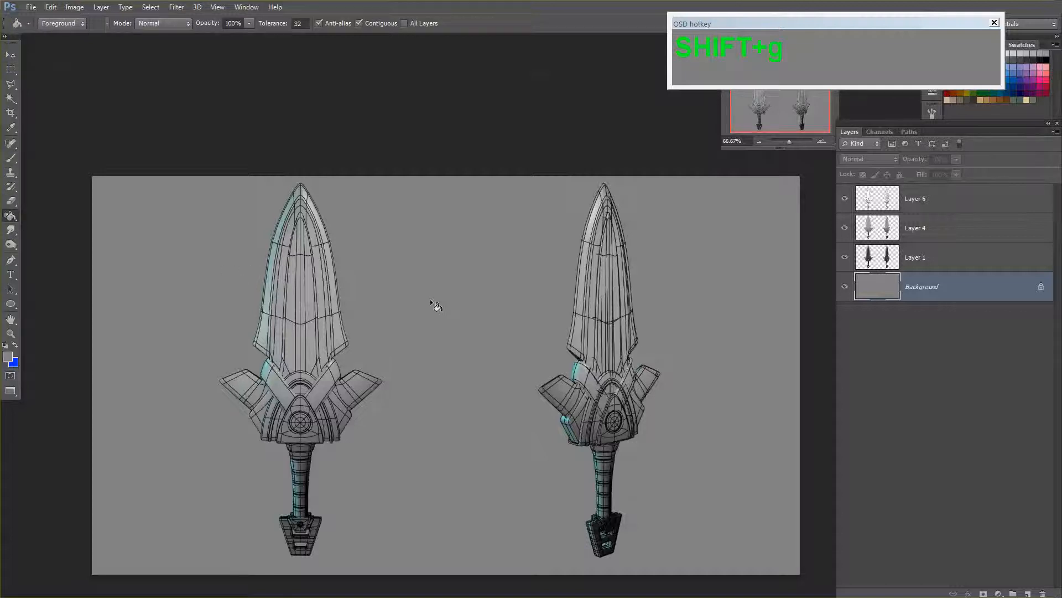
left_click(11, 216)
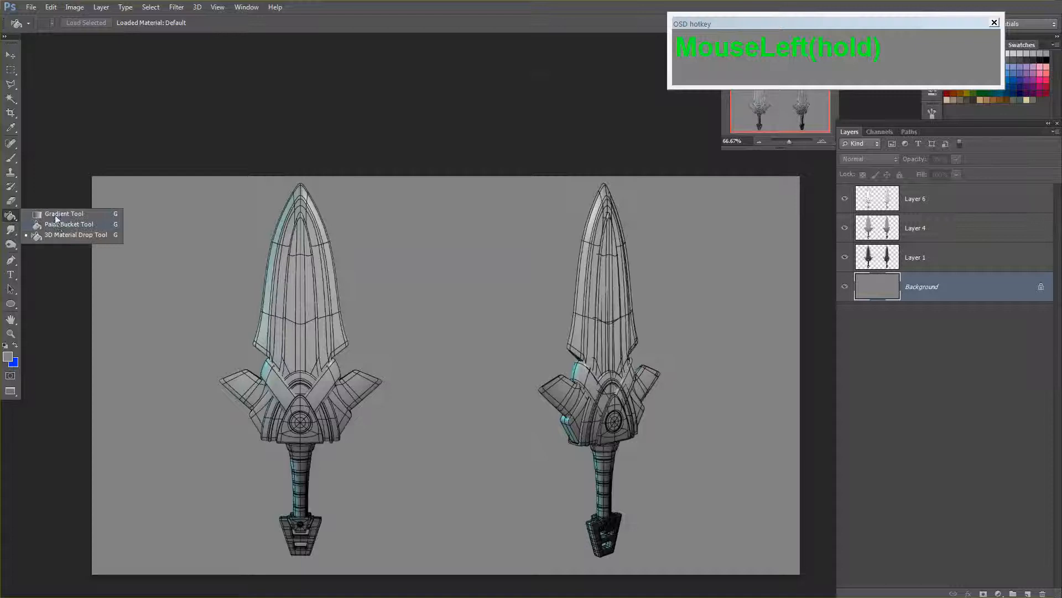
left_click(64, 214)
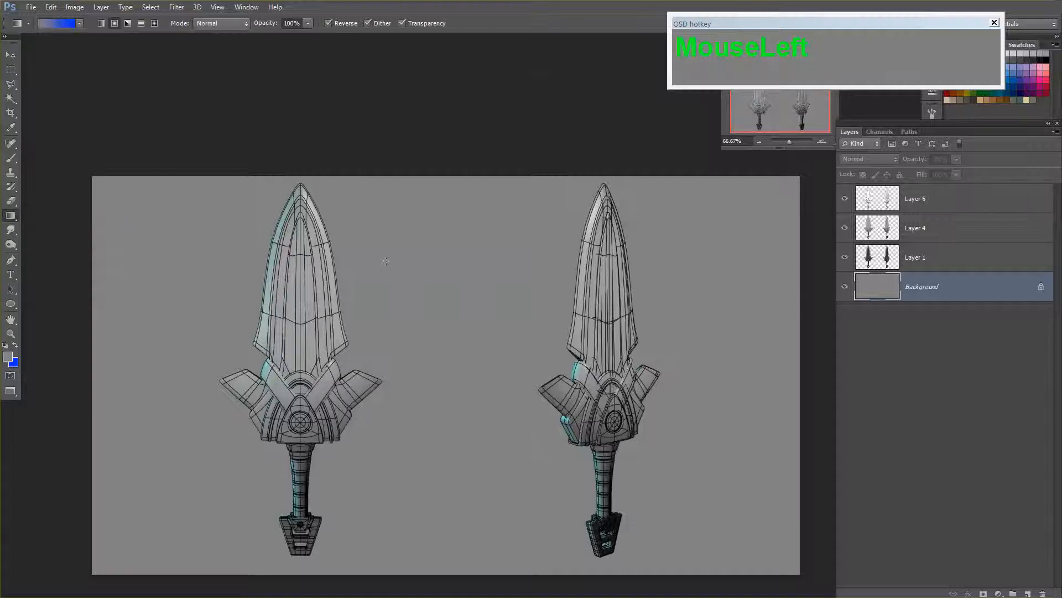
left_click(77, 23)
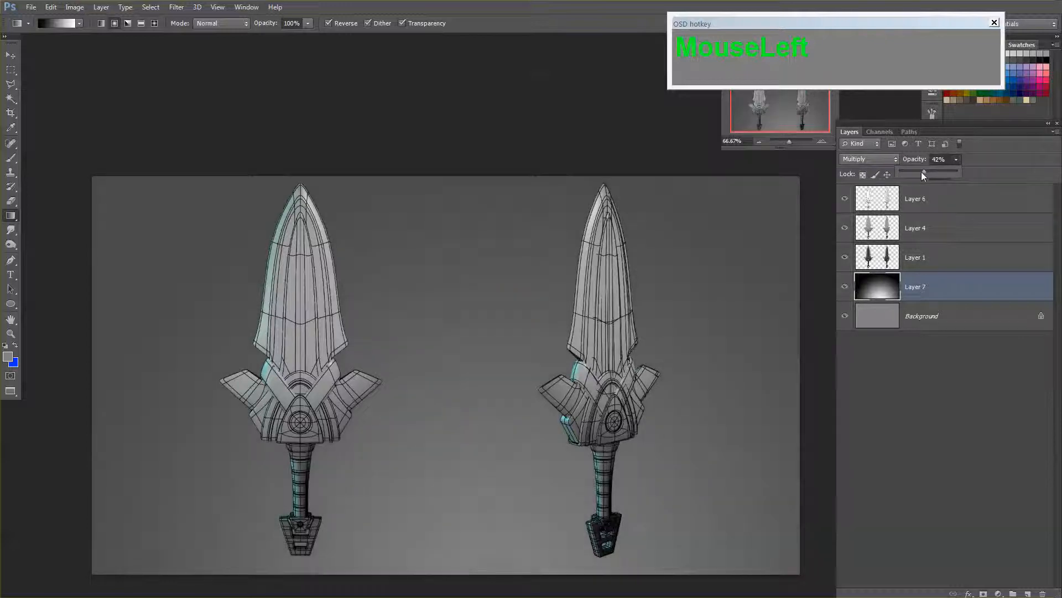
- Set the new vignette layer to Multiply at about 62% opacity, darkening the edges
left_click_drag(922, 173, 933, 172)
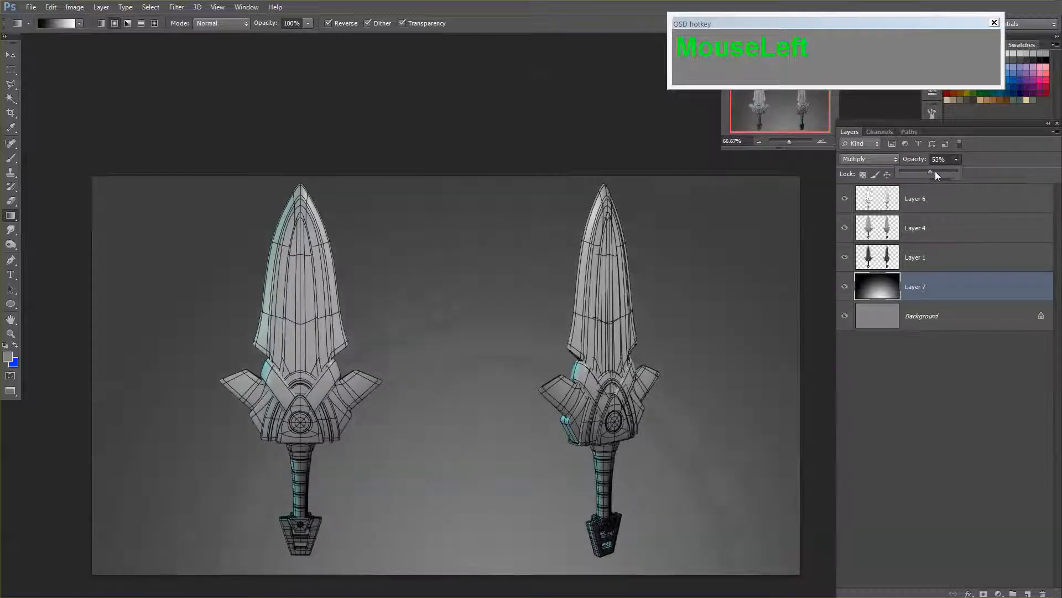
left_click_drag(931, 173, 938, 173)
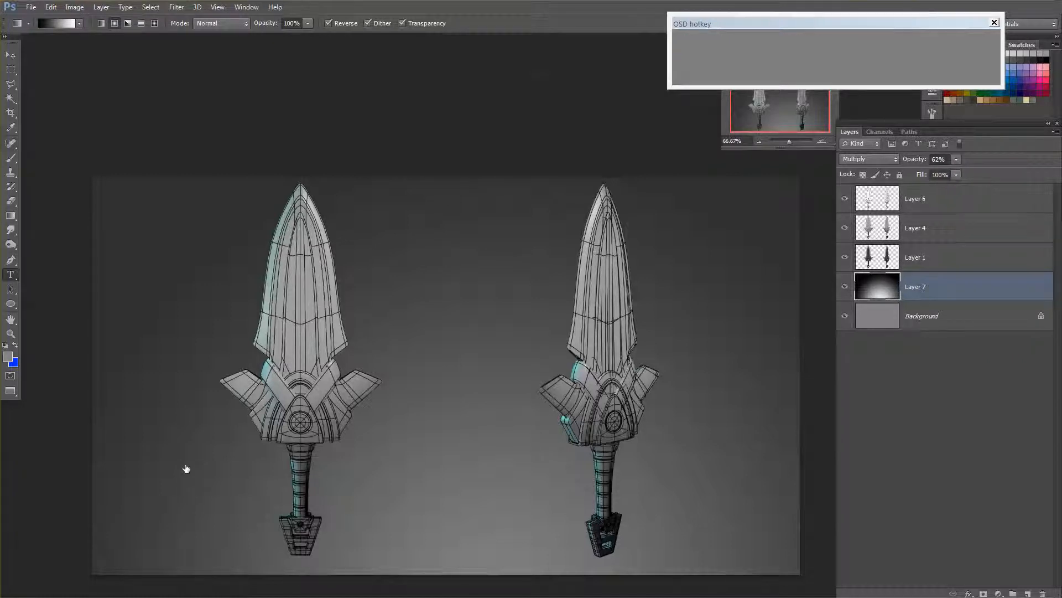
left_click(186, 468)
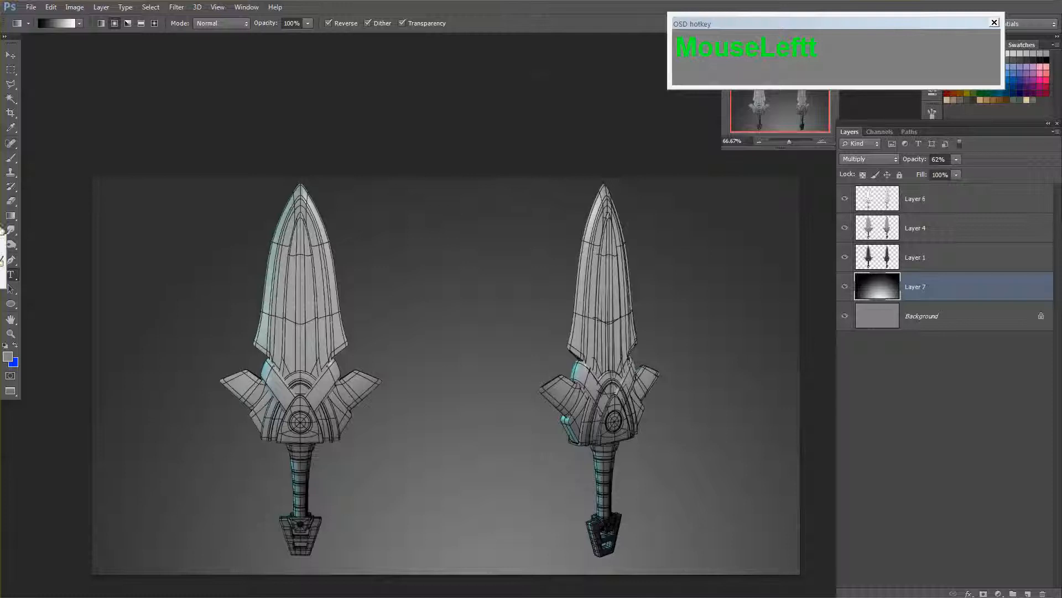
- Add a black 72 pt 'DAGGER' title at the lower left of the poster
left_click(11, 274)
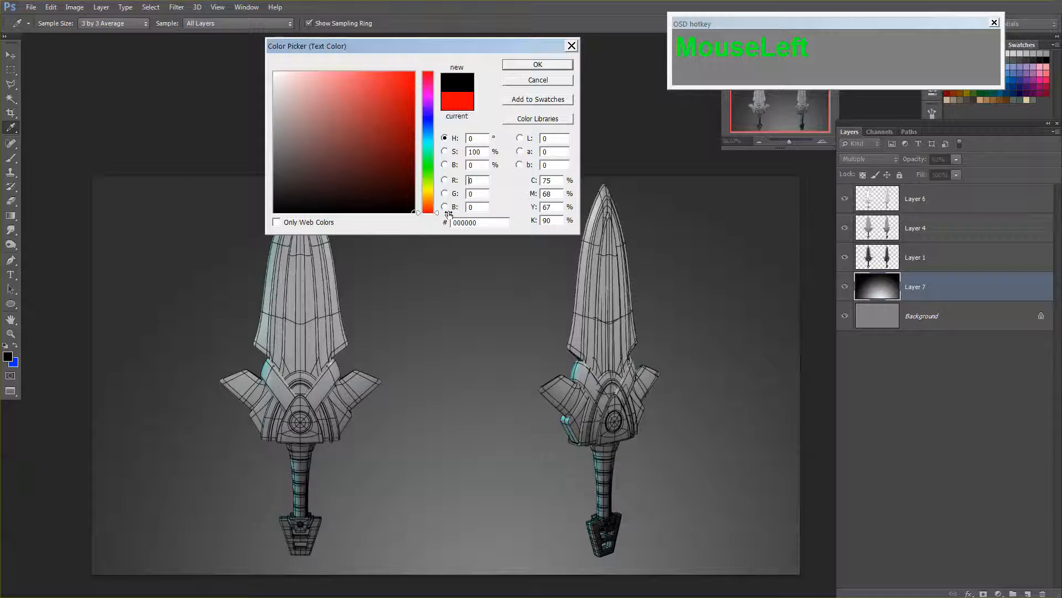
left_click(537, 80)
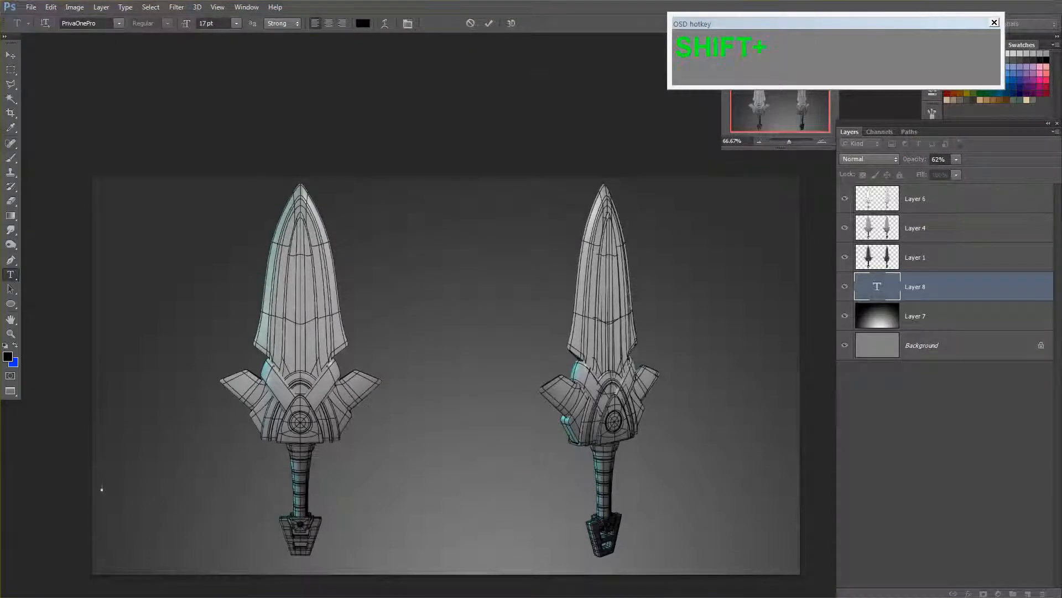
type("dage")
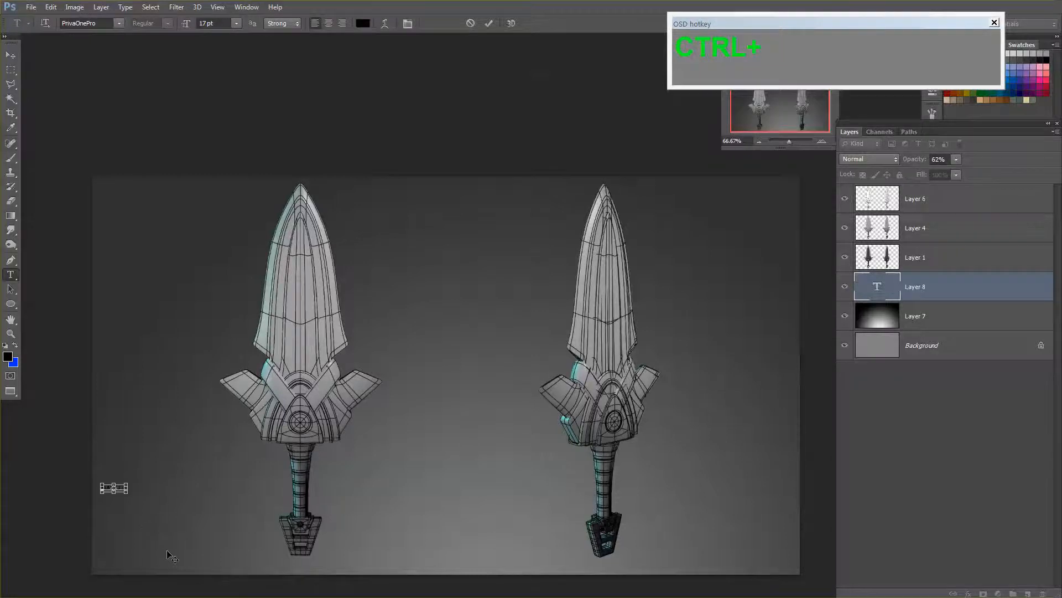
left_click(234, 23)
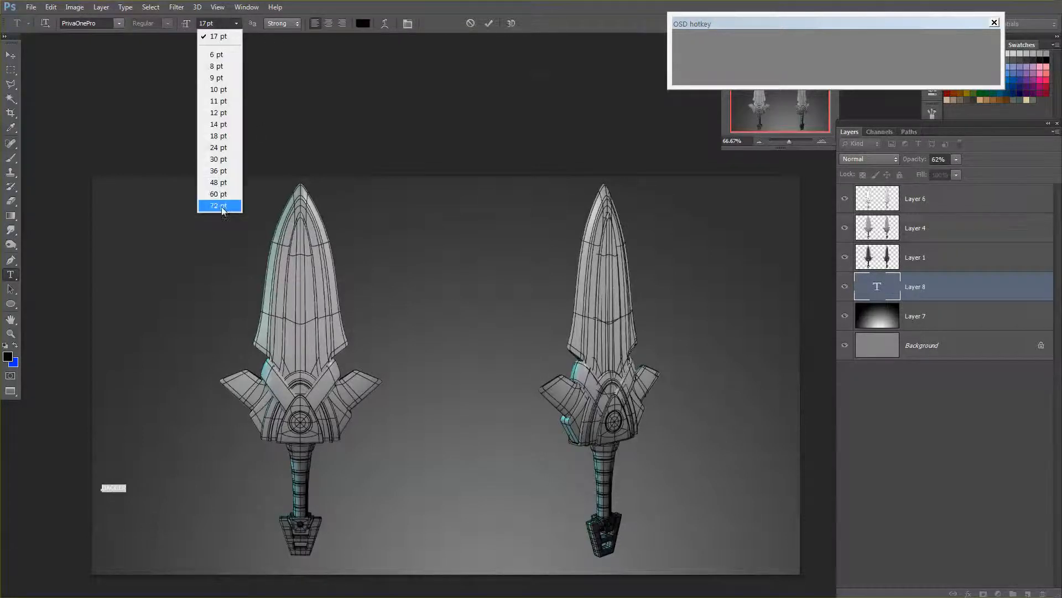
left_click(218, 206)
type("DAVID")
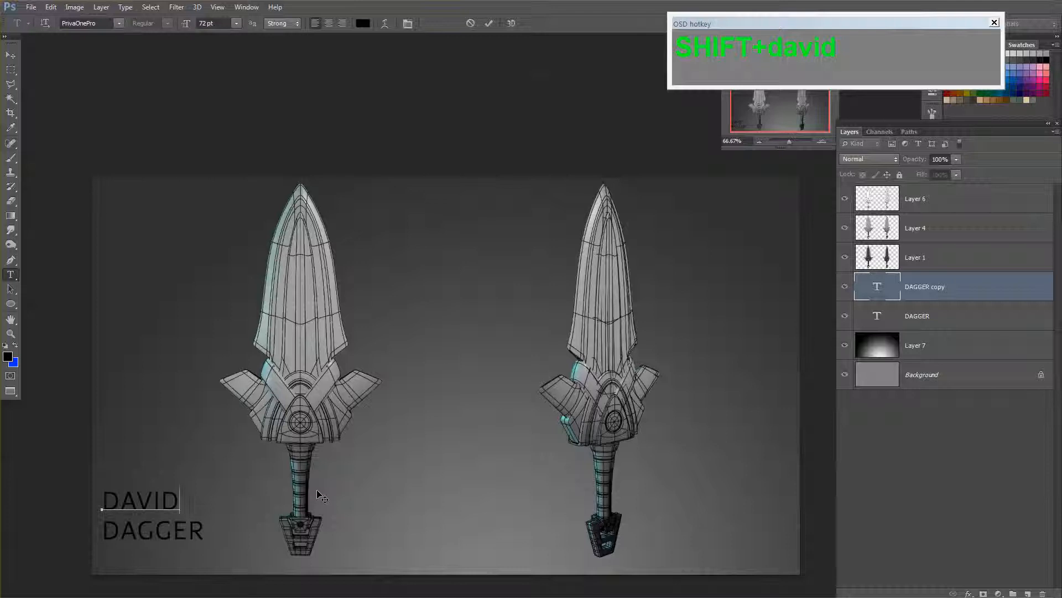
- Add the smaller 'DAVID LIEW' name line beneath and an 'EMAIL' line at lower right
type("LIEW")
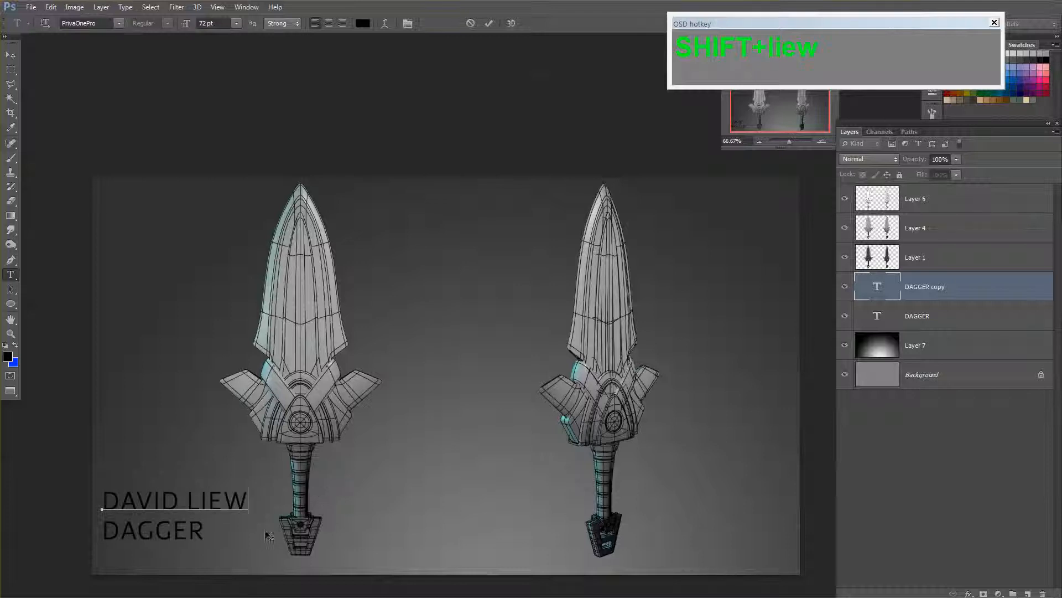
left_click(883, 284)
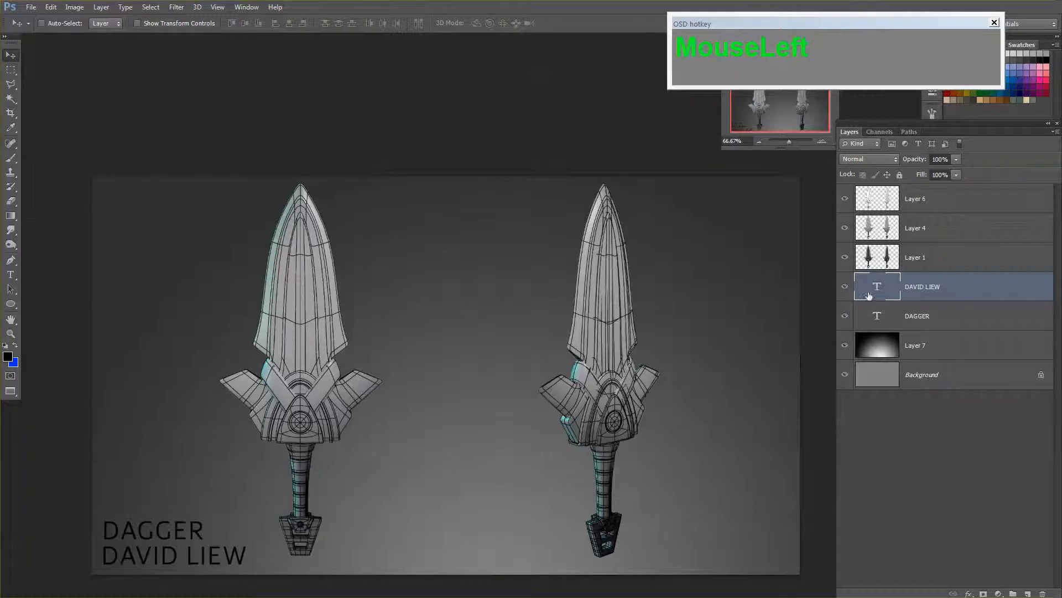
double_click(173, 556)
type("EM")
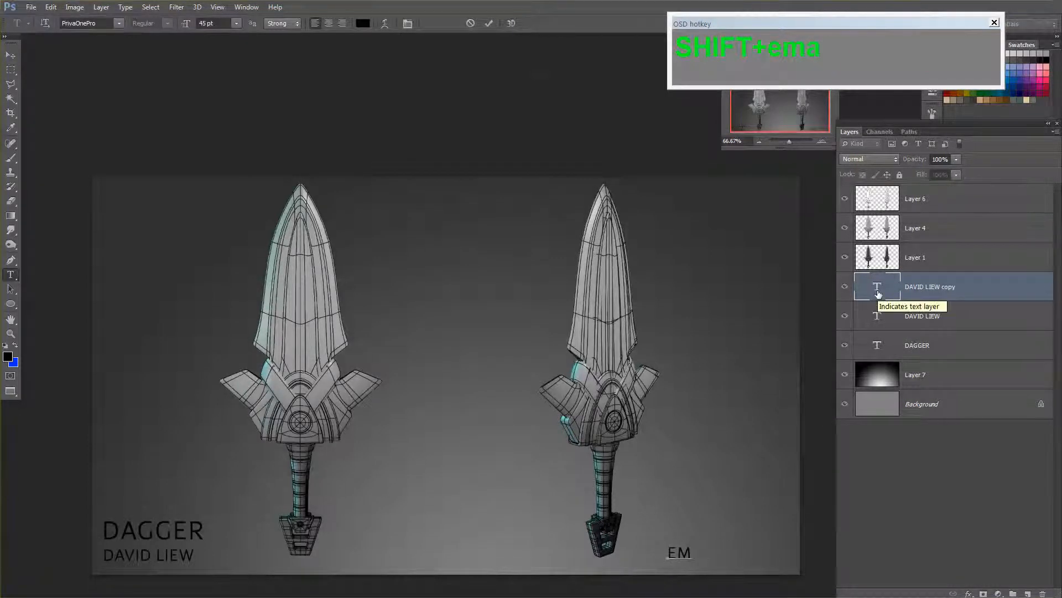
type("il")
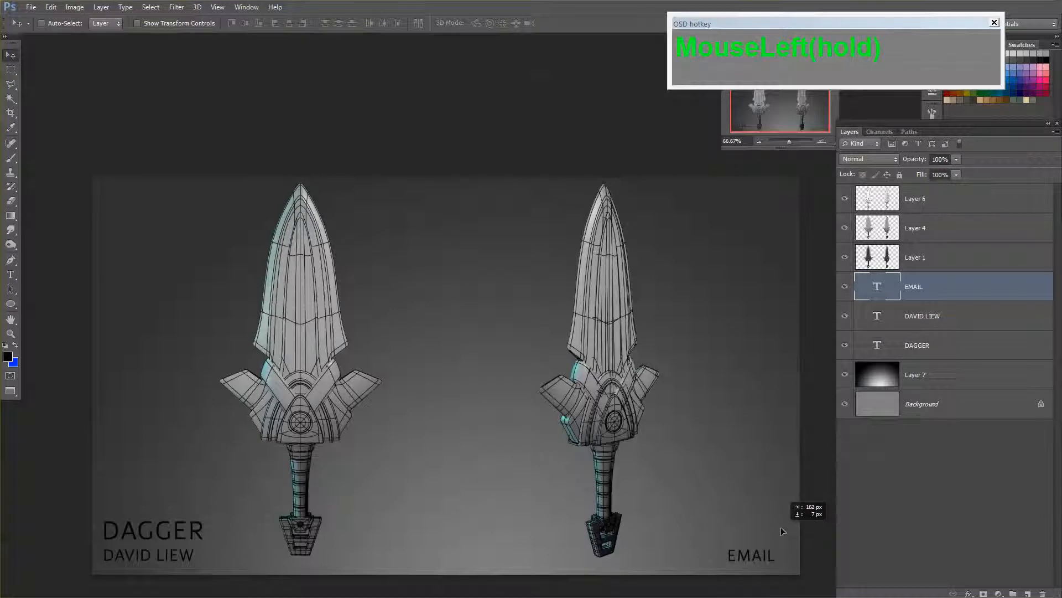
- Hide the extra renders and rename the render layers BEAUTY, GREY and WIREFRAME
left_click(916, 345)
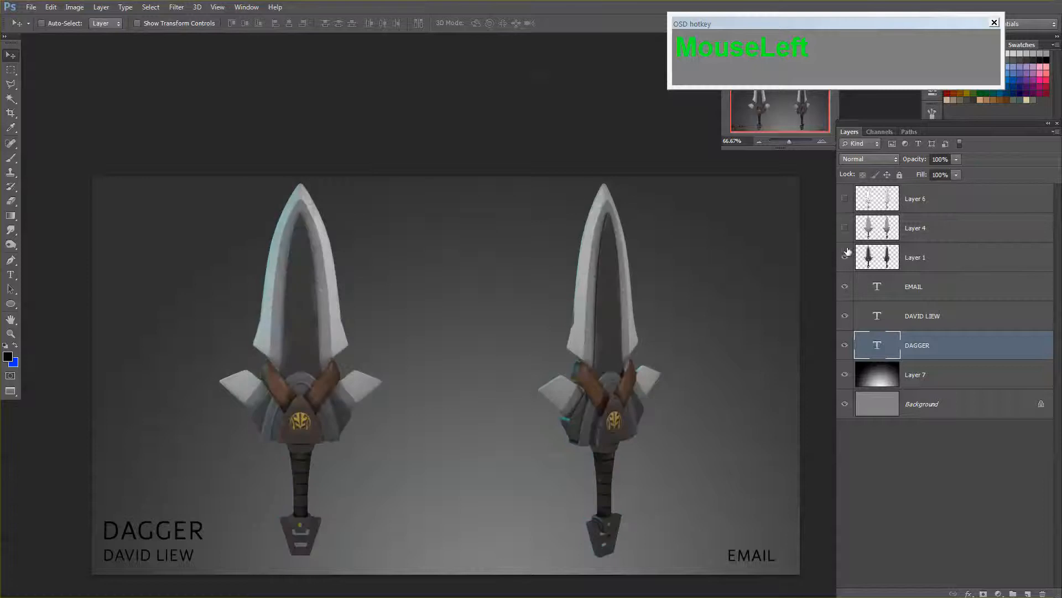
double_click(915, 256)
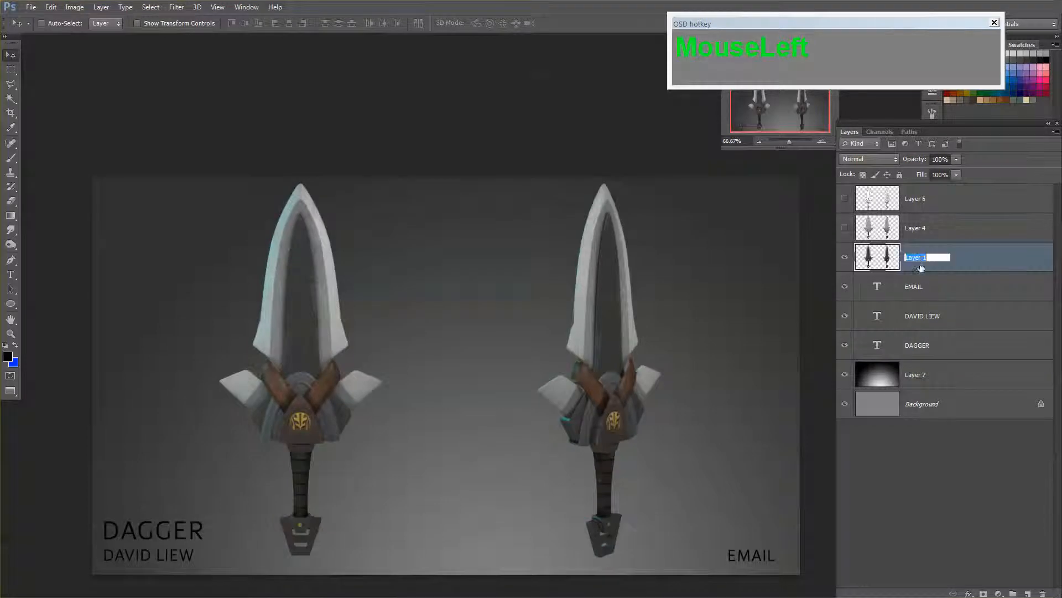
type("BEAT")
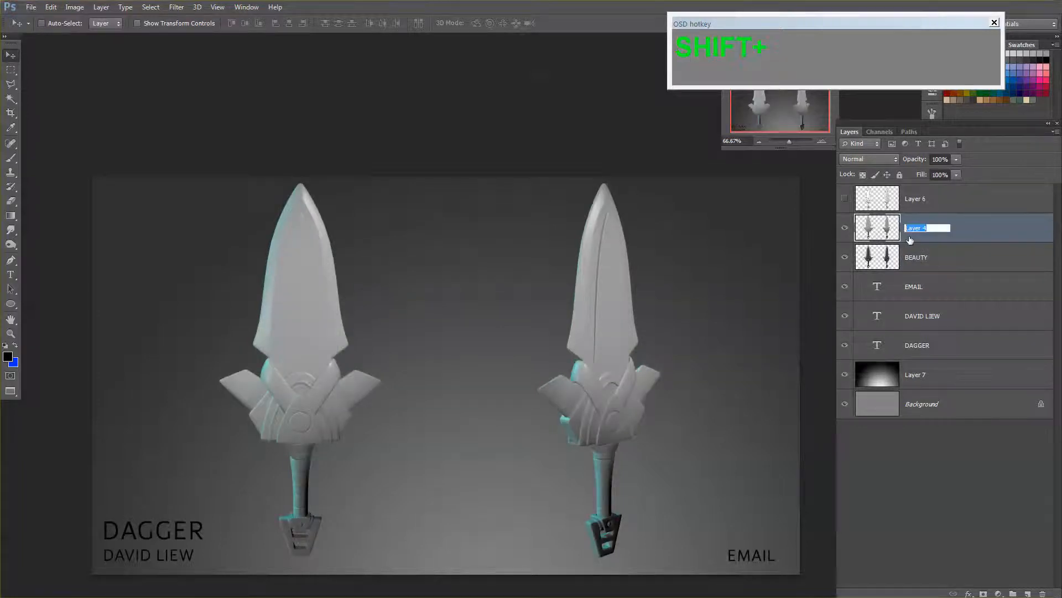
type("grey")
left_click(928, 198)
type("WIREFRAME")
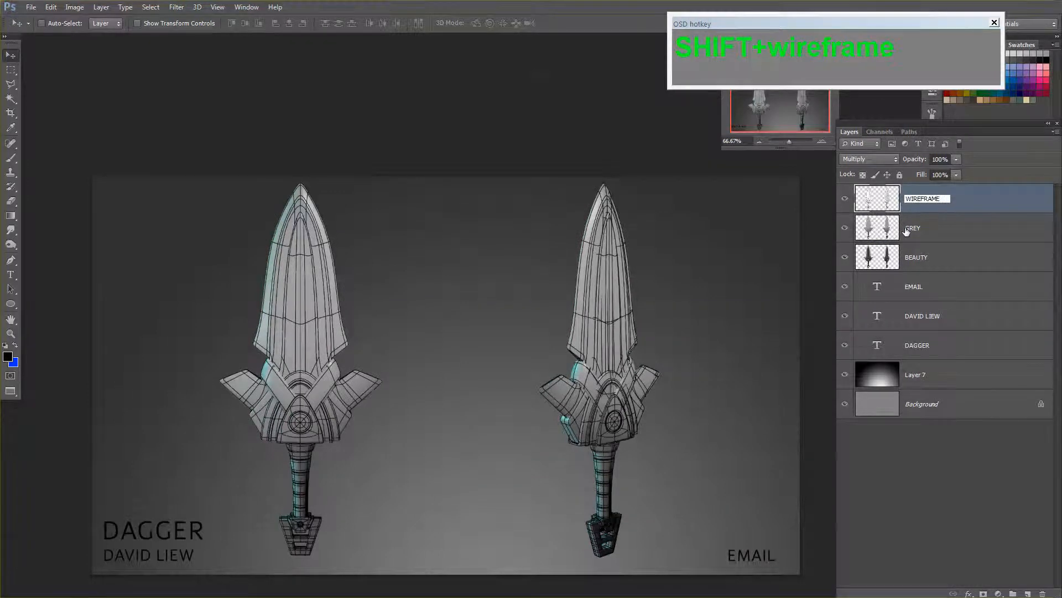
left_click(844, 199)
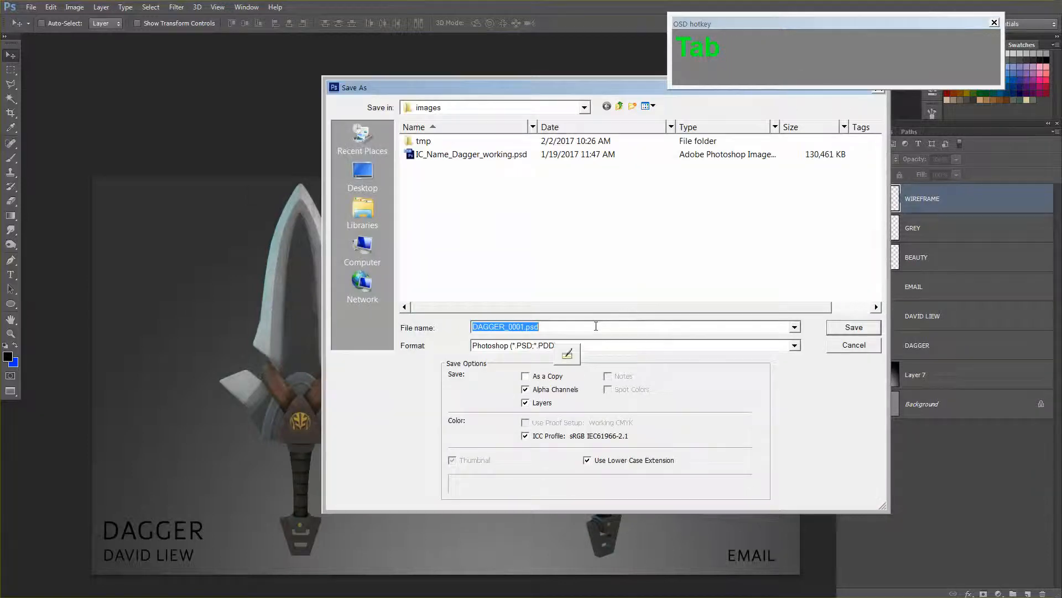
- Save the poster as the JPEG IC_NAME_WEAPON_BEAUTY, accepting the JPEG quality settings
left_click(633, 345)
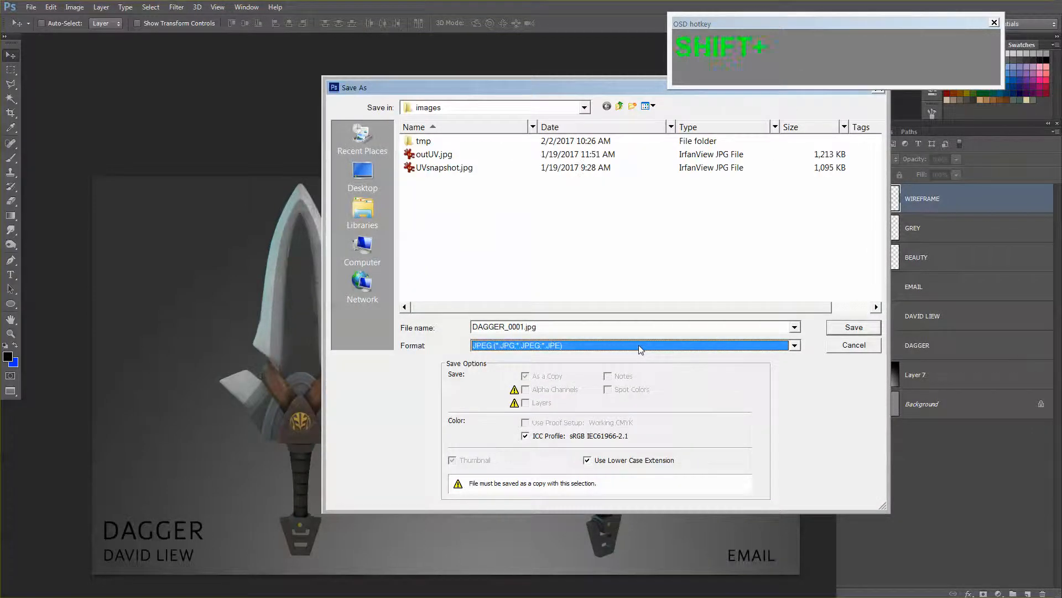
left_click(634, 345)
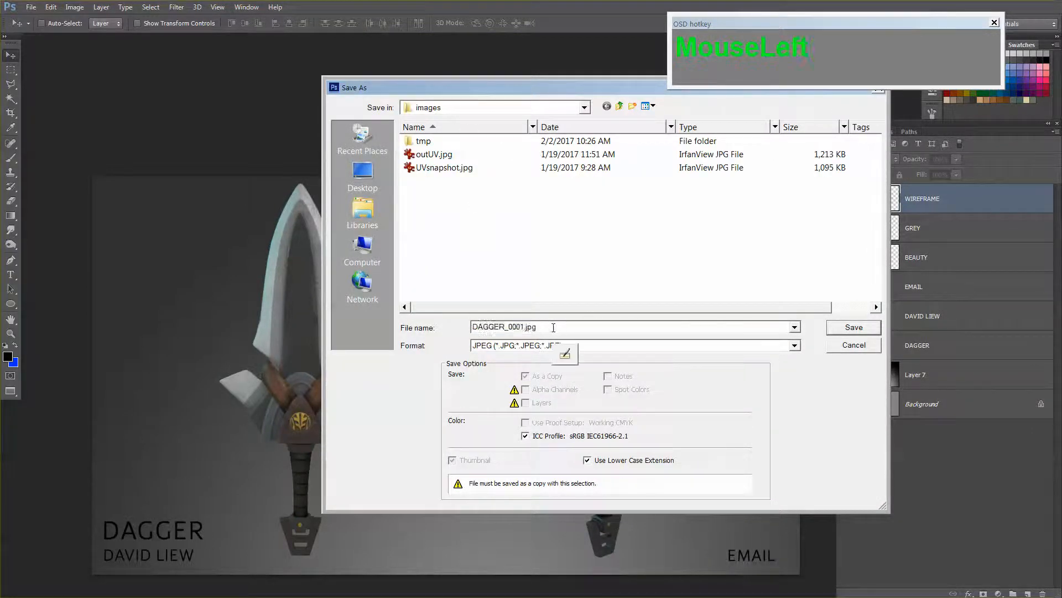
type("ic")
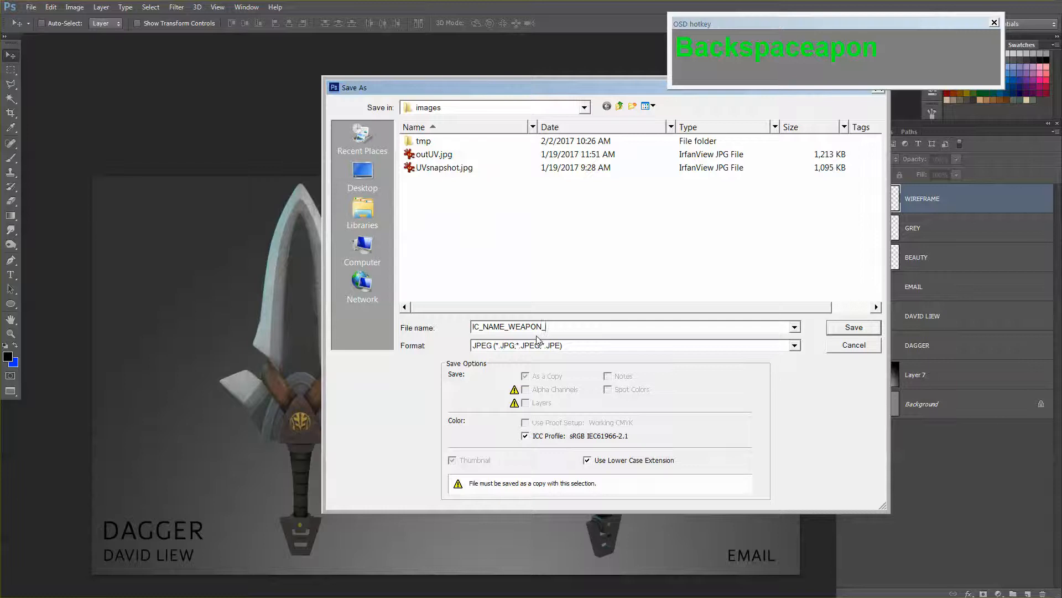
type("BE")
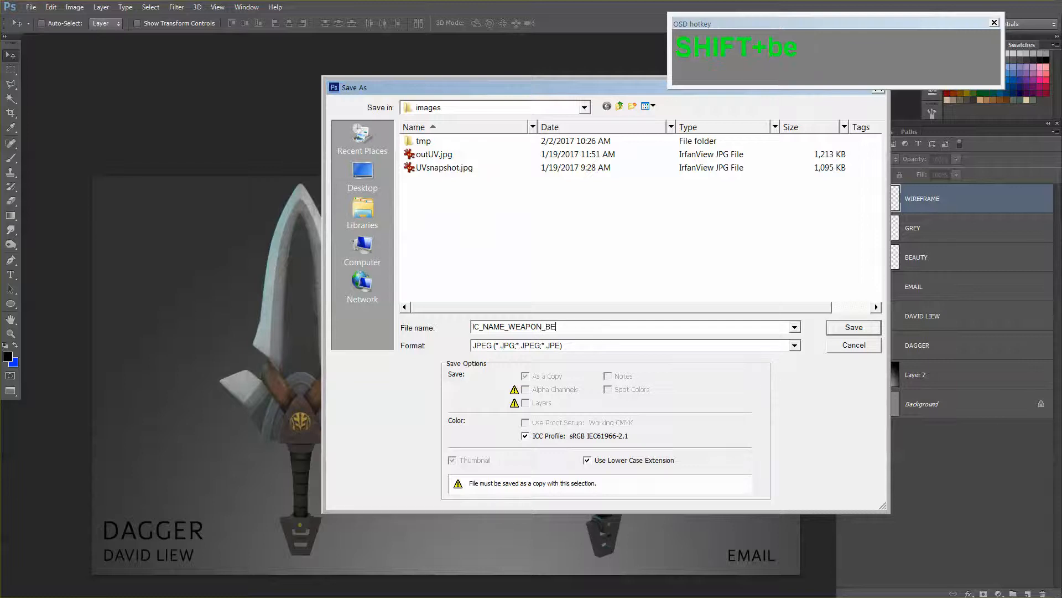
type("a")
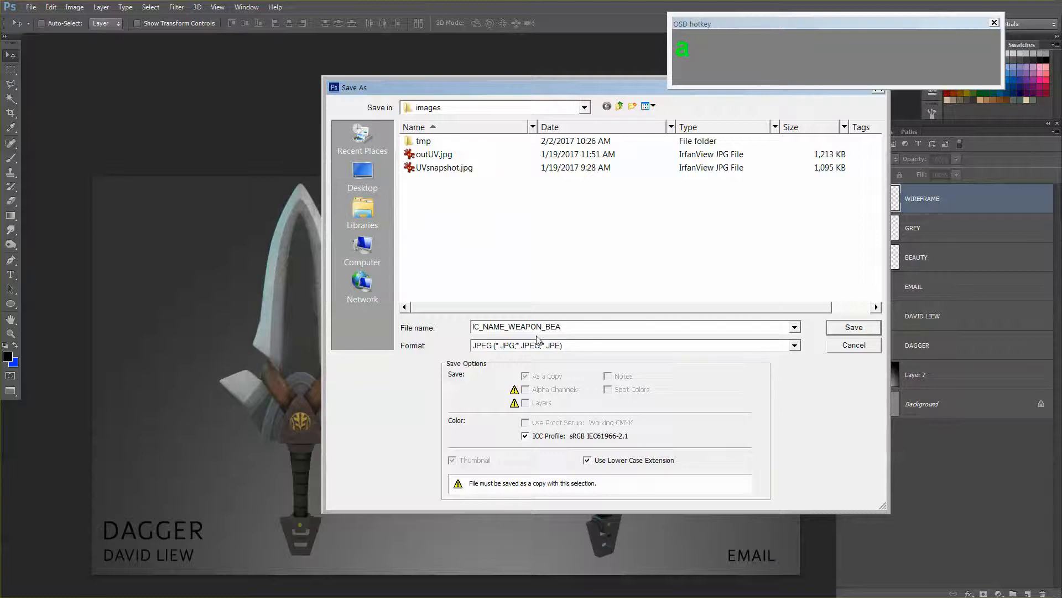
type("uty")
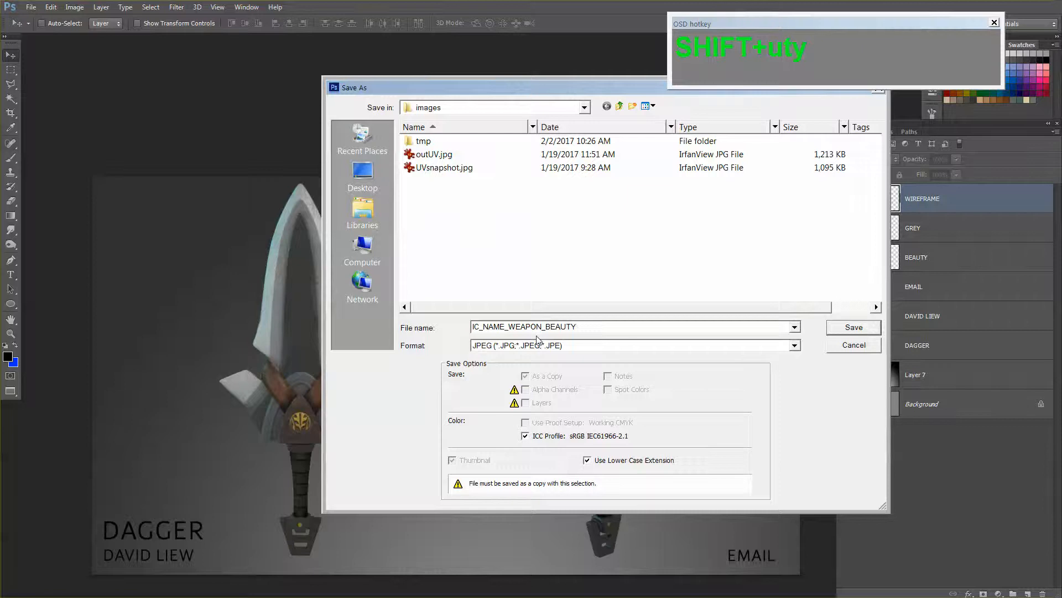
left_click(852, 327)
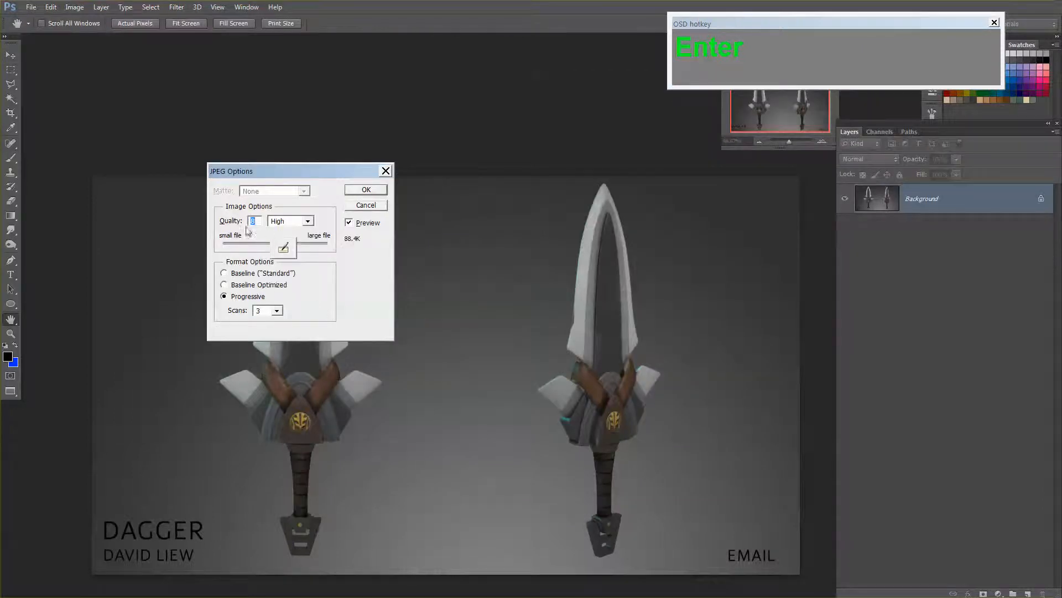
key("1")
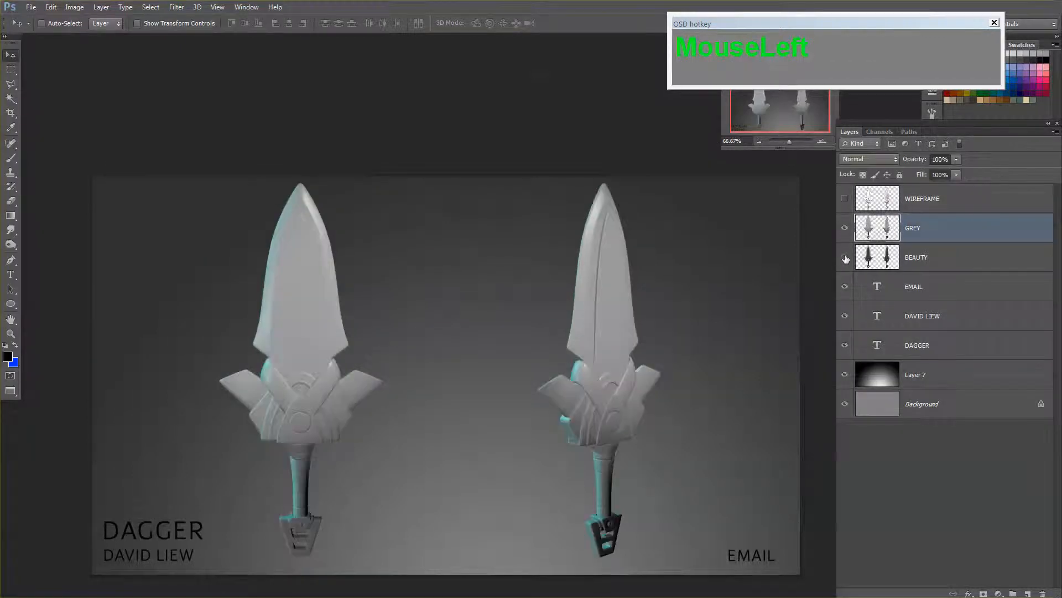
- Save a copy as IC_NAME_WEAPON_Grey.jpg, then show the WIREFRAME layer on the poster
key("Tab")
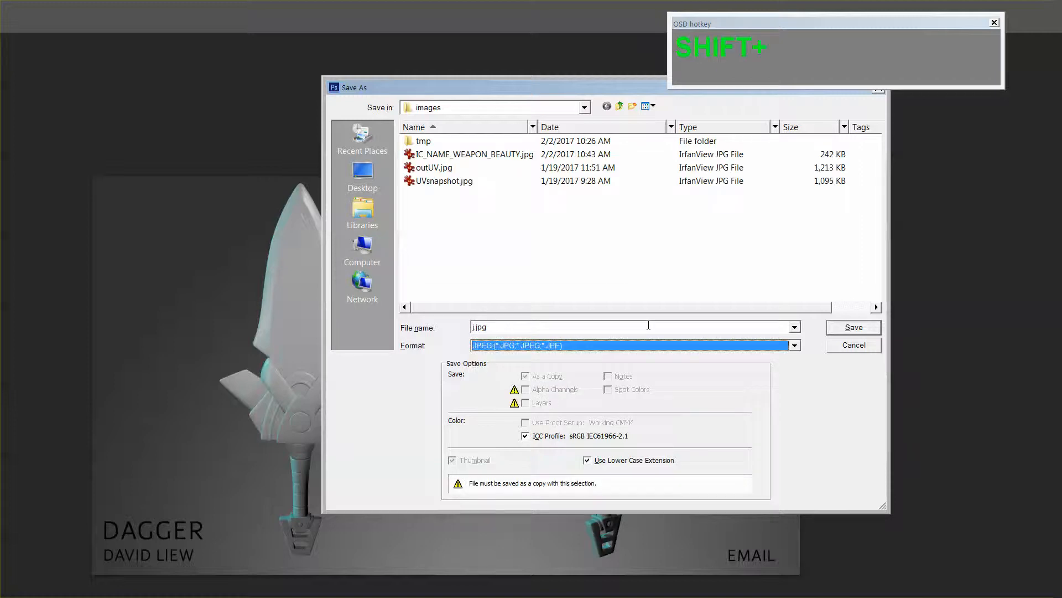
left_click(472, 154)
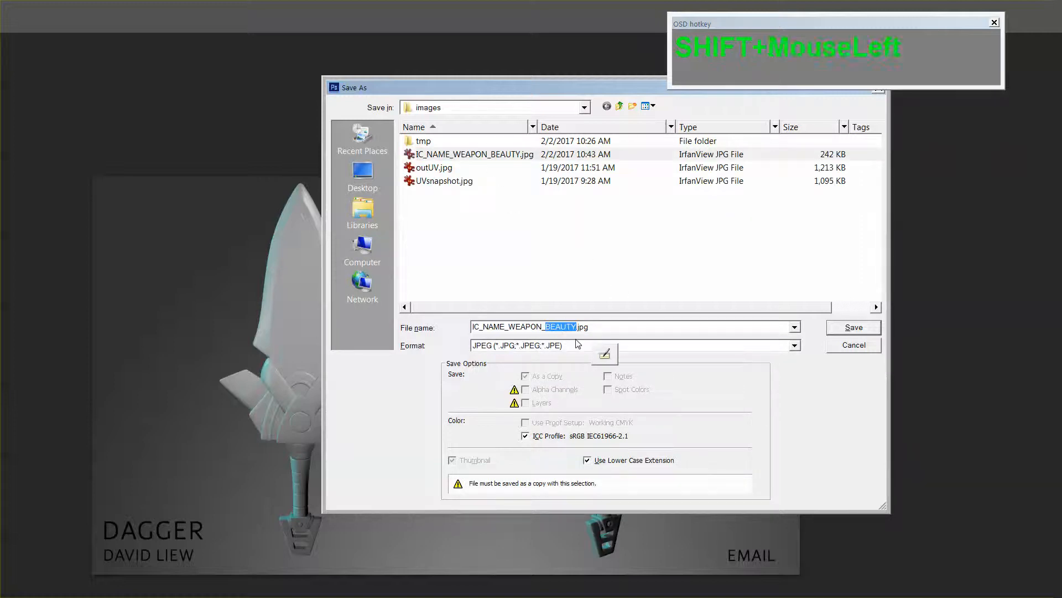
type("Grayscale")
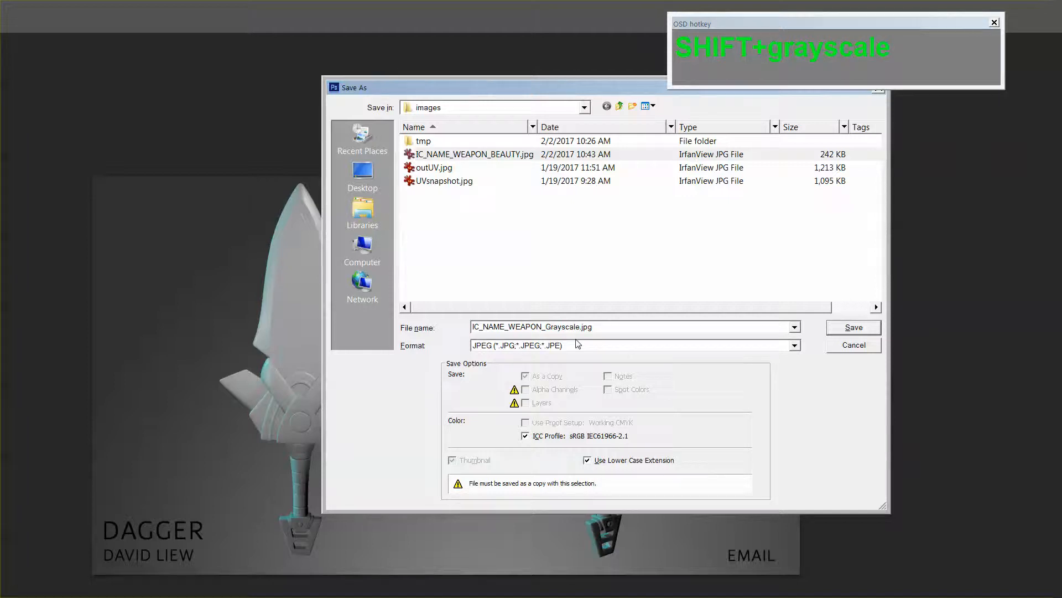
key("Backspace")
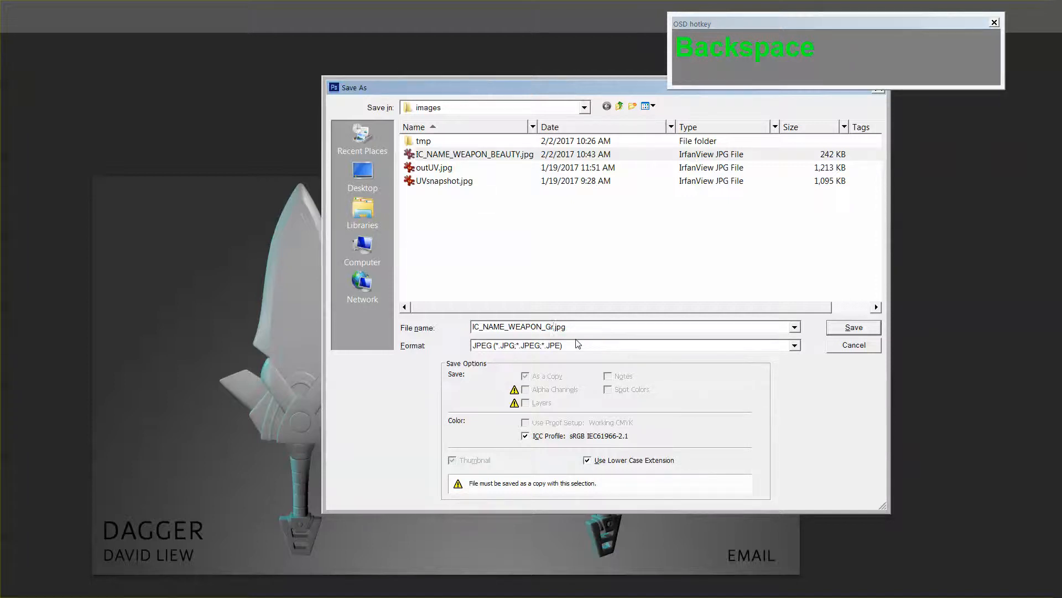
left_click(853, 328)
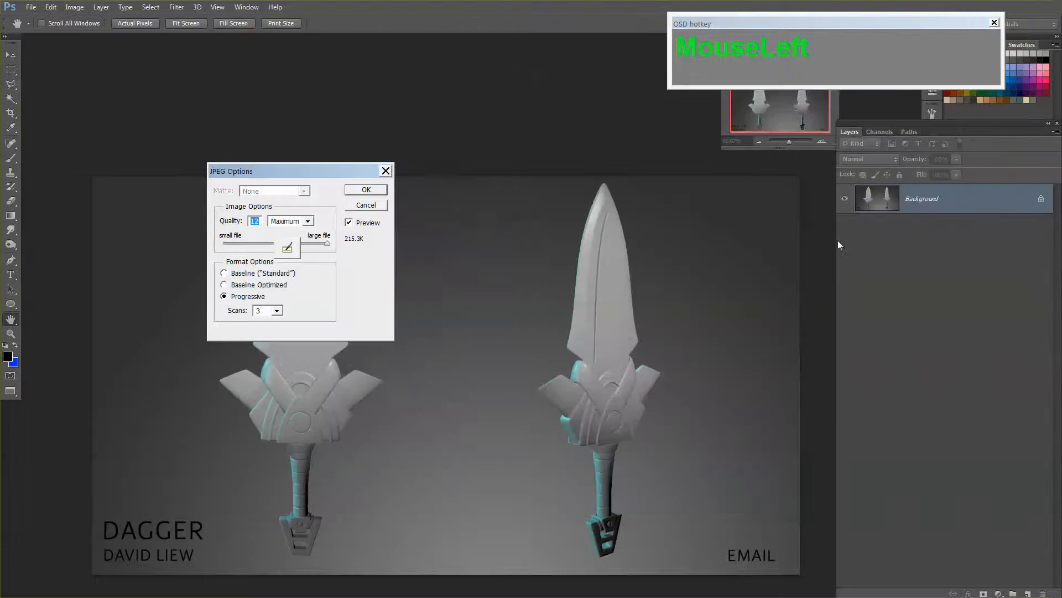
left_click(365, 189)
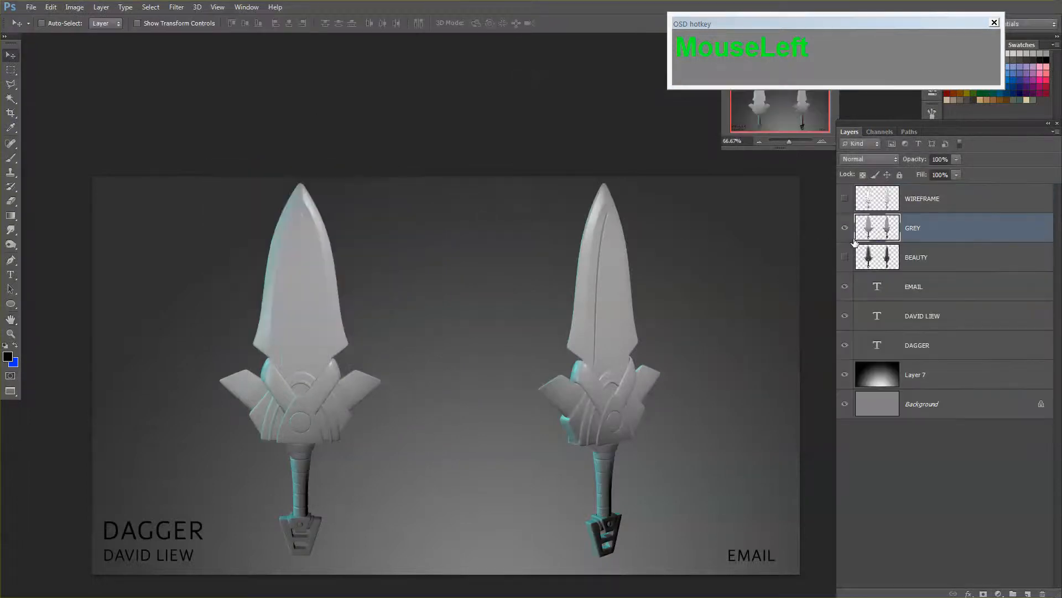
left_click(844, 198)
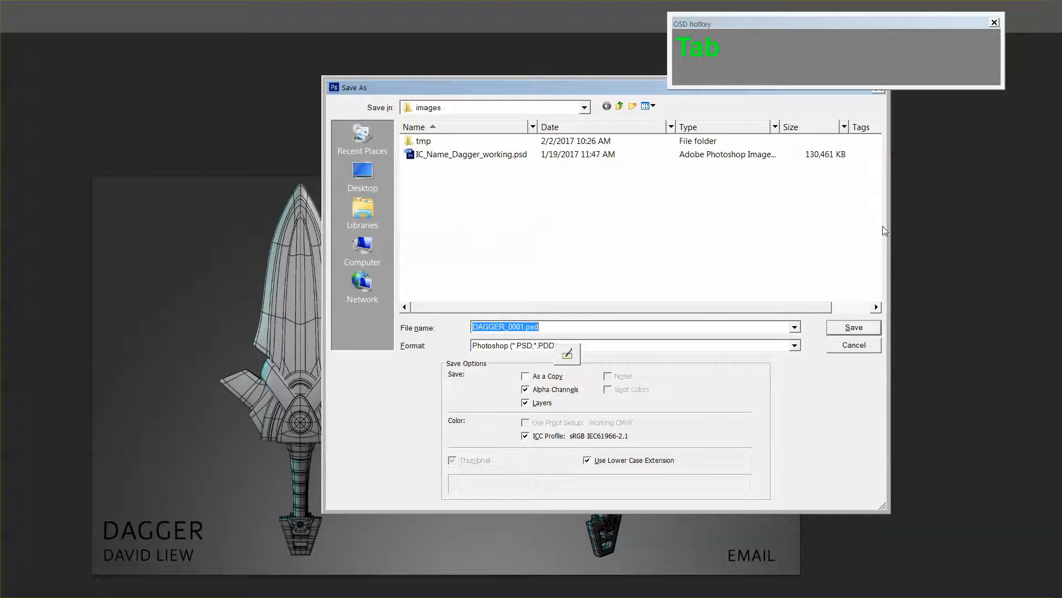
- Save the wireframe poster as IC_NAME_WEAPON_Wireframe.jpg, accepting the JPEG quality settings
left_click(469, 168)
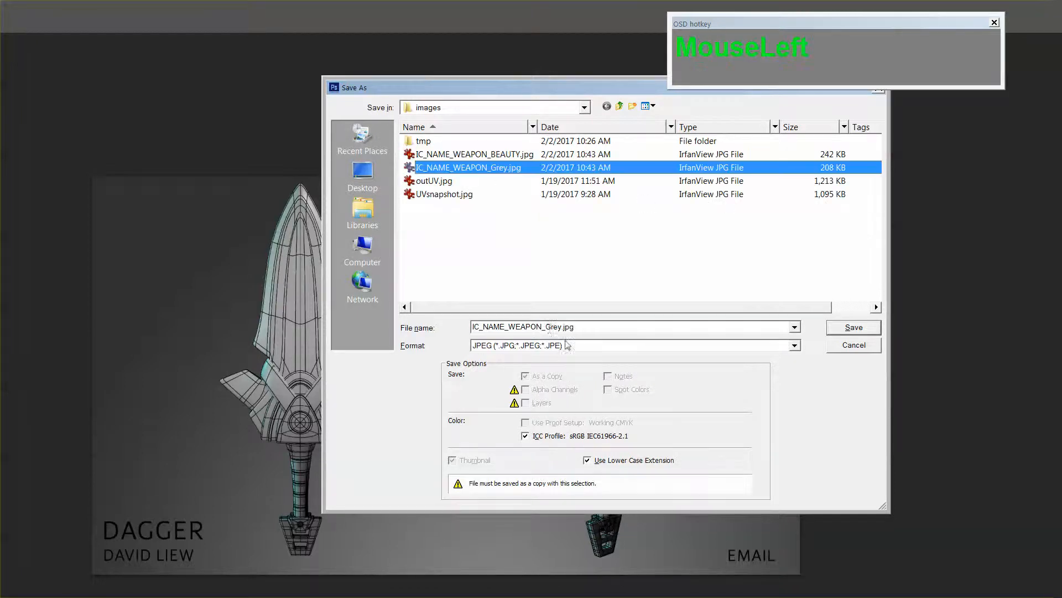
key("Delete")
type("Wireframe")
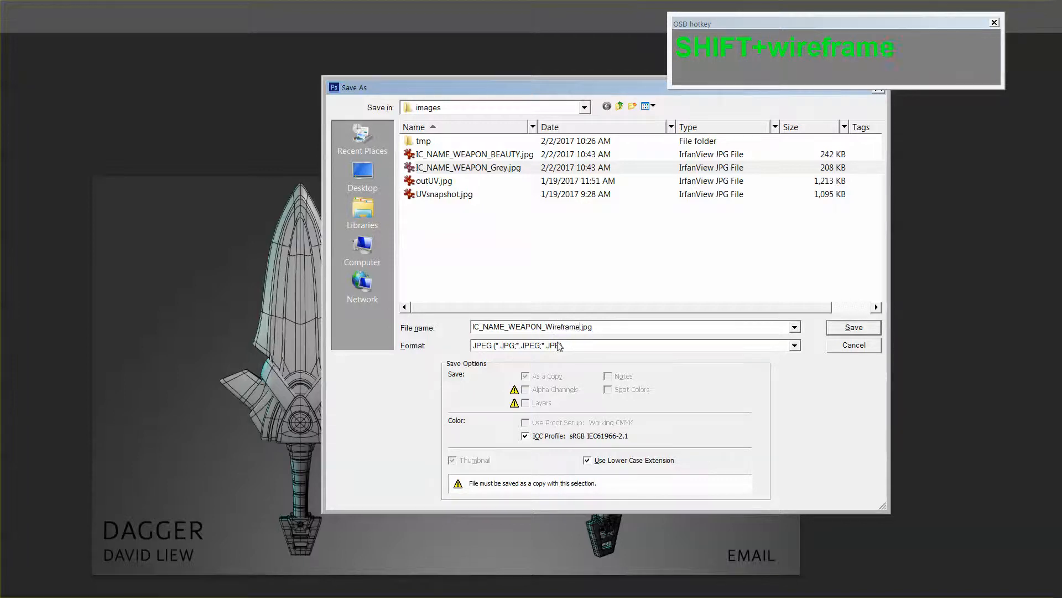
left_click(853, 326)
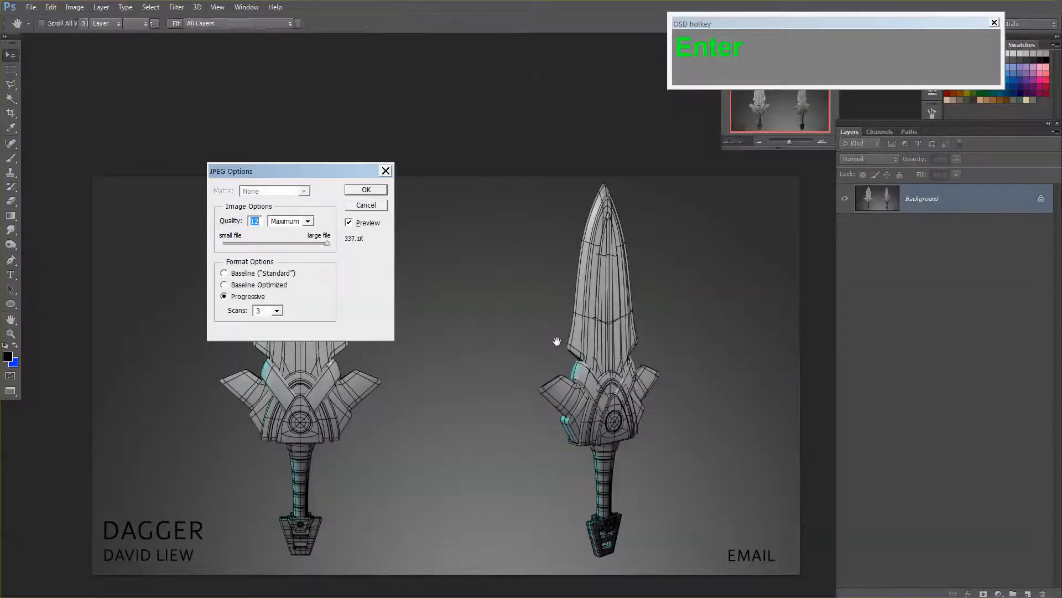
left_click(365, 190)
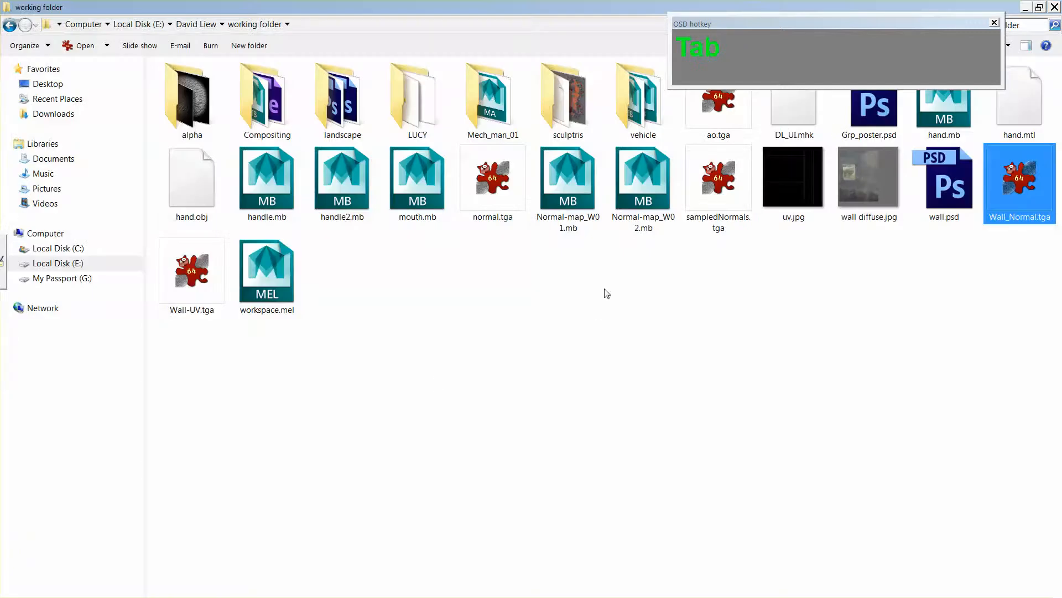
- Navigate in Explorer to PET > Weapon > 2dart > images
key("alt+tab")
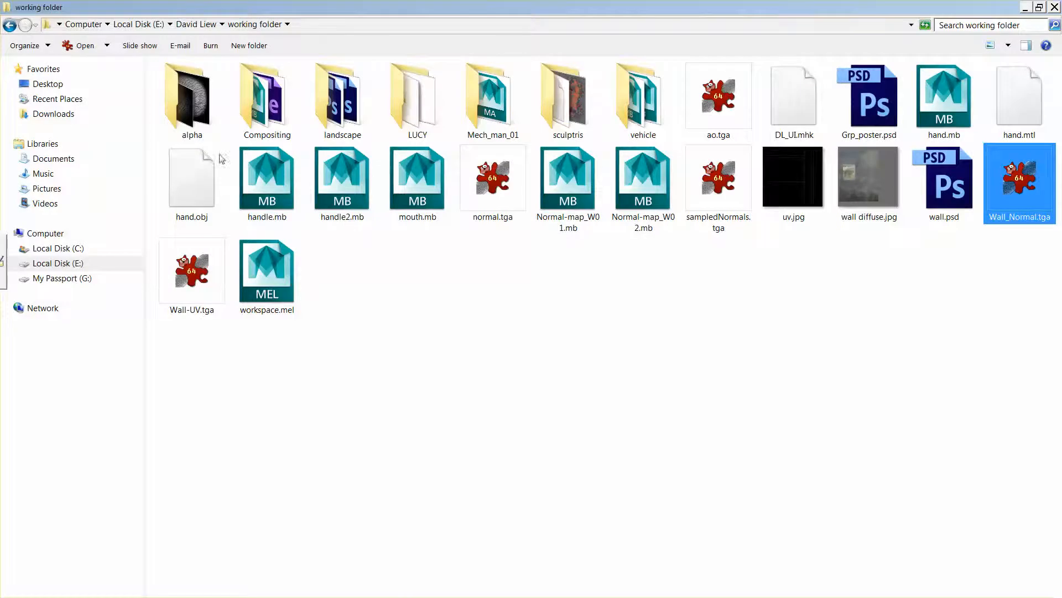
mouse_move(429, 116)
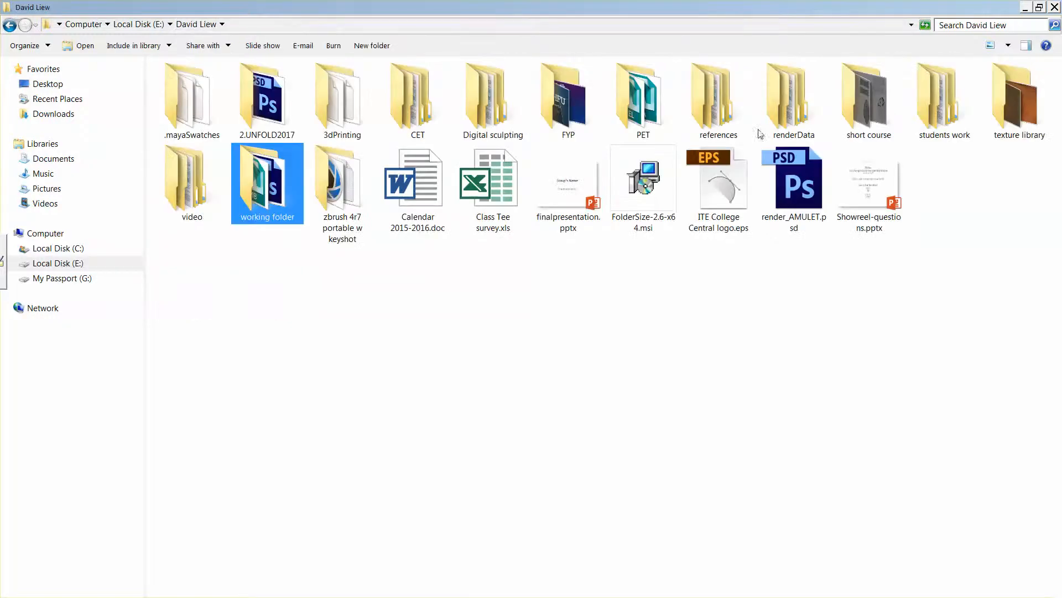
left_click(642, 101)
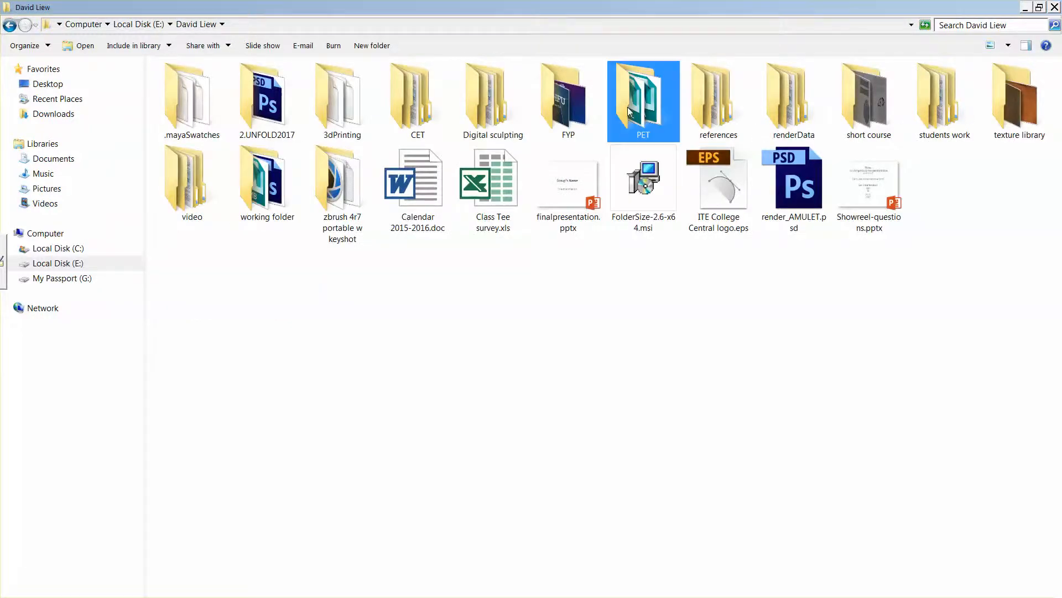
double_click(642, 98)
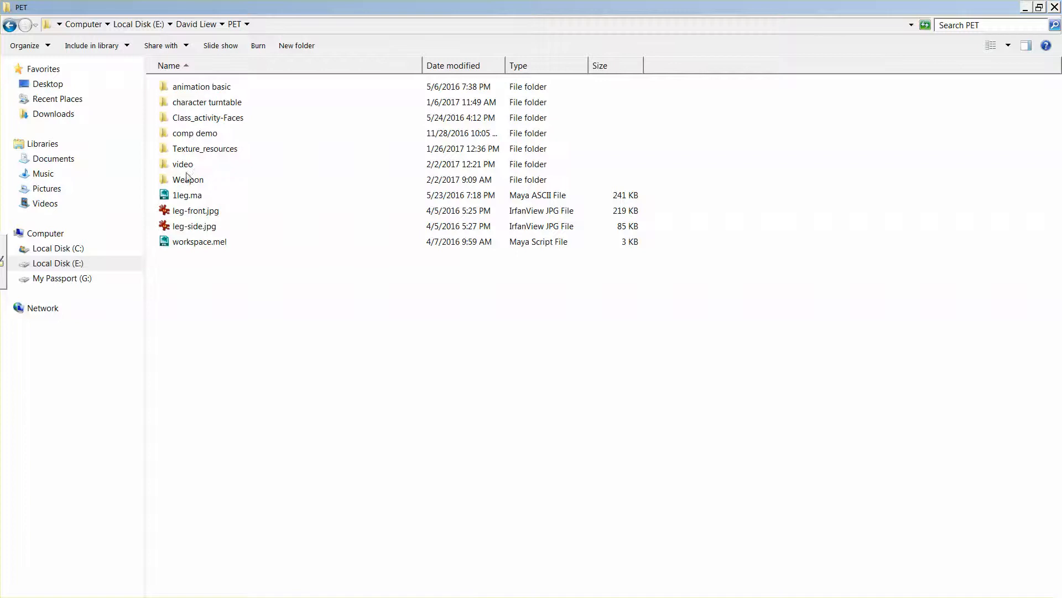
left_click(182, 164)
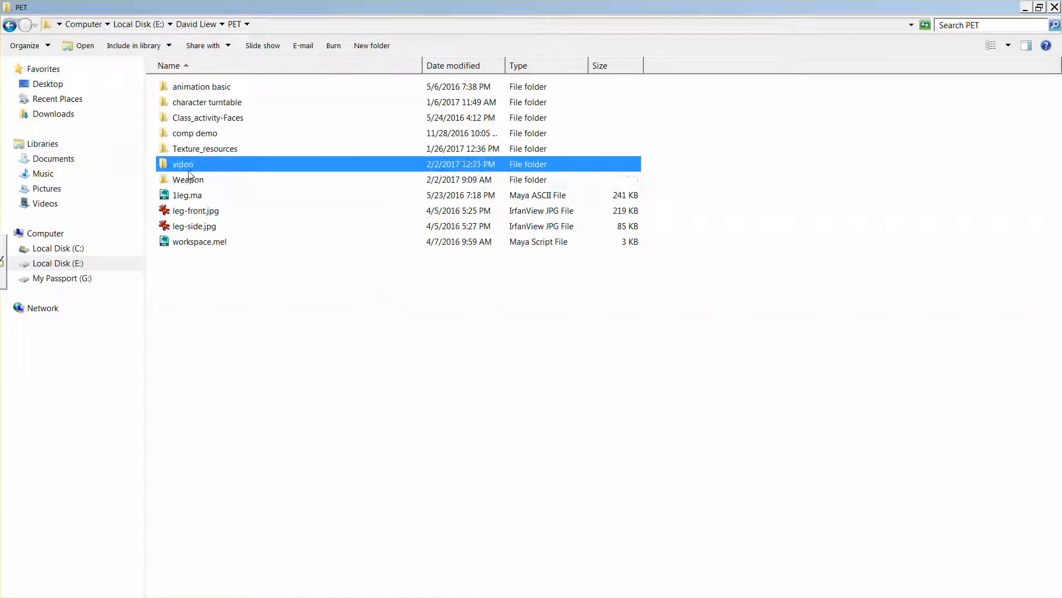
double_click(189, 179)
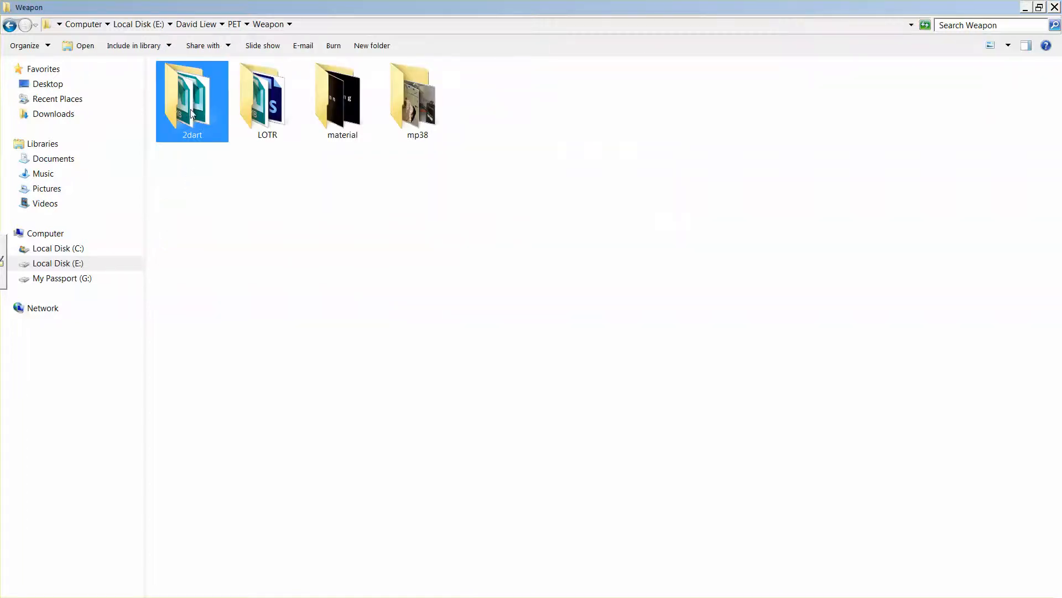
double_click(191, 102)
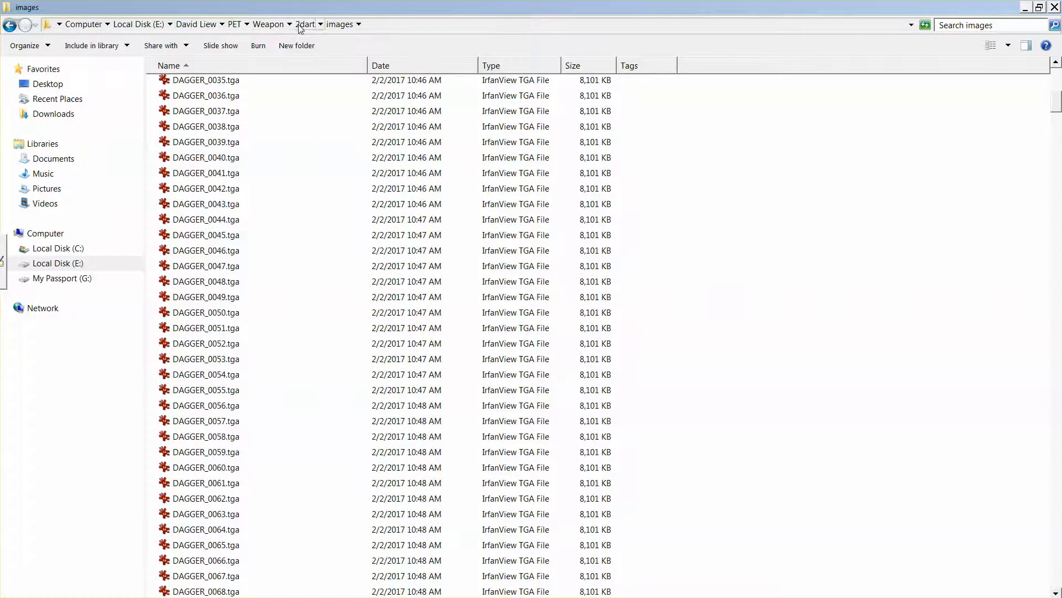
left_click(304, 24)
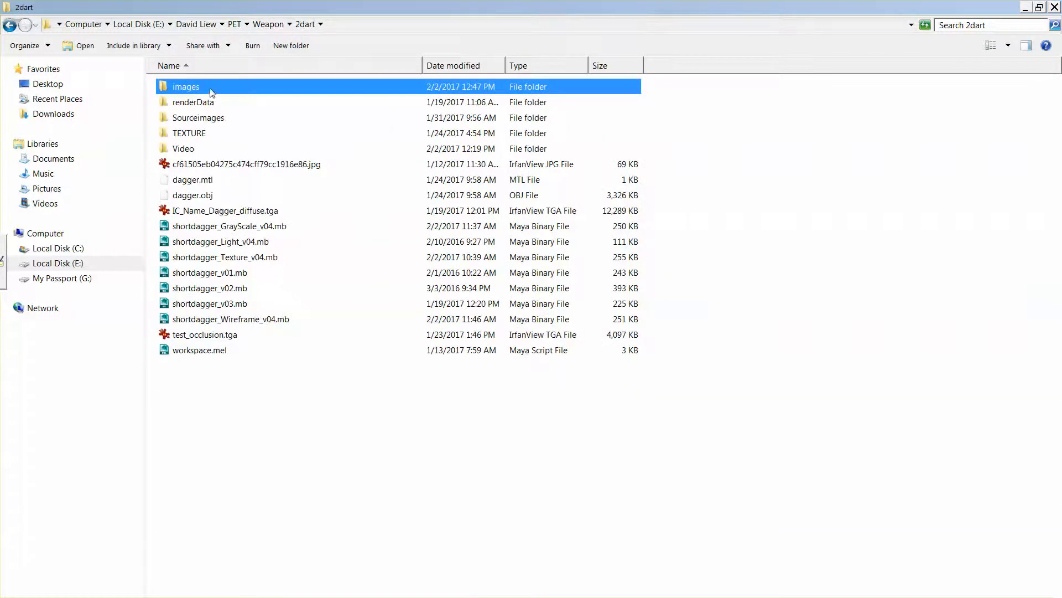
double_click(186, 86)
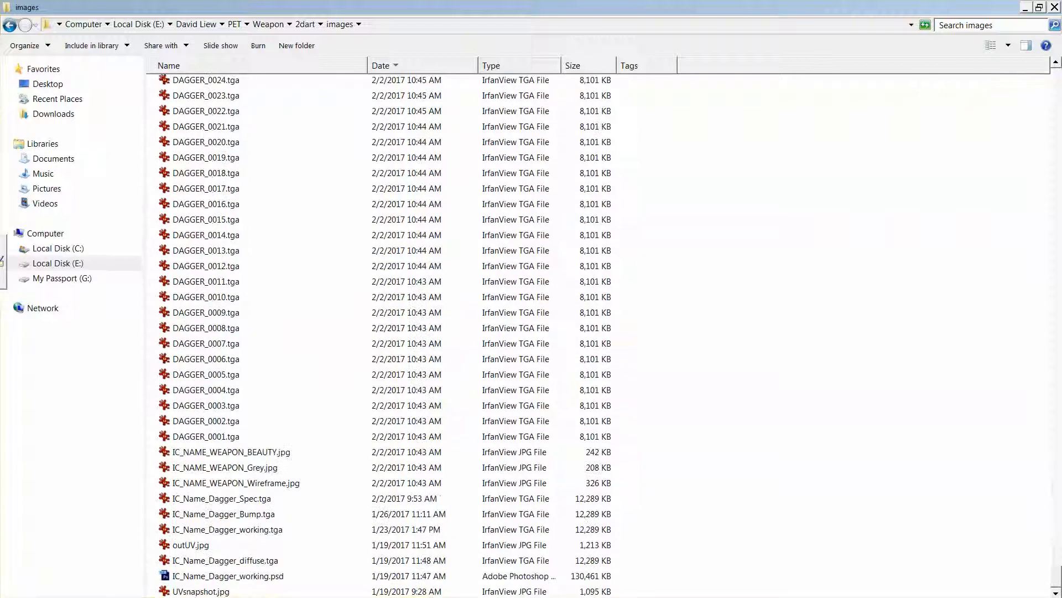
- Open IC_NAME_WEAPON_BEAUTY.jpg from the images folder for viewing in IrfanView
double_click(230, 451)
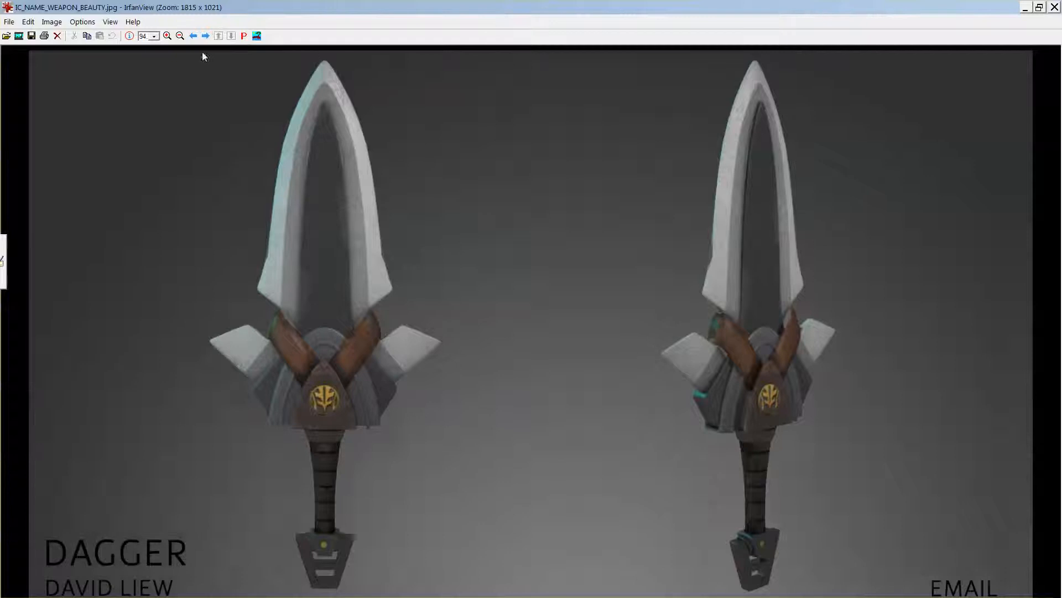
mouse_move(205, 36)
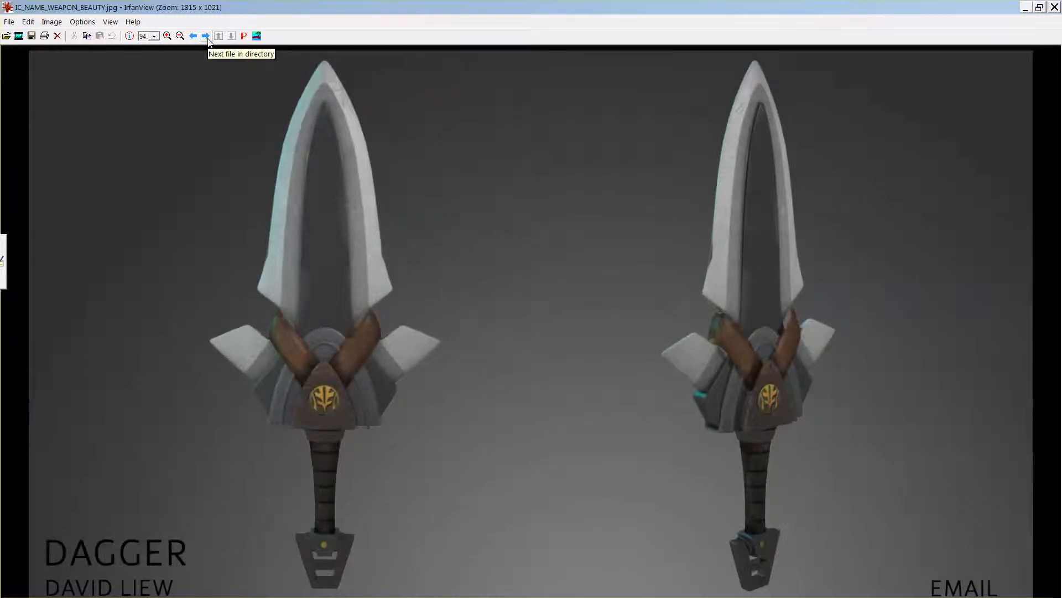
- Step to the next file so IrfanView shows IC_NAME_WEAPON_Wireframe.jpg
left_click(205, 35)
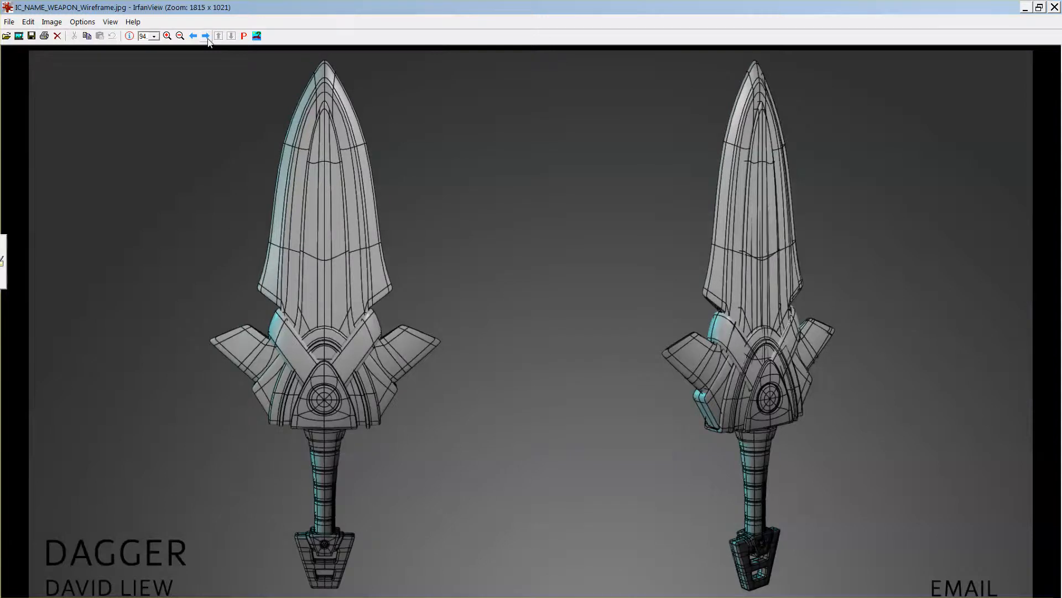
mouse_move(1036, 40)
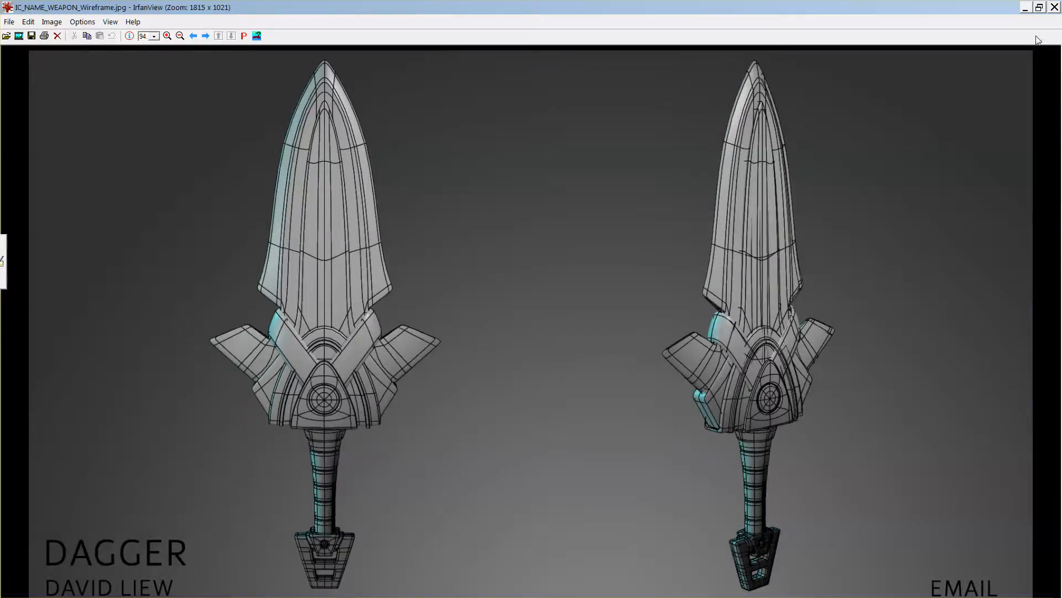